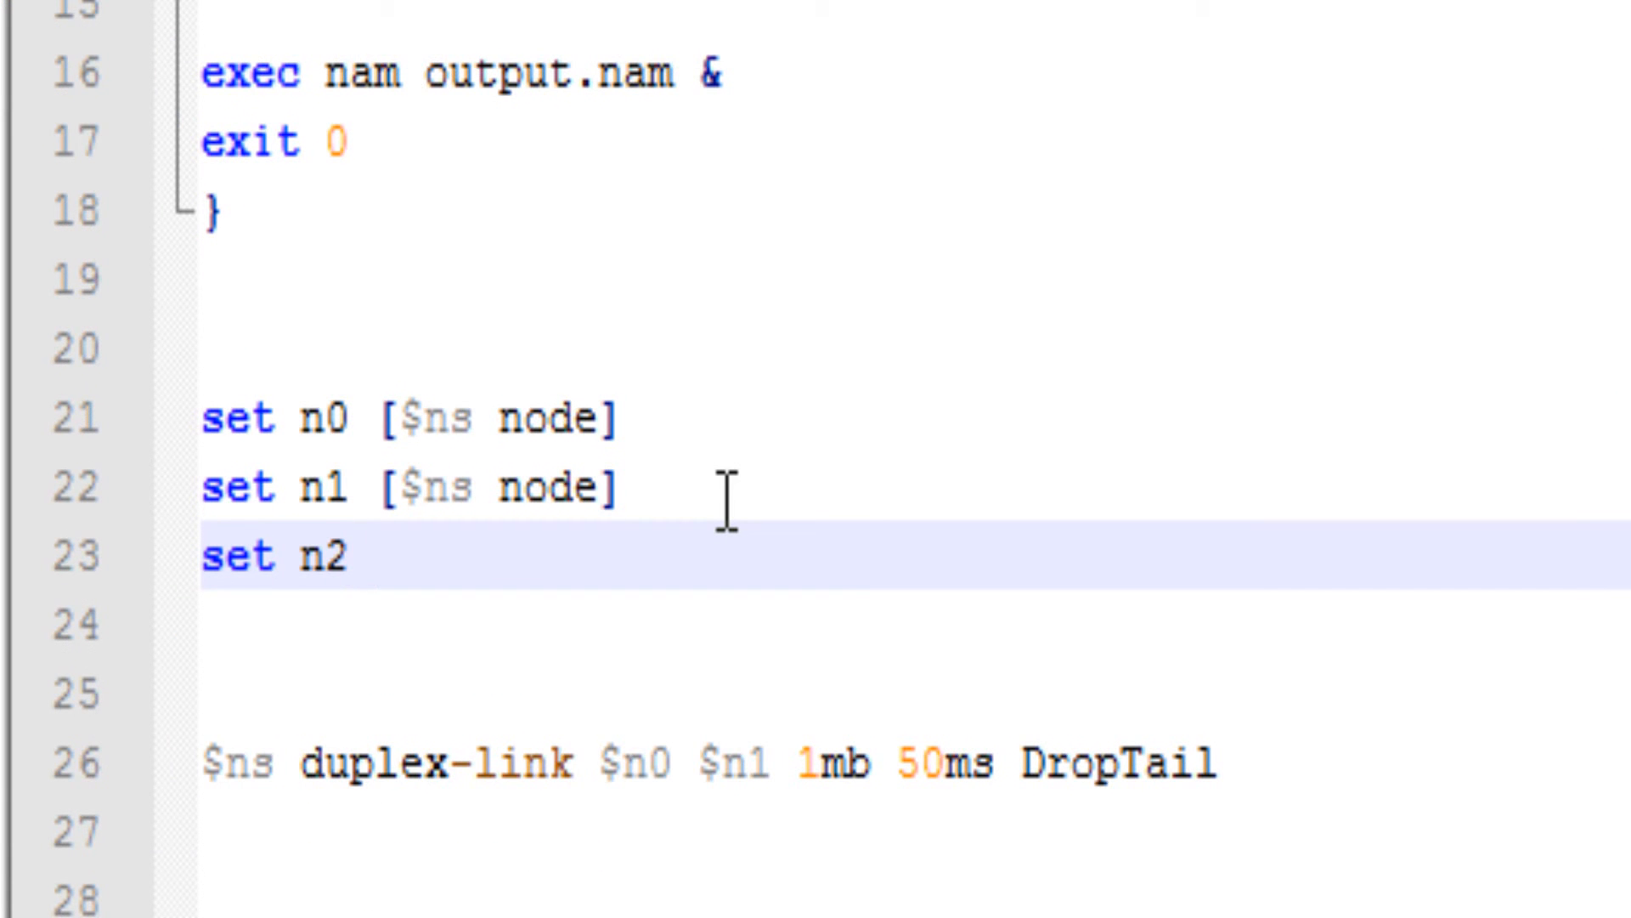
Add node n2 and a right-oriented 1mb/50ms DropTail duplex link between n1 and n2.
text([$ns ])
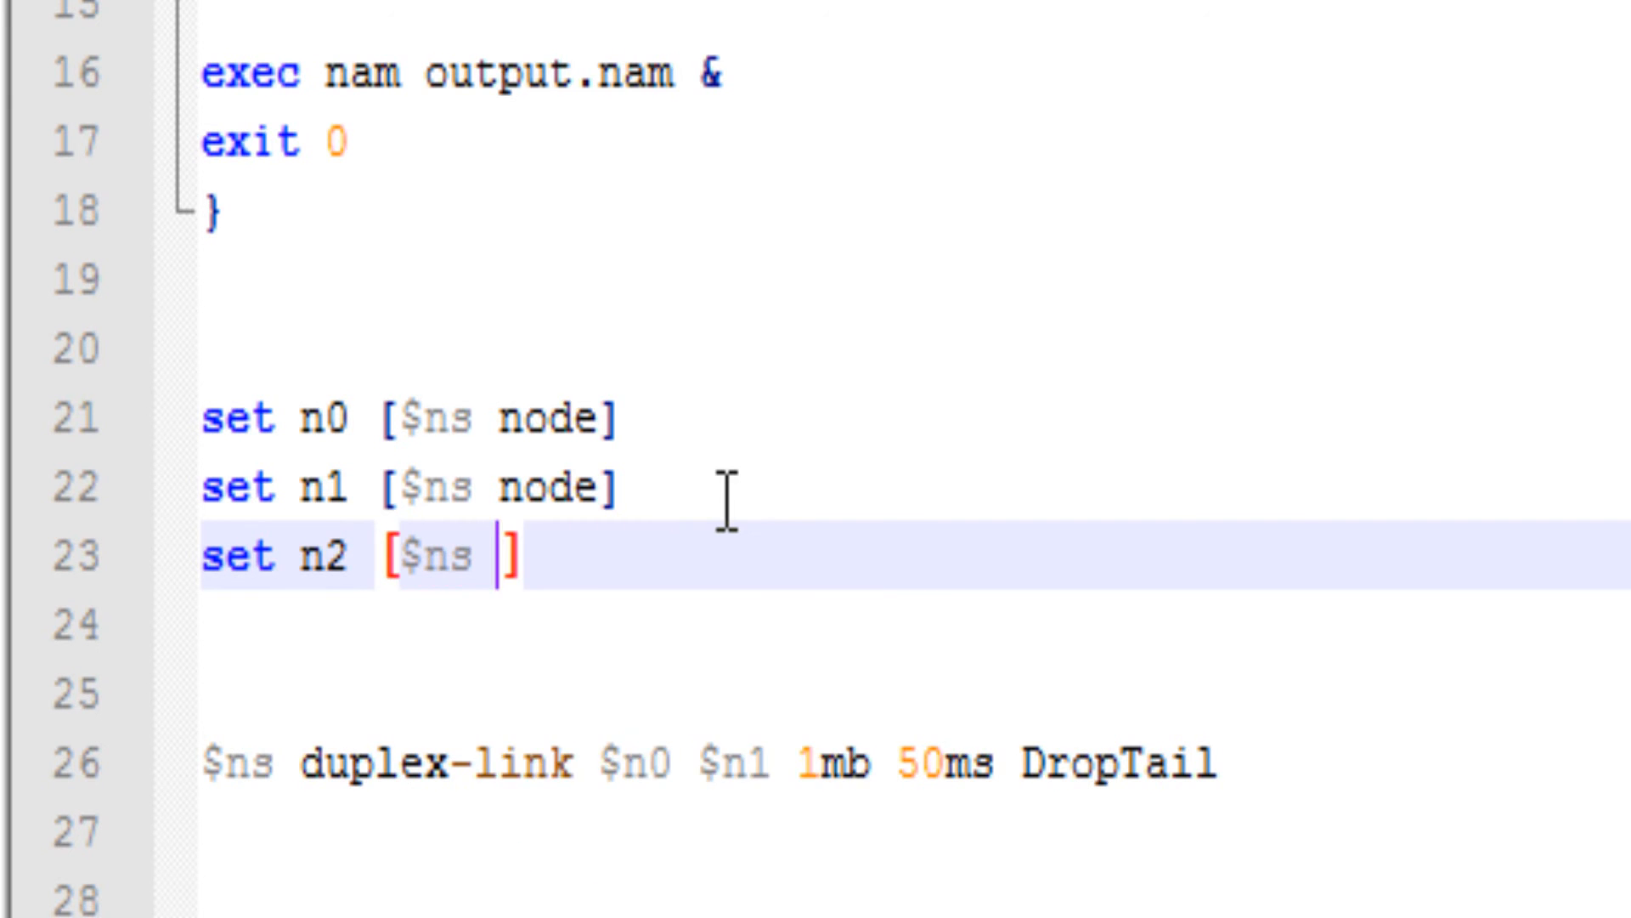
text(node)
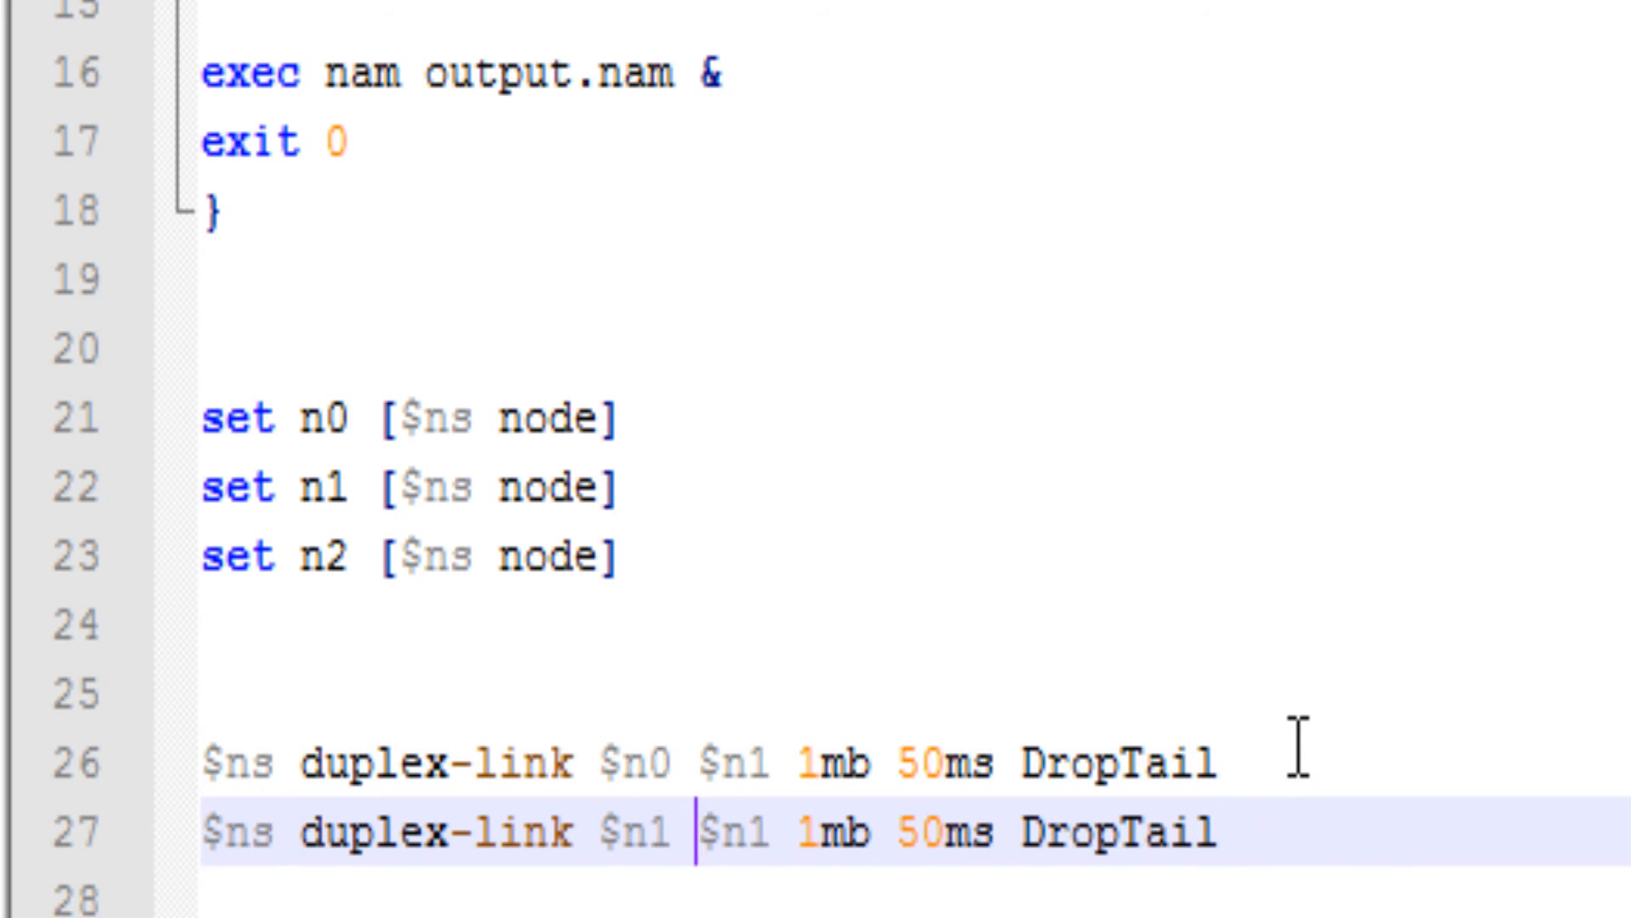
text(2 orient right)
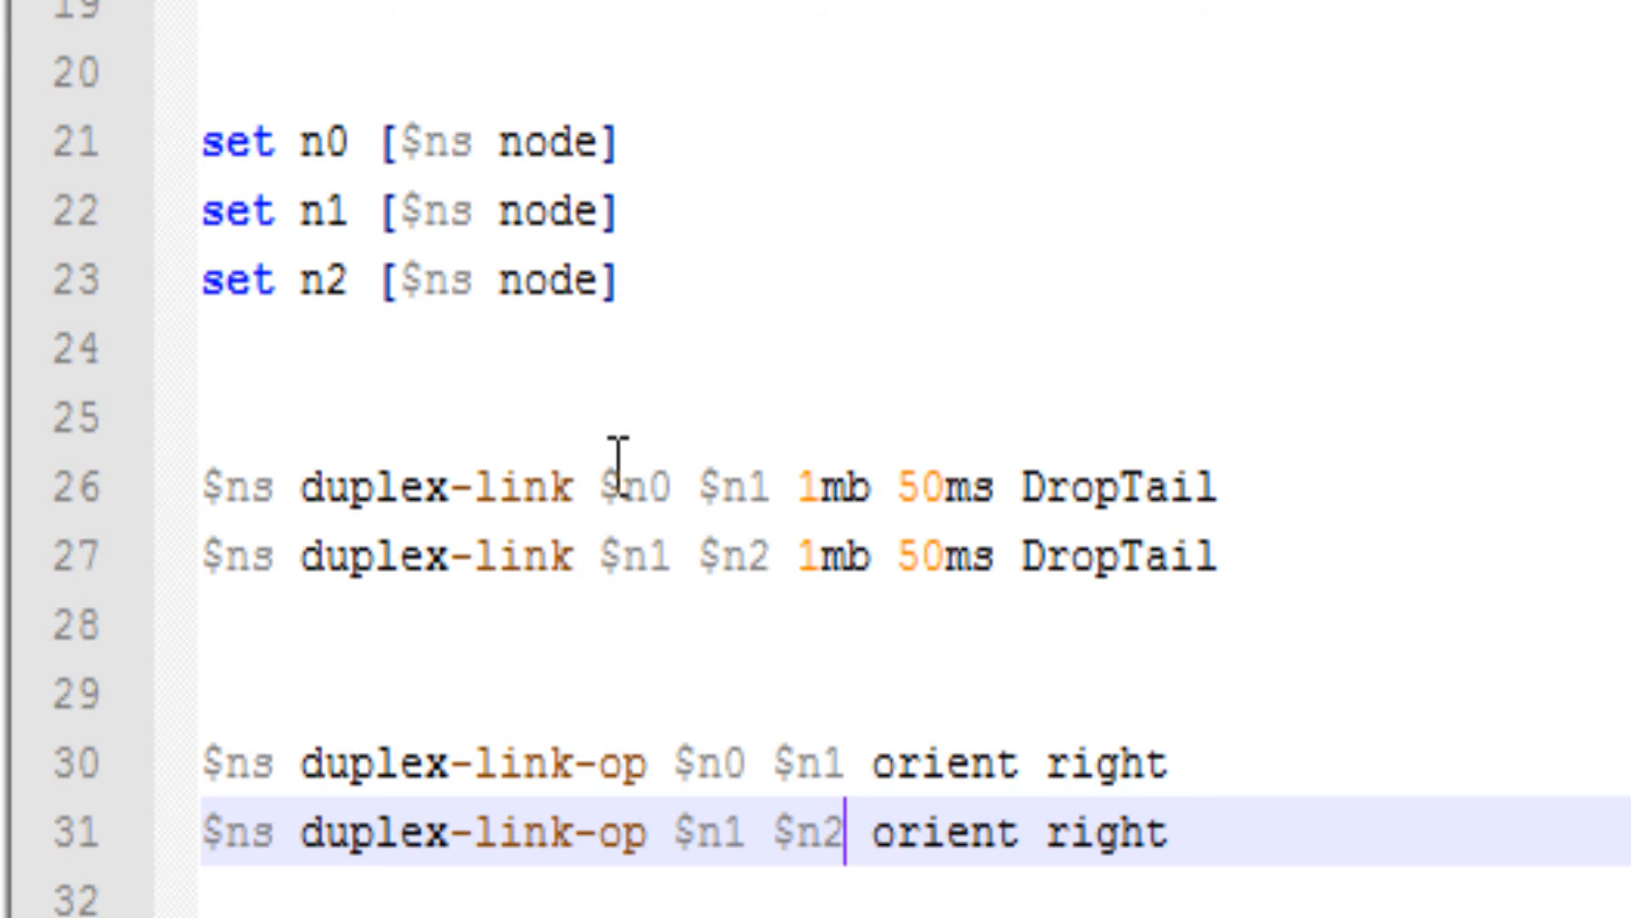
mouse_move(661, 479)
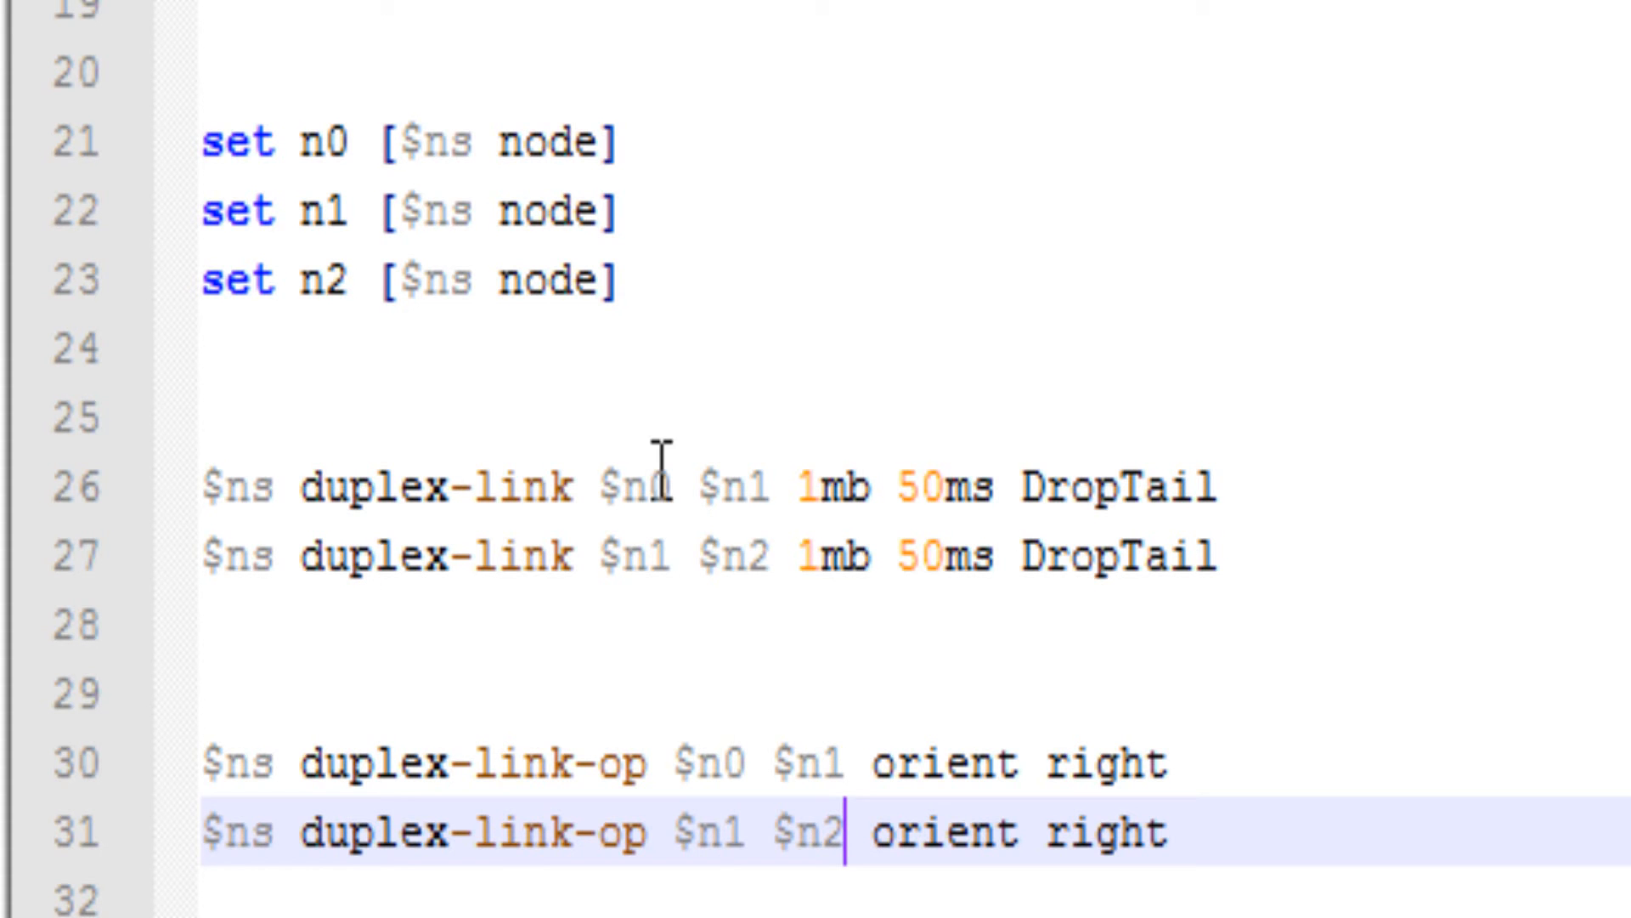
mouse_move(643, 680)
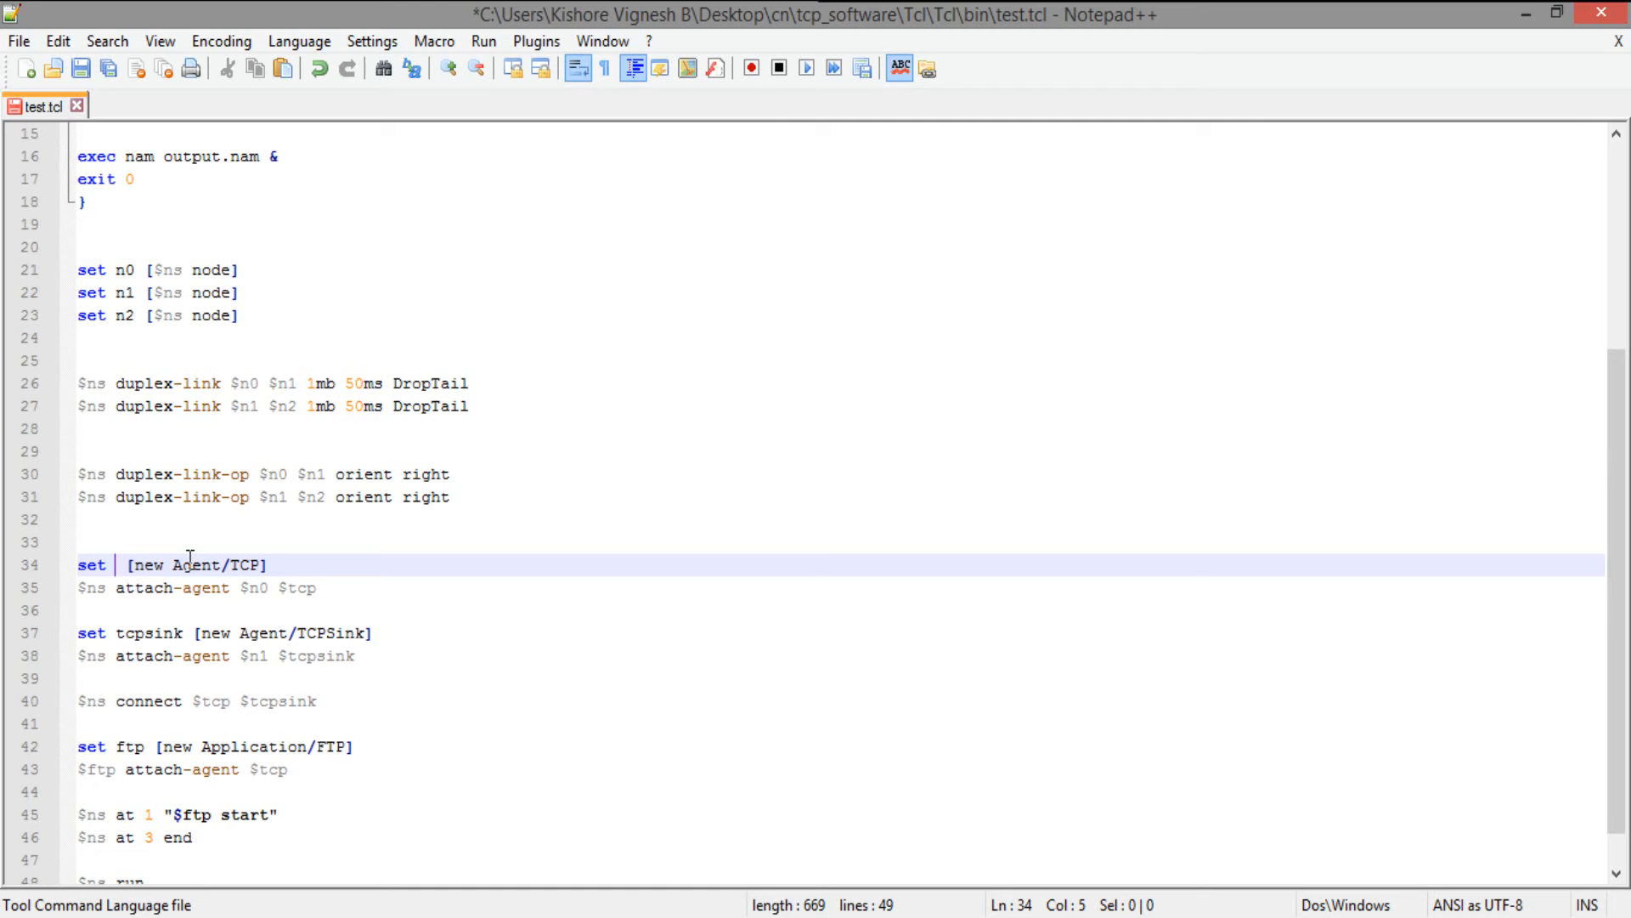
Define an Agent/UDP named udp and attach it to node n0.
text(udp)
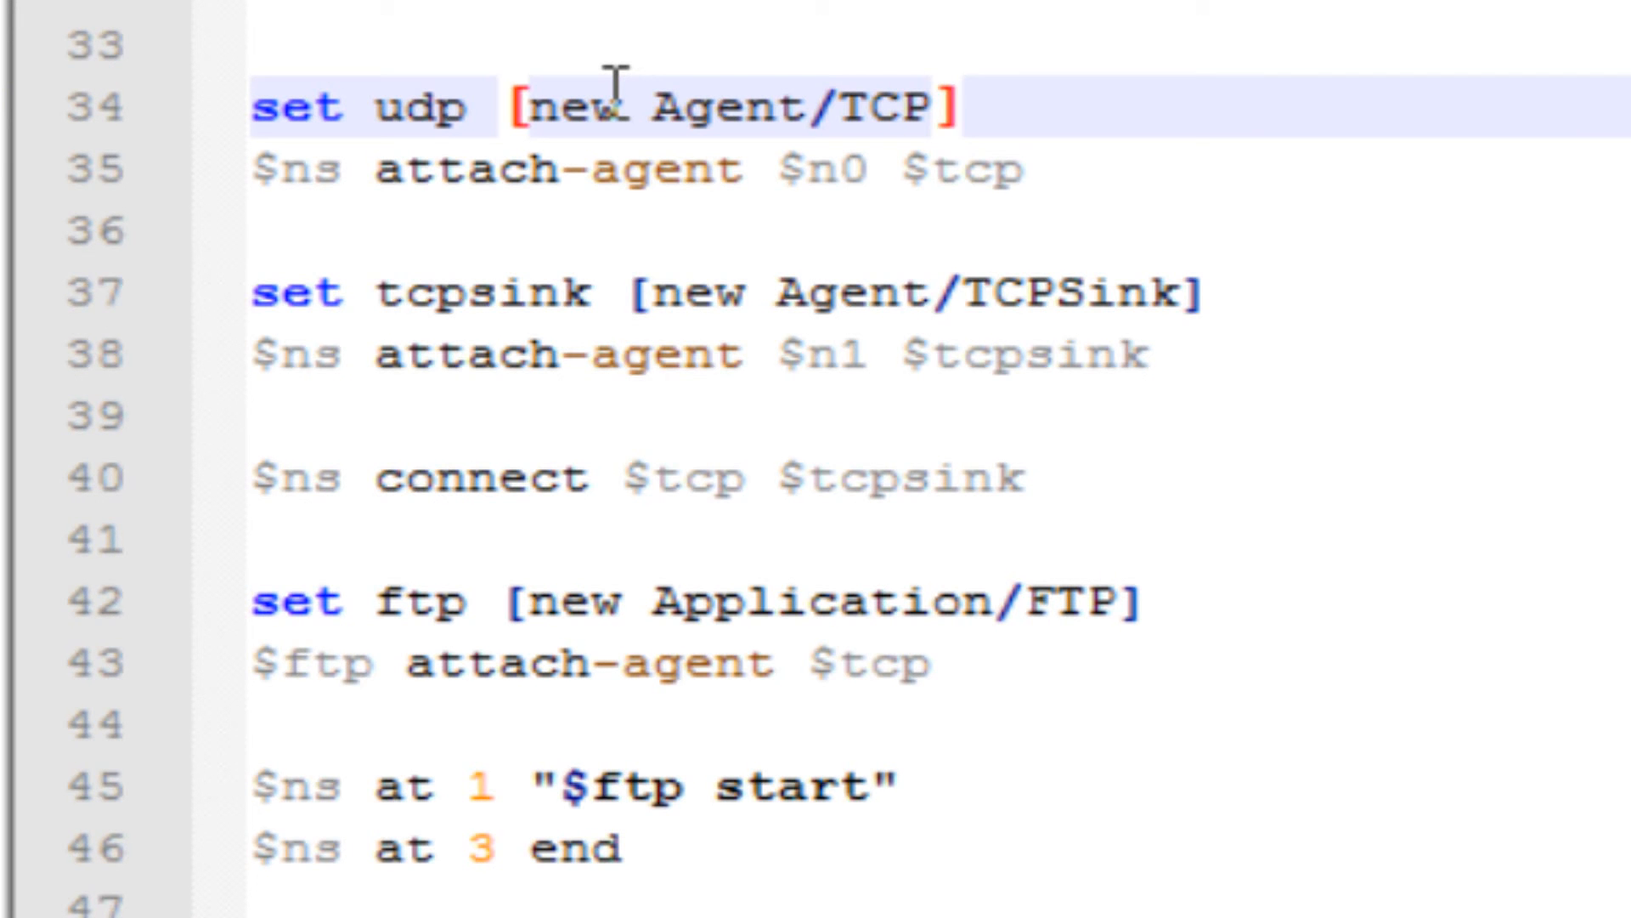
key(Backspace)
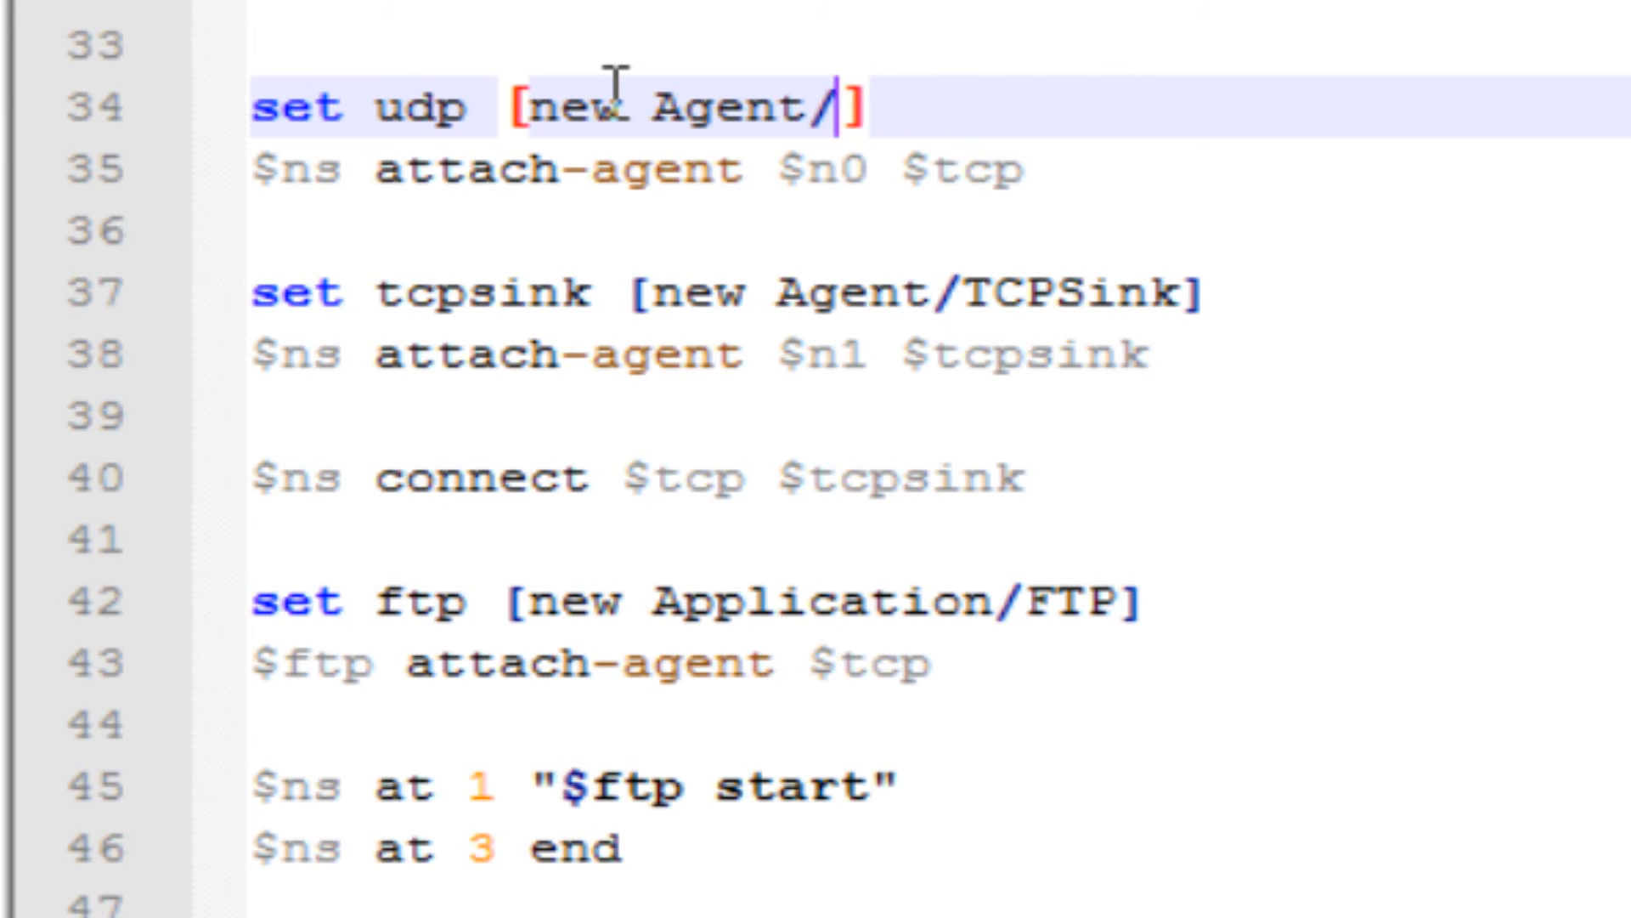
text(UDP])
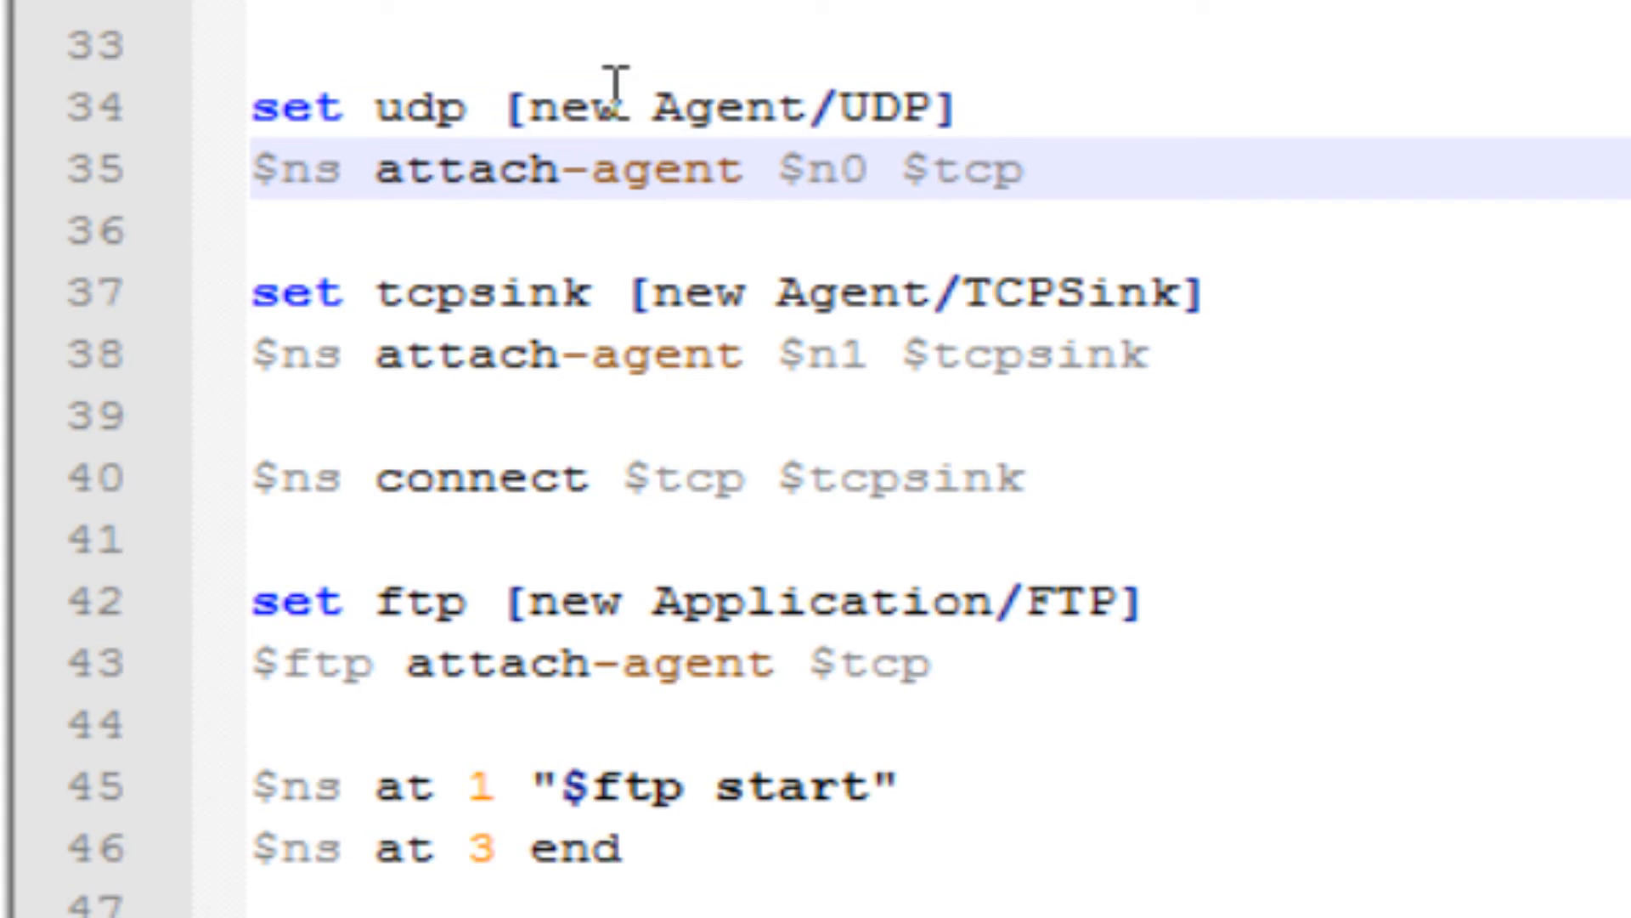
key(BackSpace)
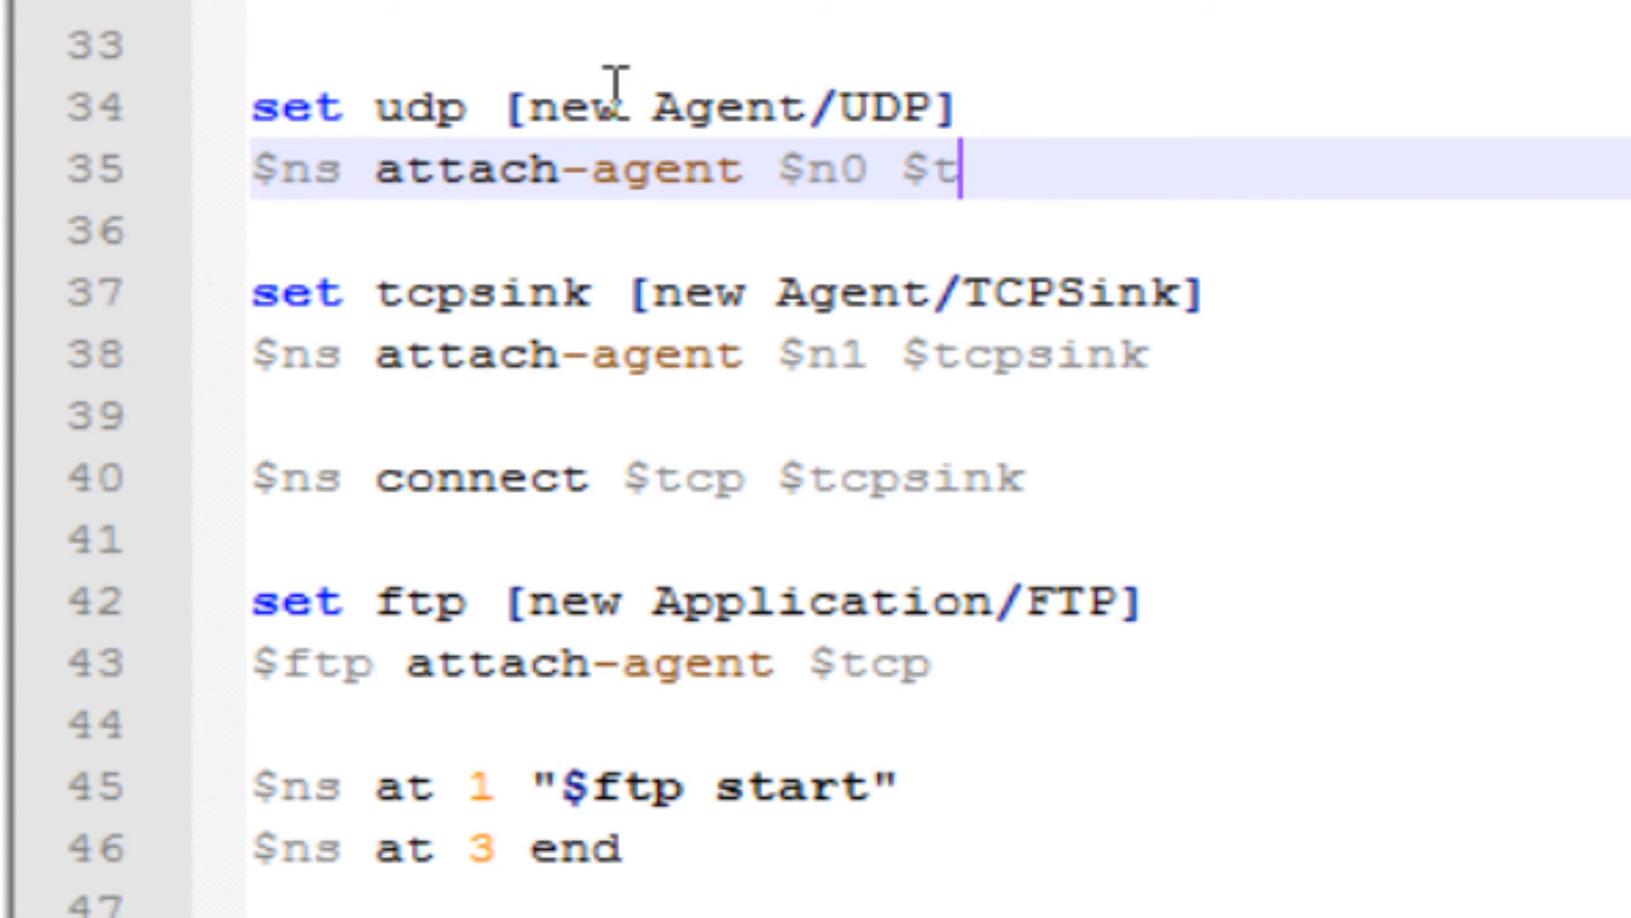
text(dp)
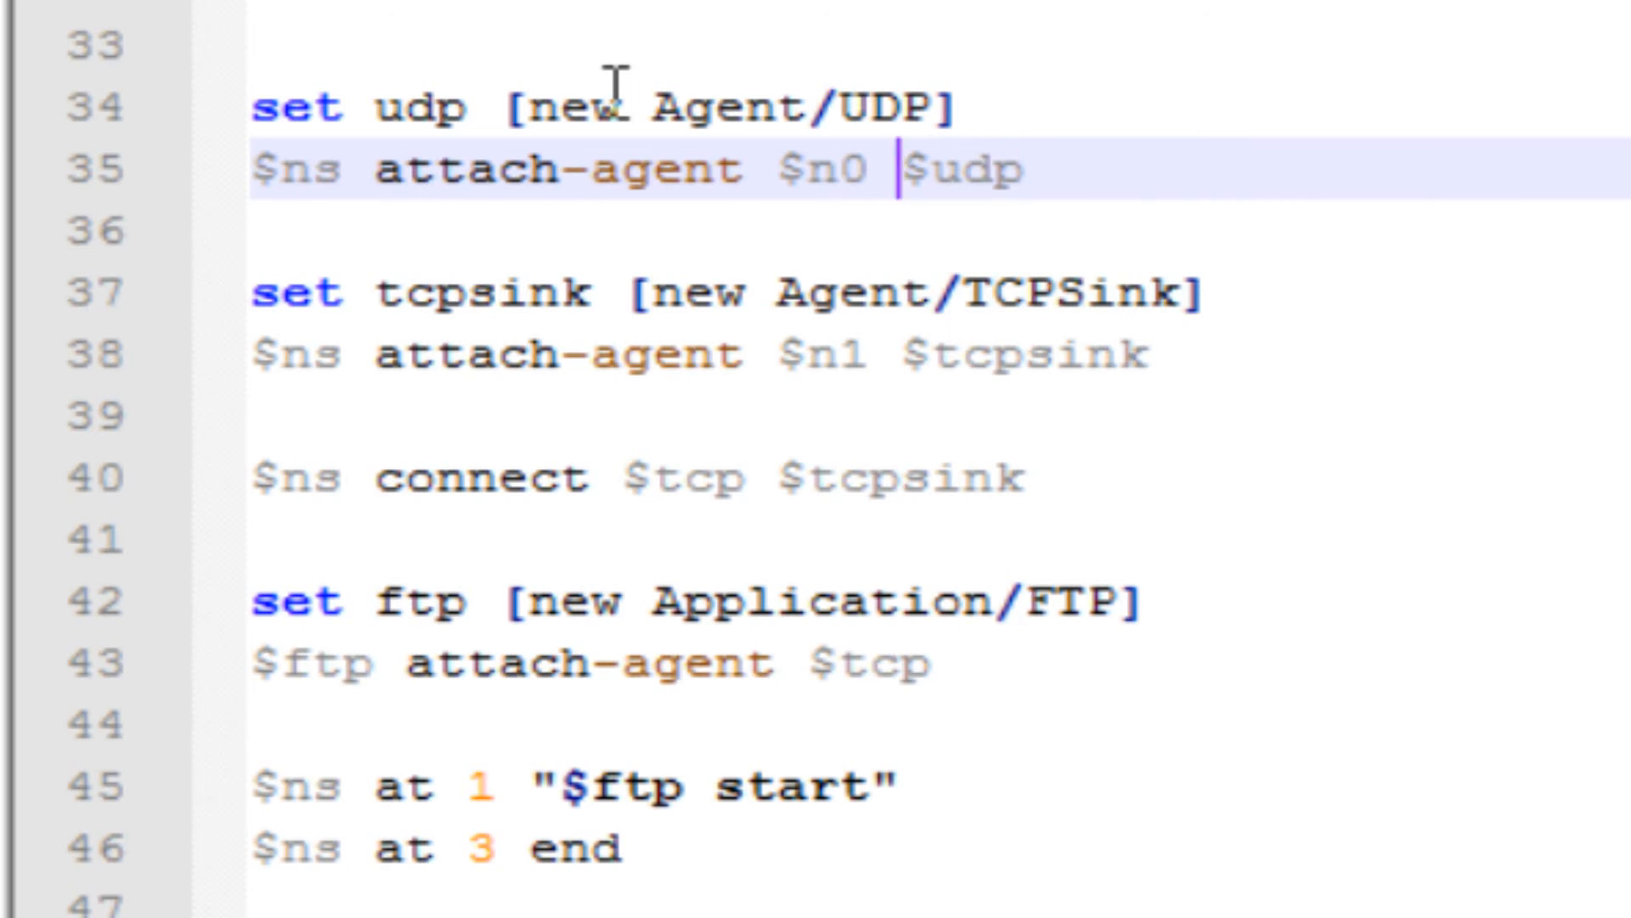
Define an Agent/Null sink named sink and attach it to node n2.
click(389, 292)
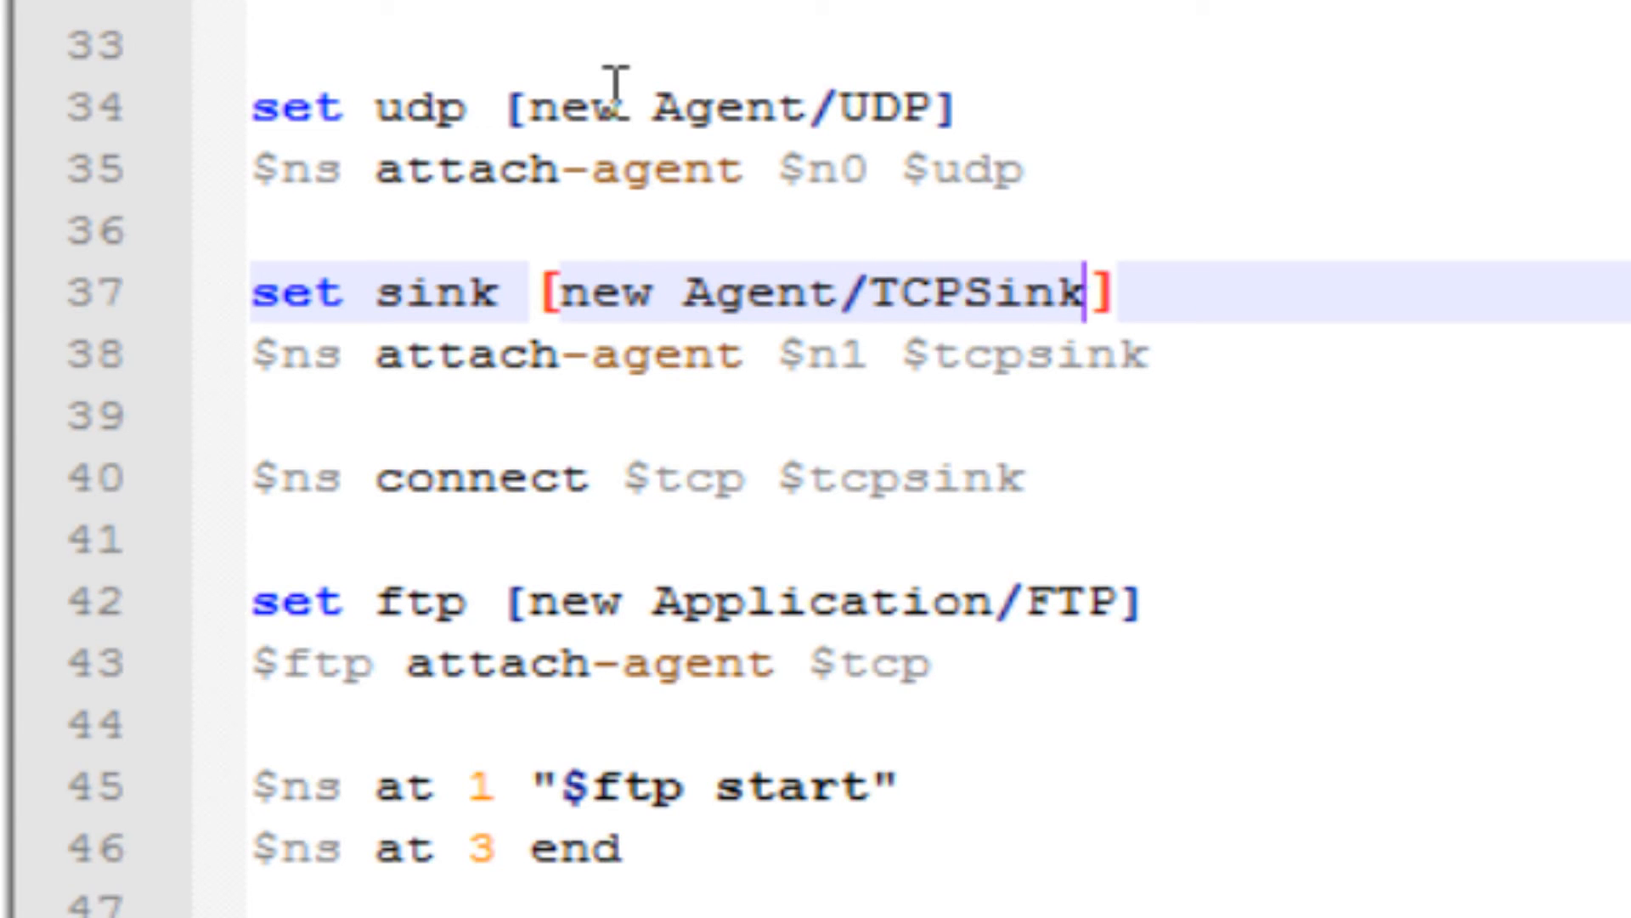
key(Backspace)
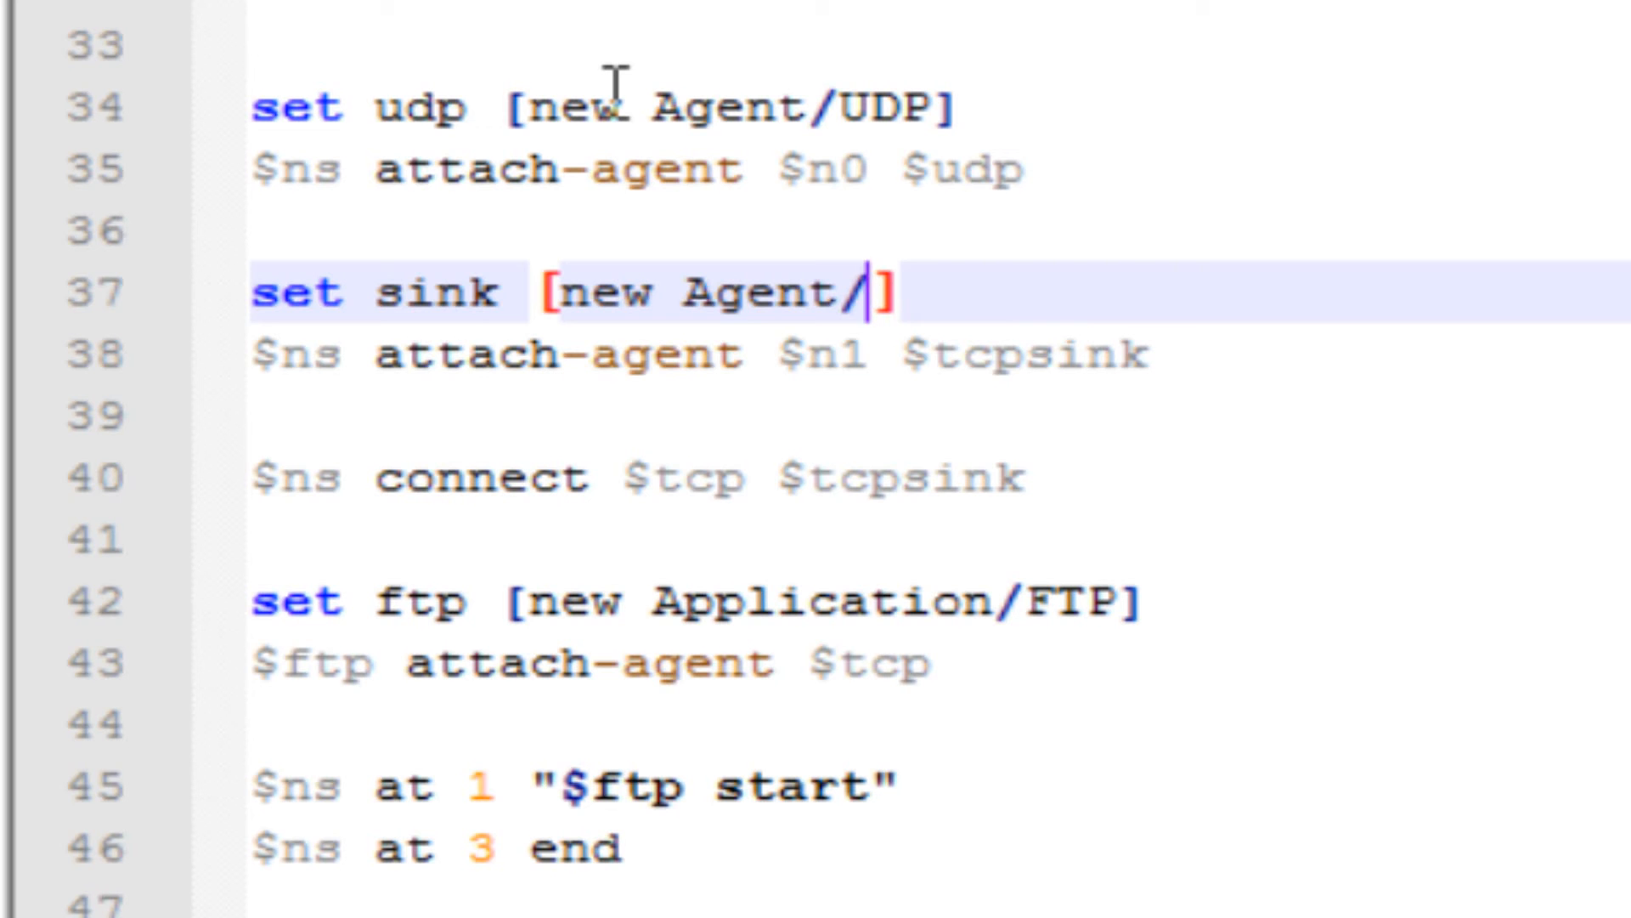
text(Null)
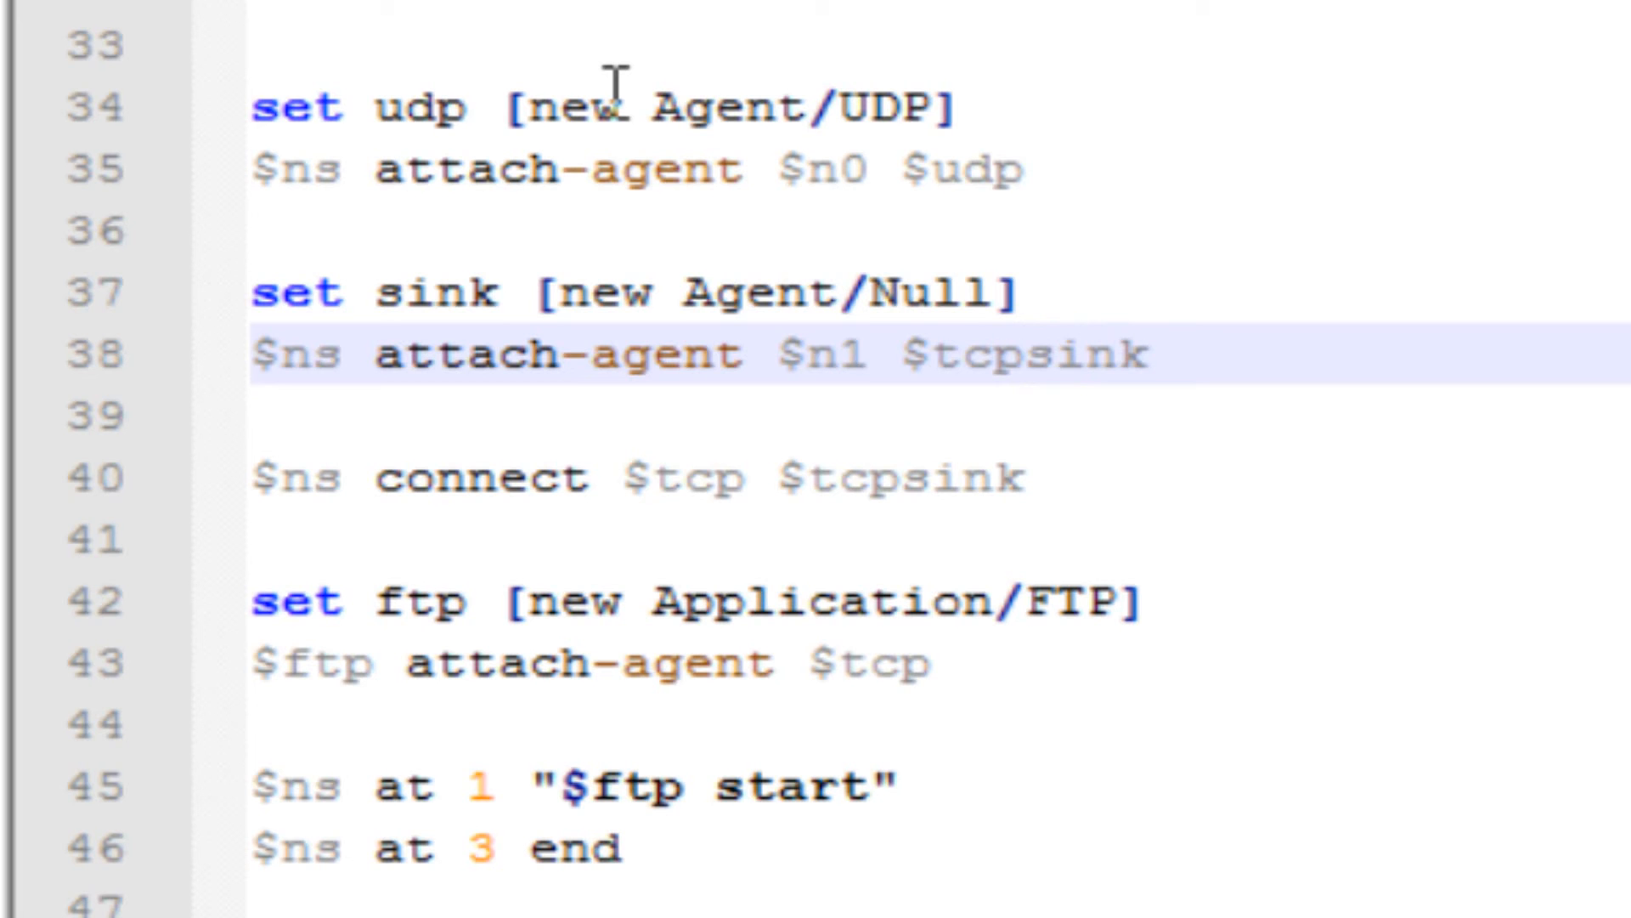
key(Backspace)
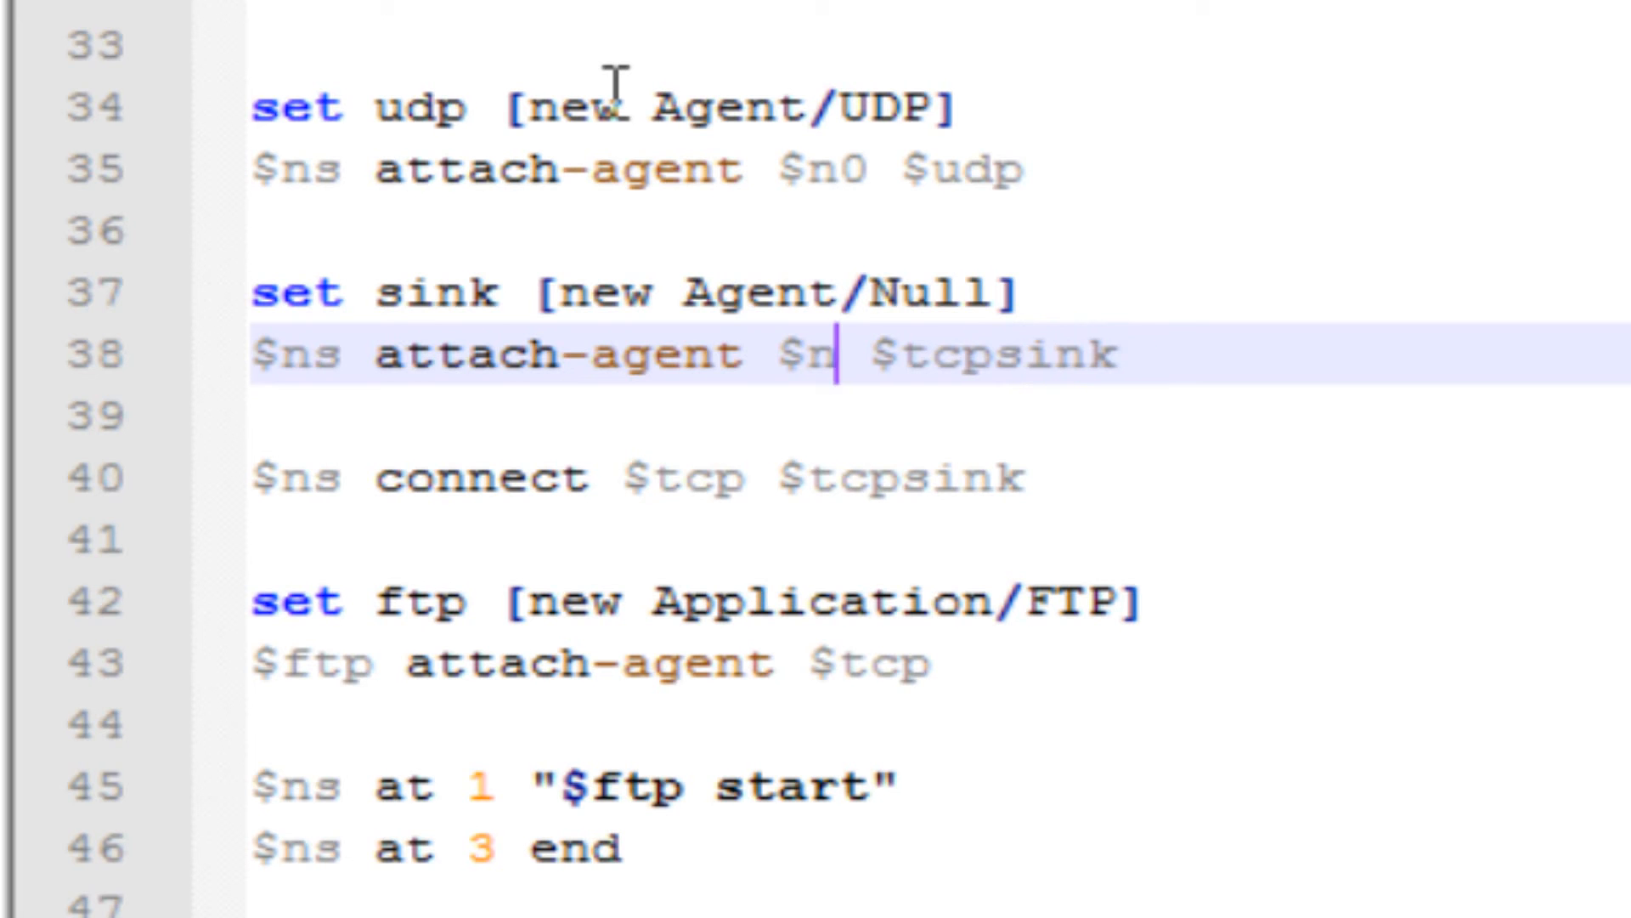
text(2)
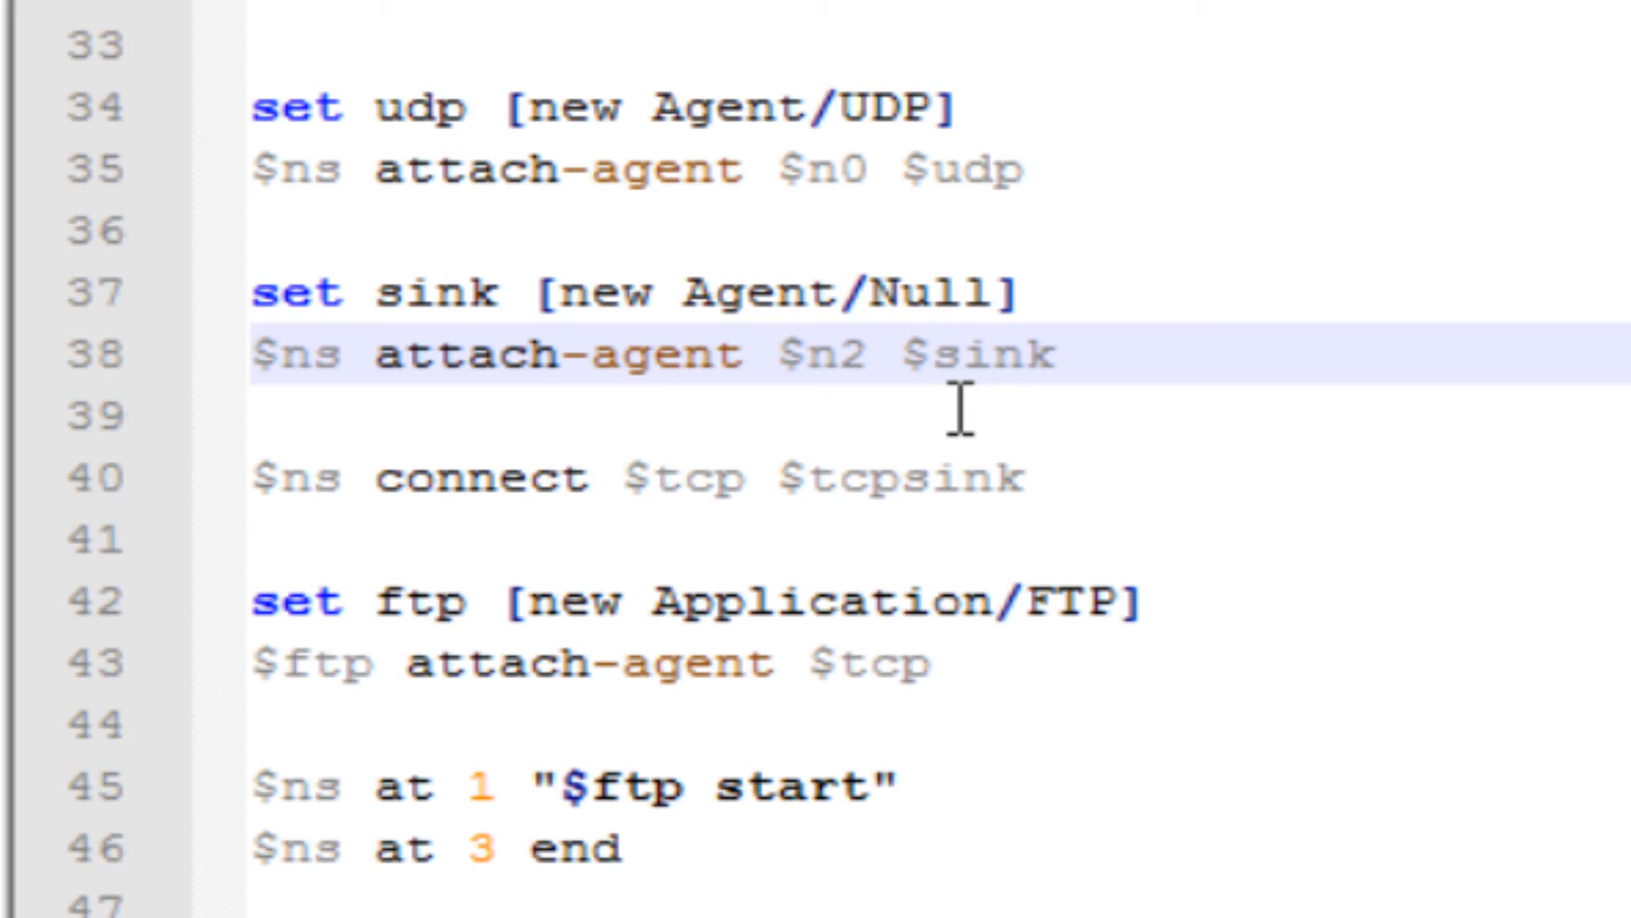
double_click(982, 354)
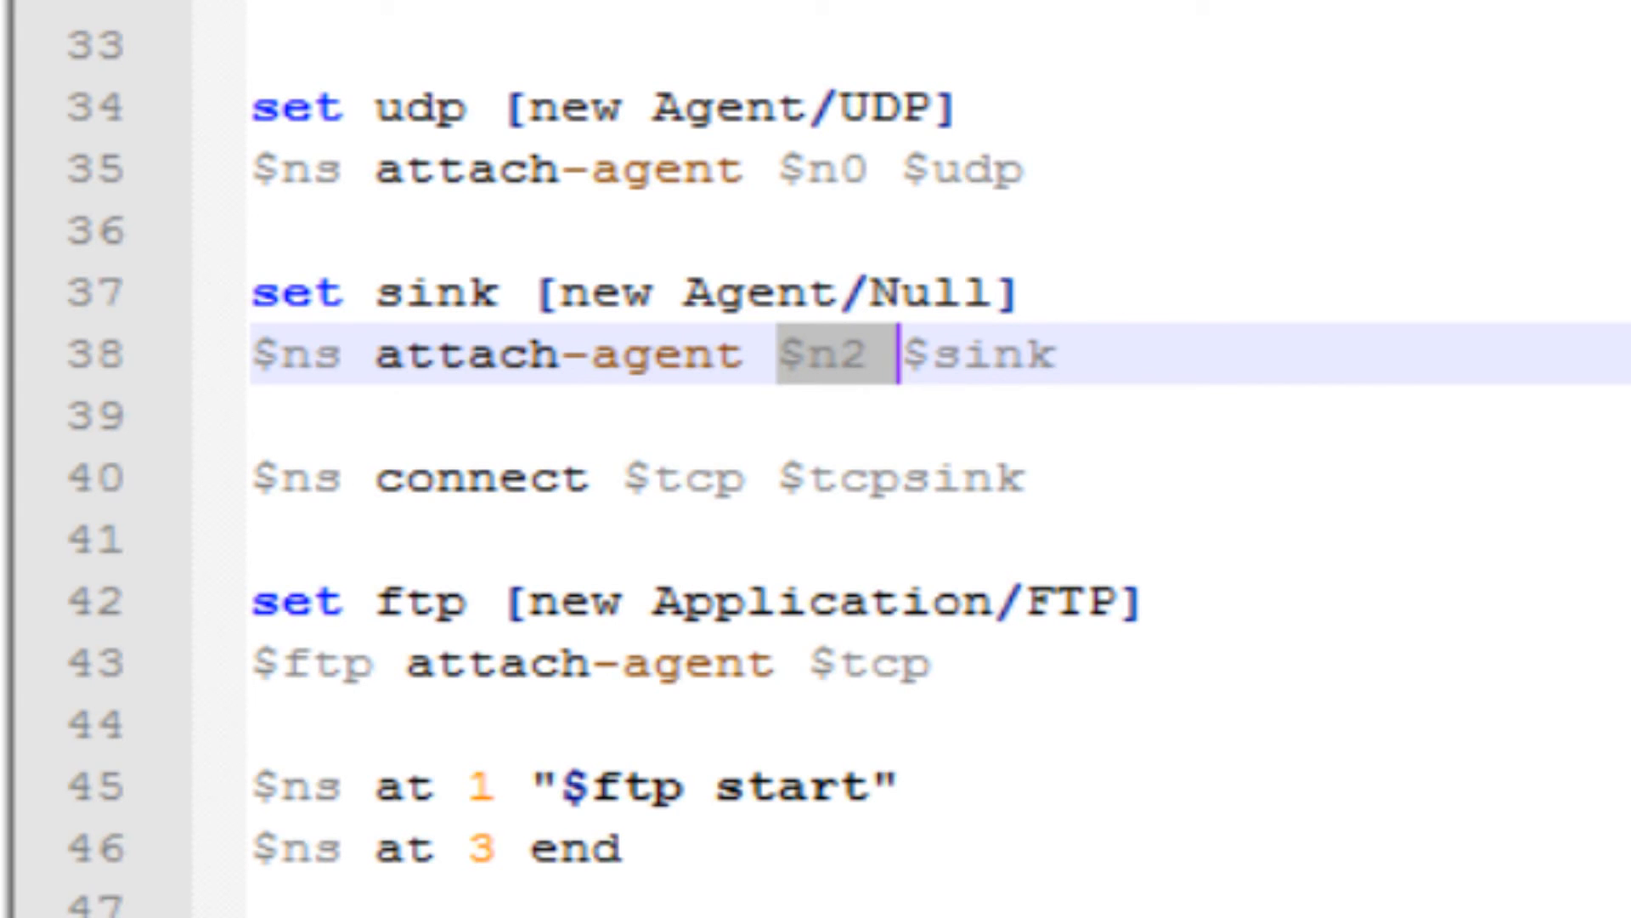
Connect the udp agent to the sink in the $ns connect line.
click(1067, 357)
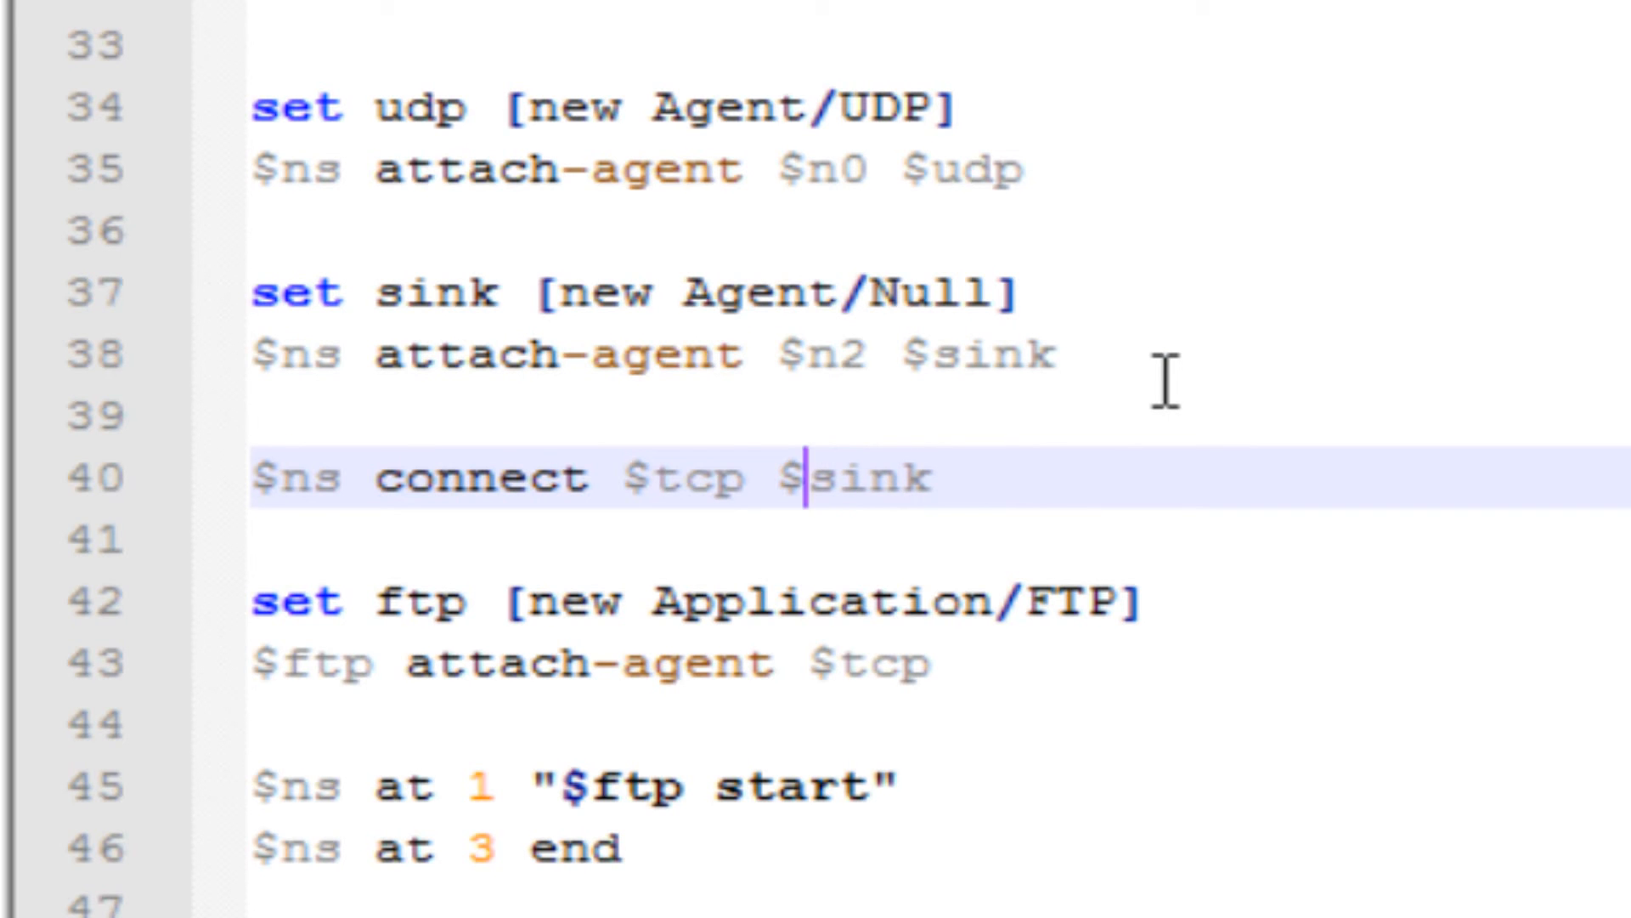
key(BackSpace)
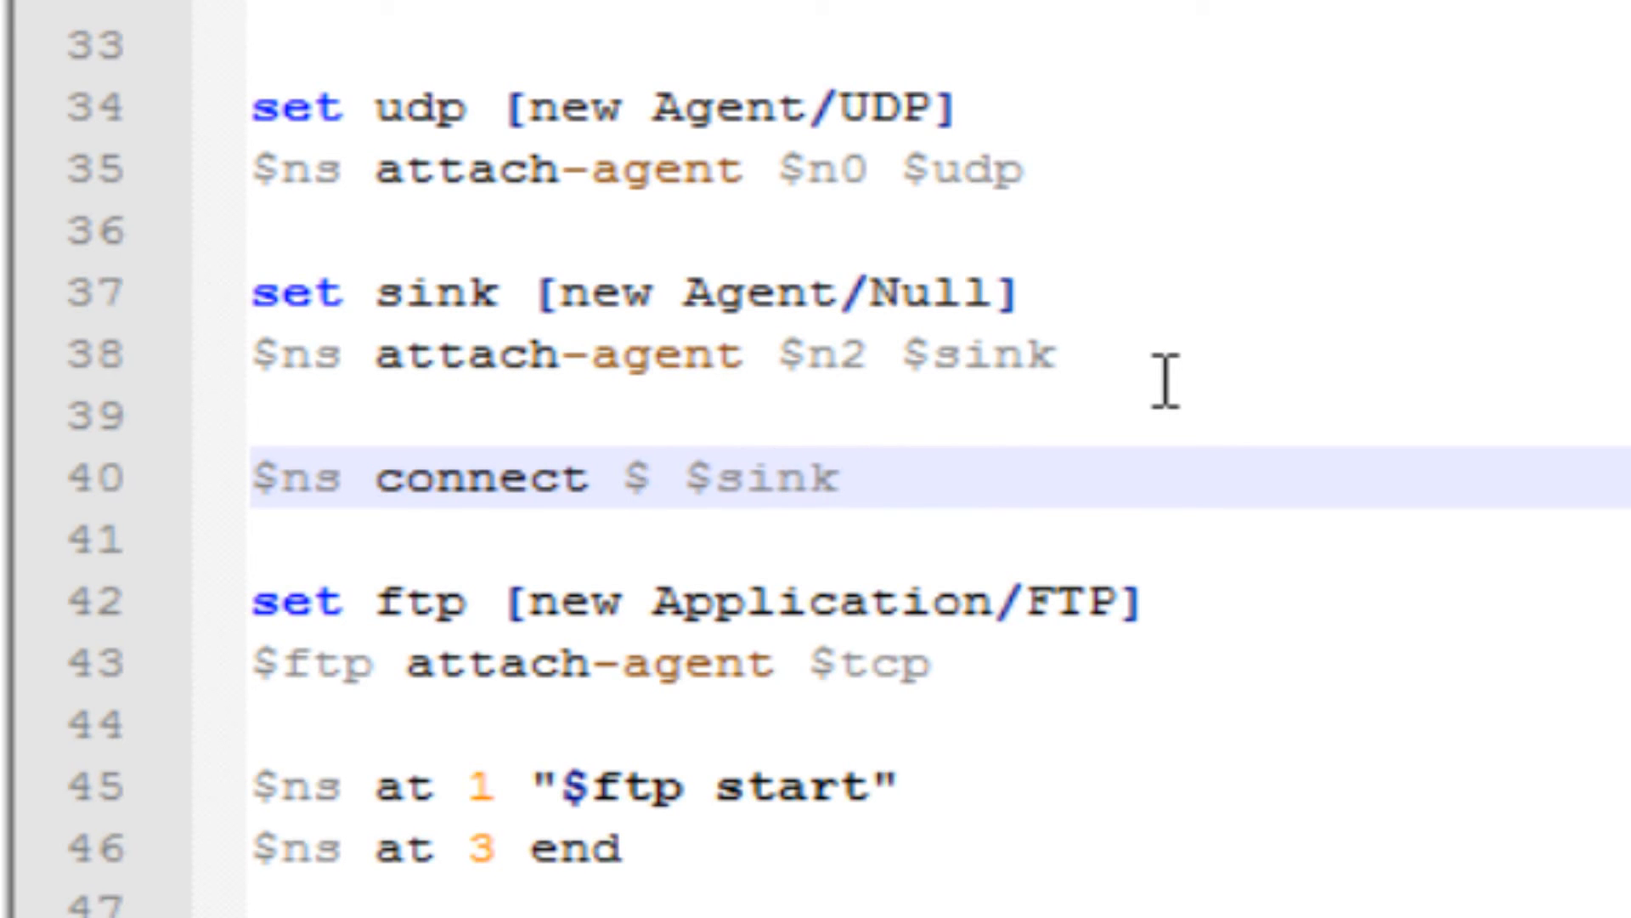
text(udp)
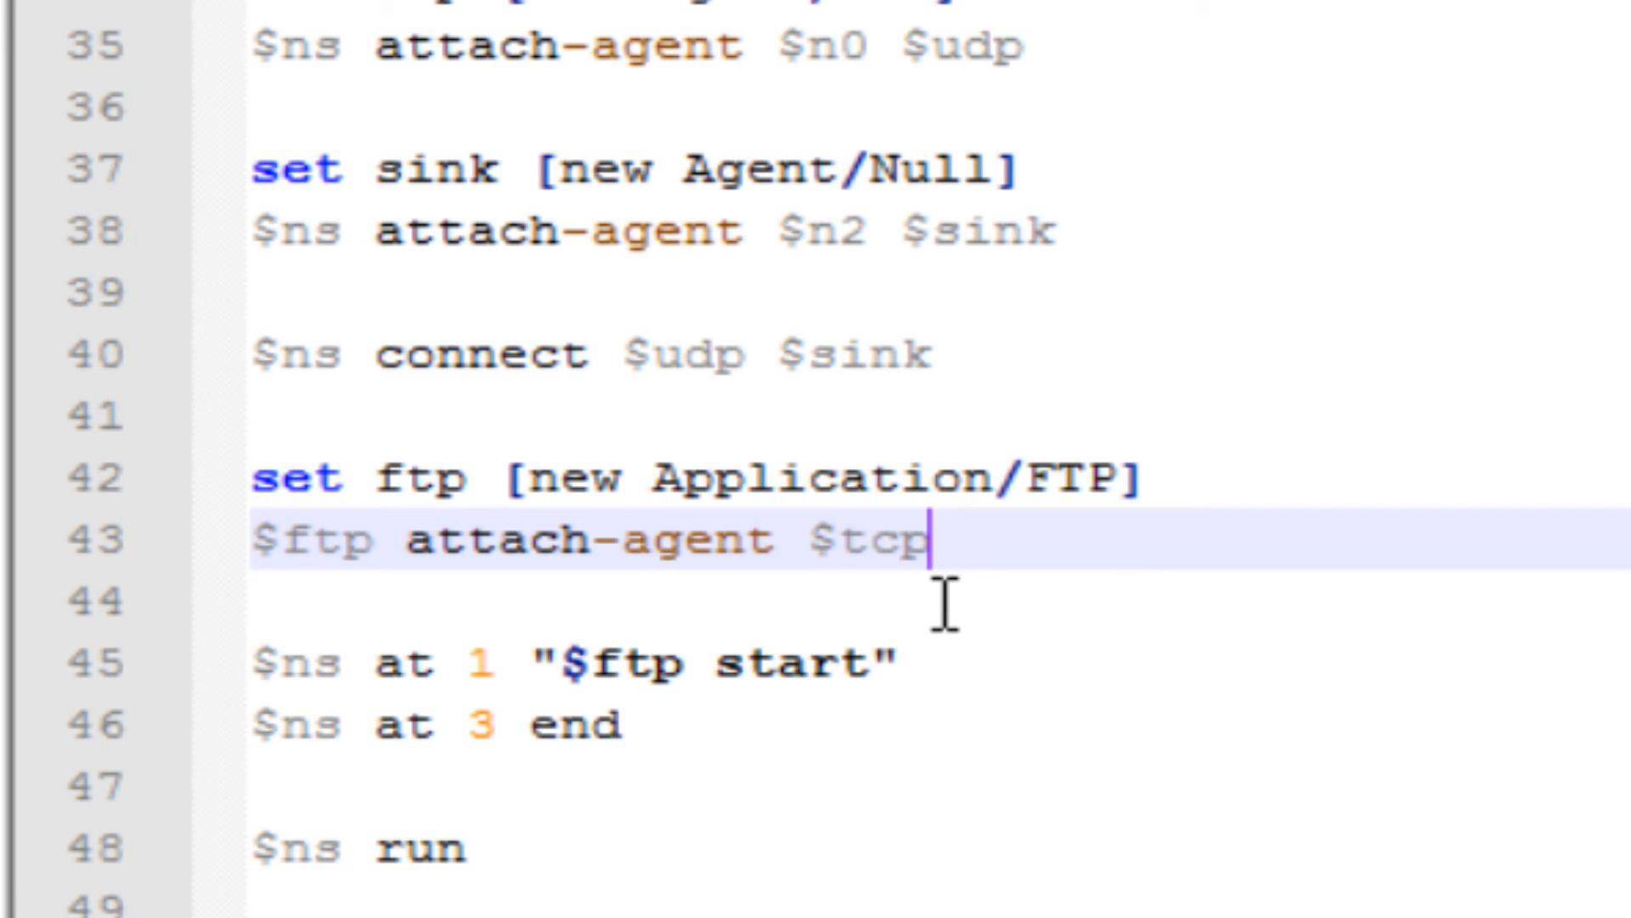
Attach the FTP application to the udp agent instead of tcp.
key(BackSpace)
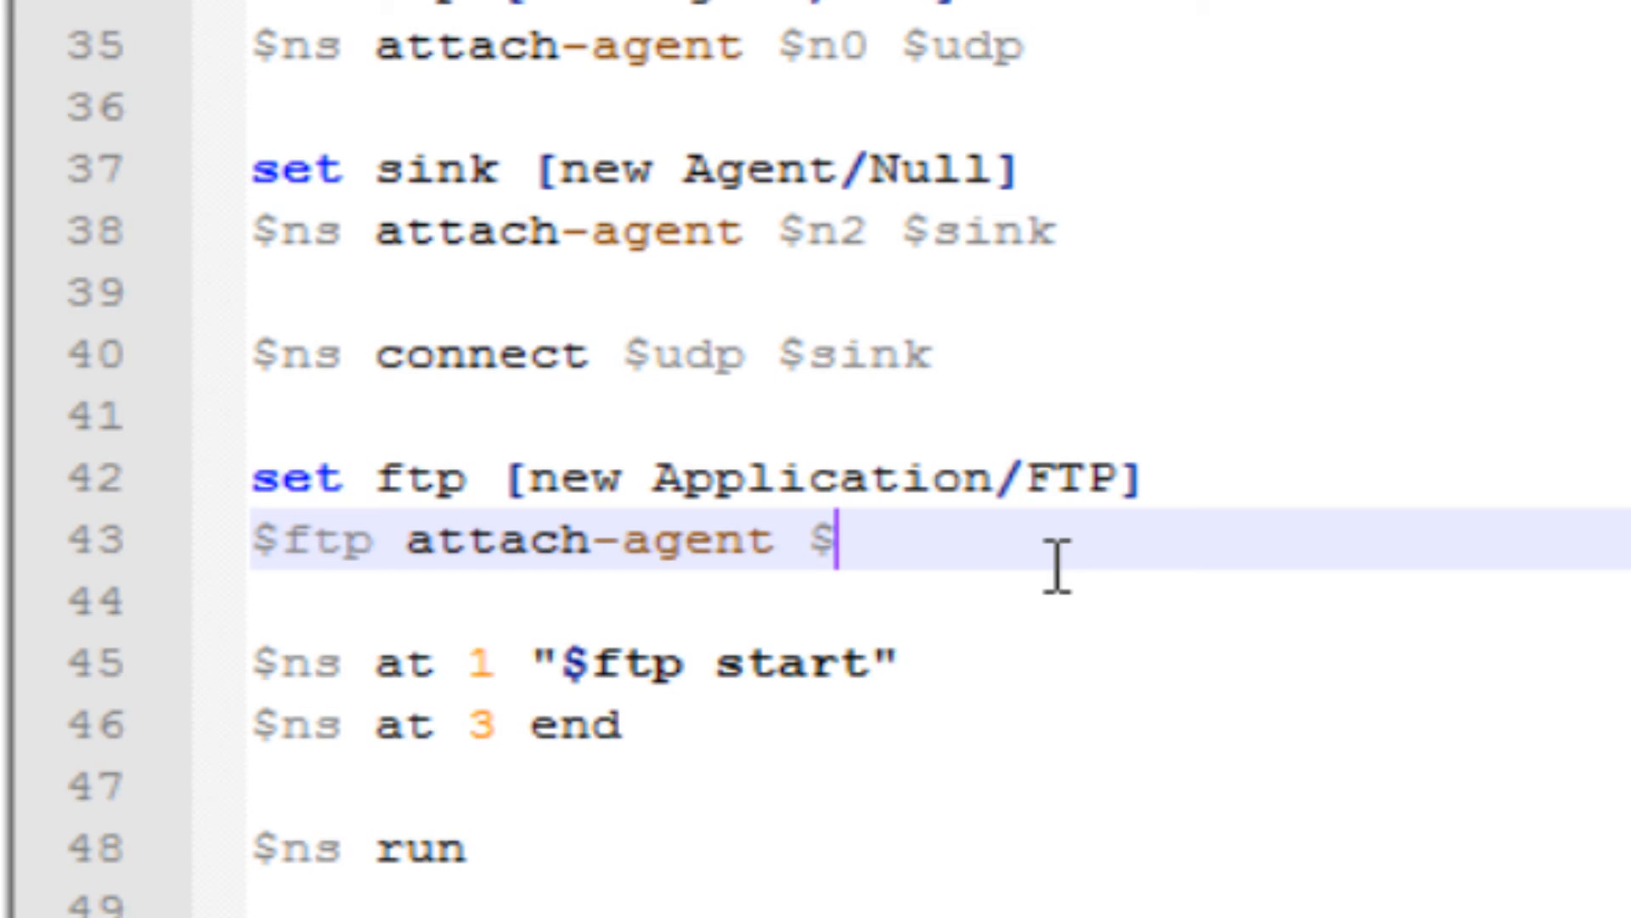
text(d)
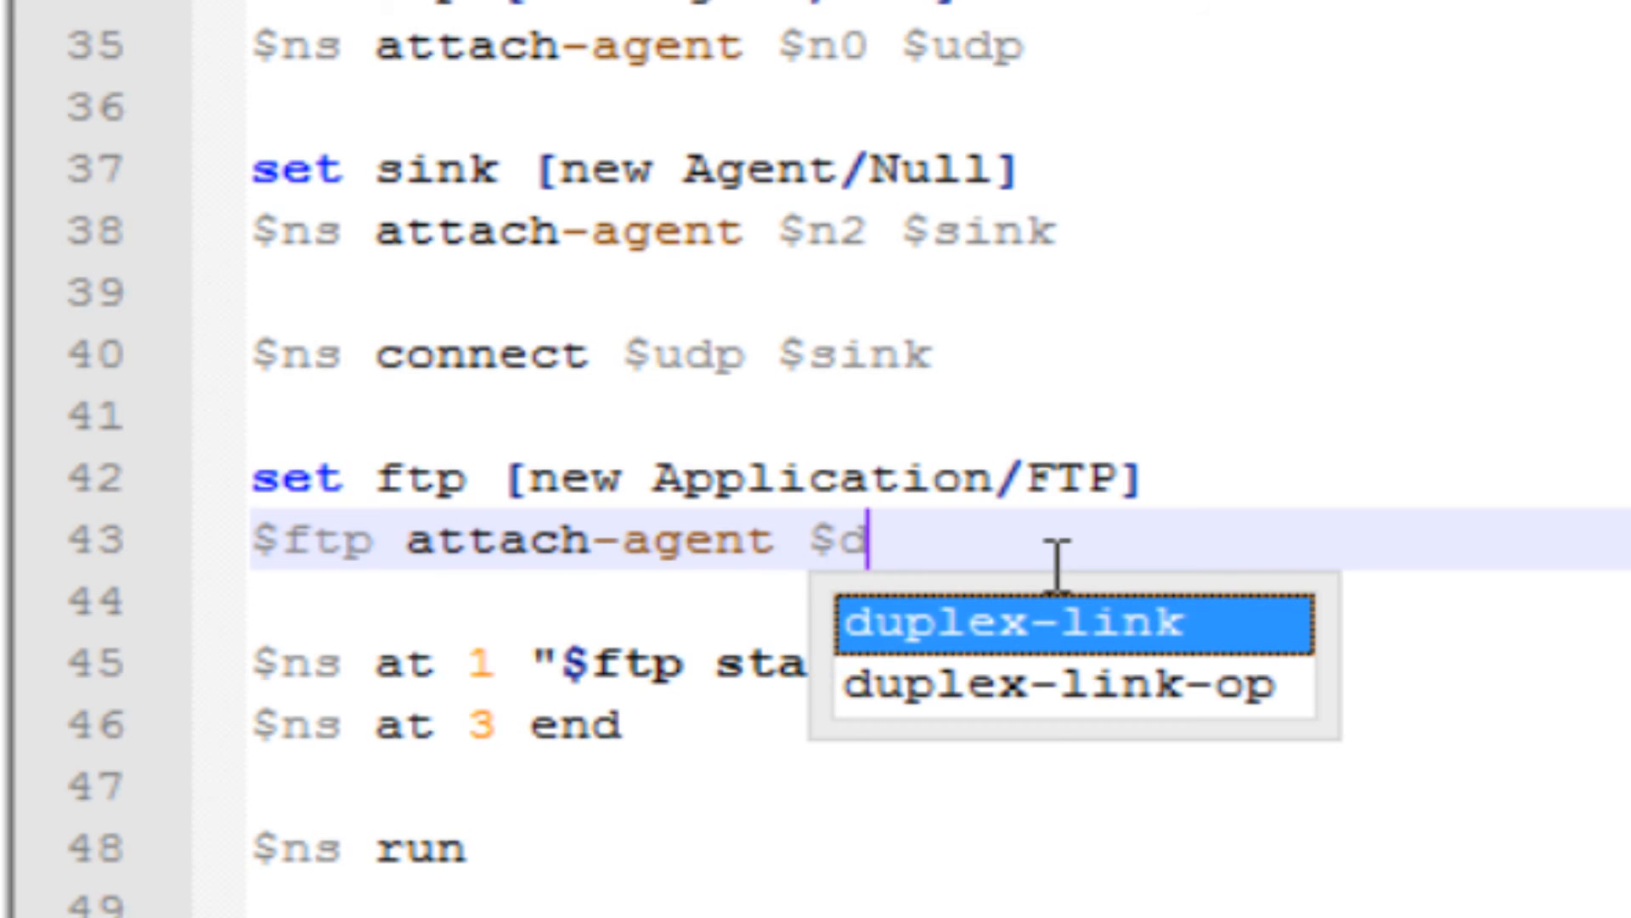
text(udp)
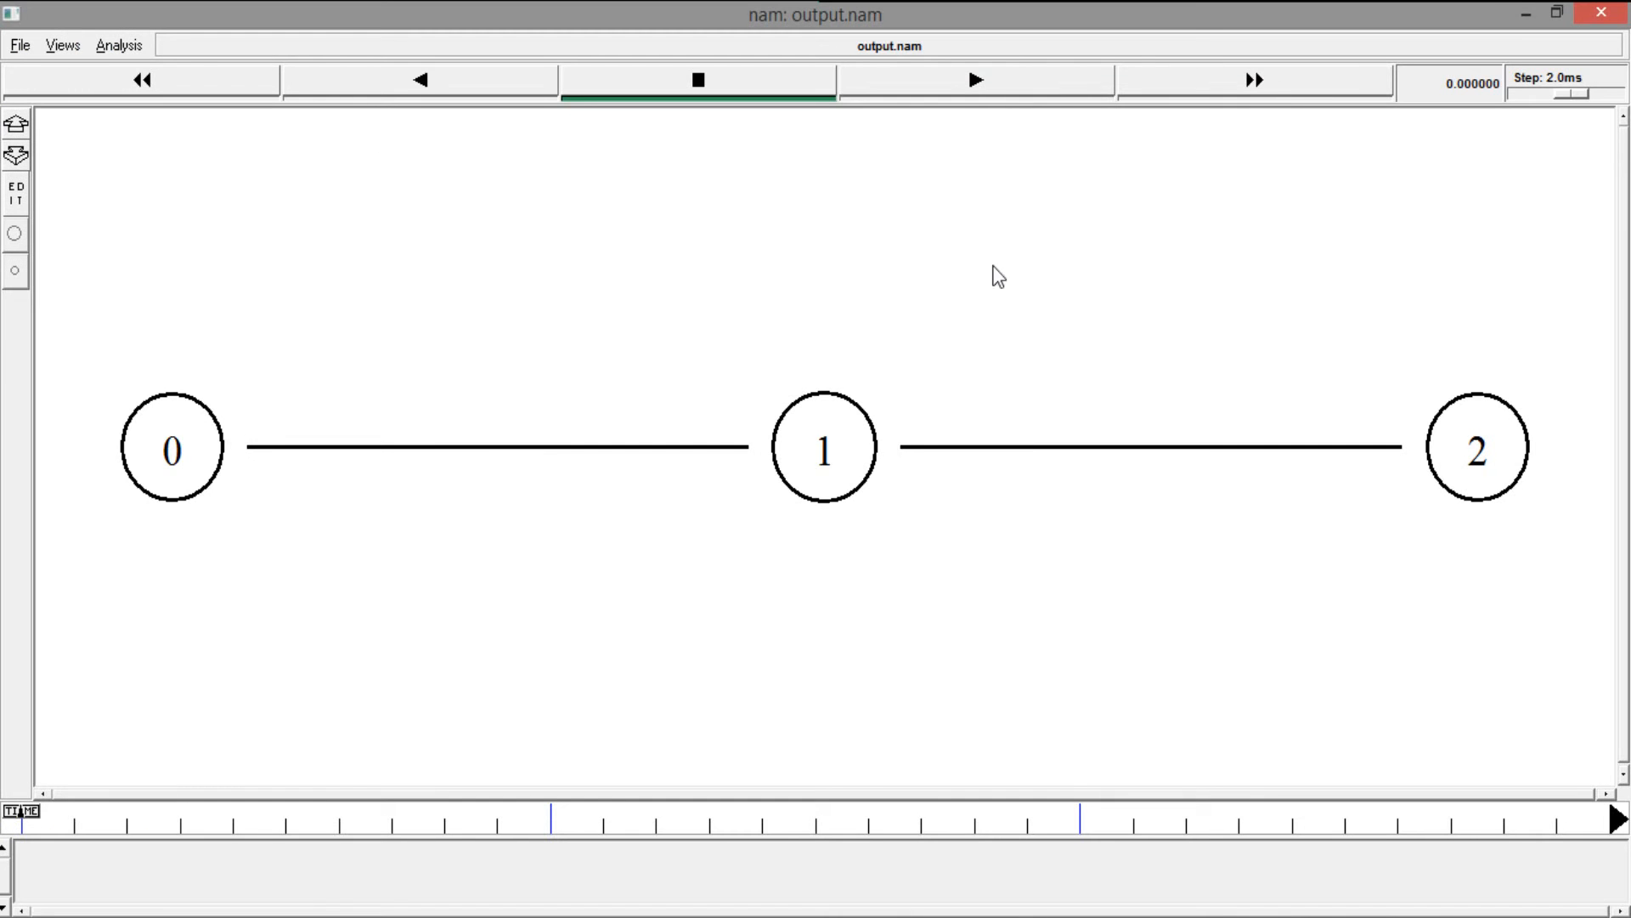
Play the three-node animation in NAM, then close the output.nam window.
click(976, 82)
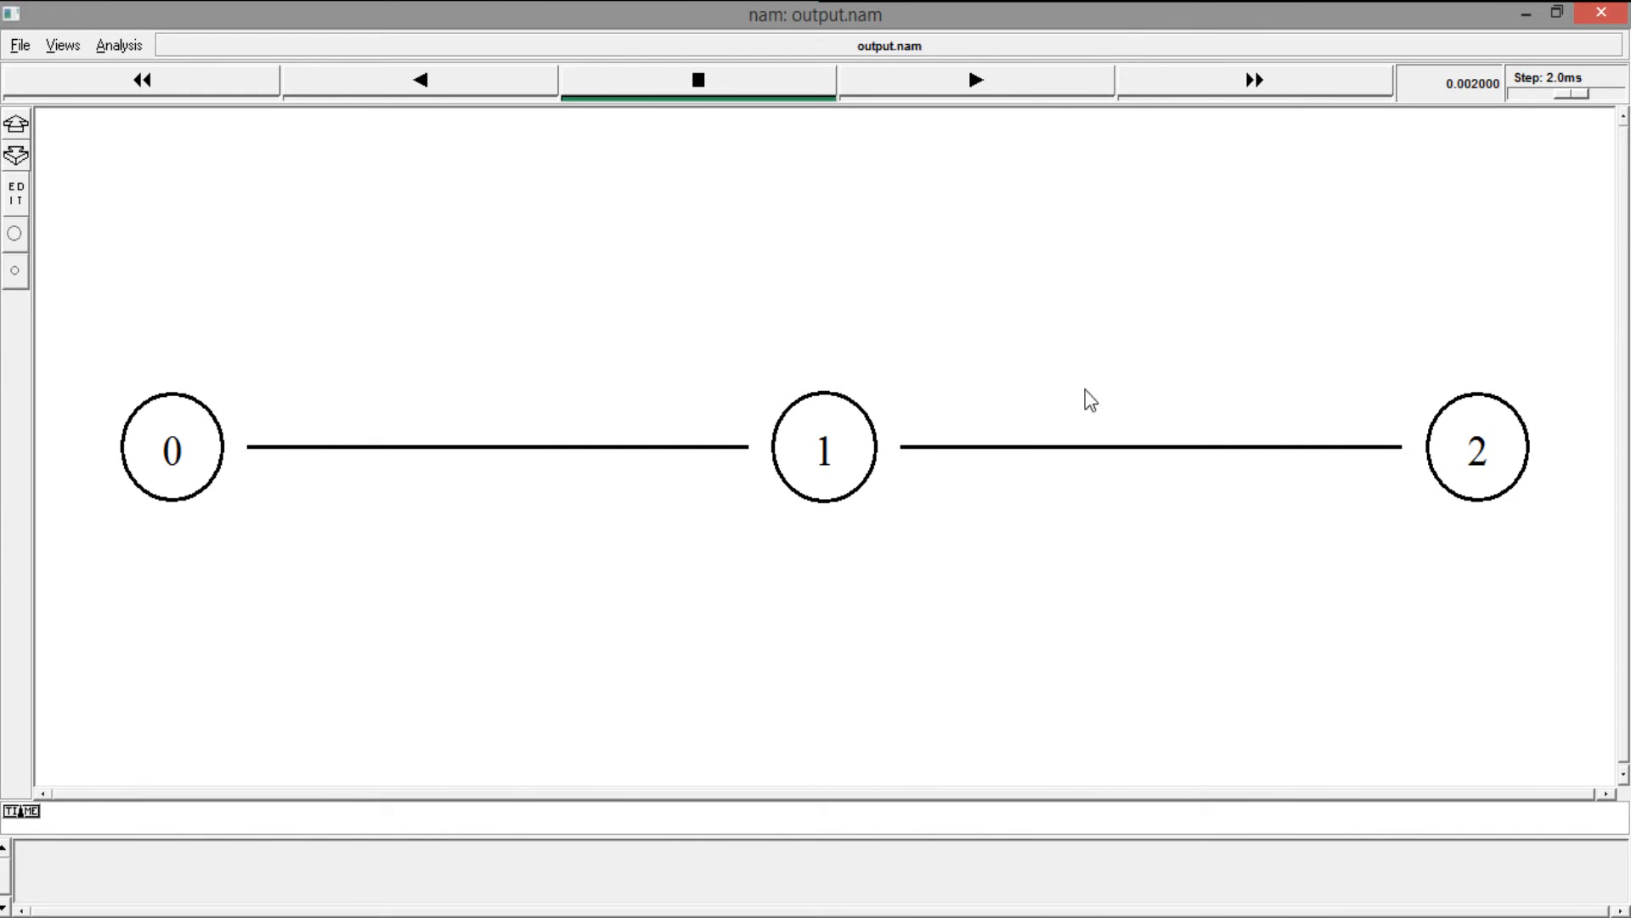
mouse_move(1476, 226)
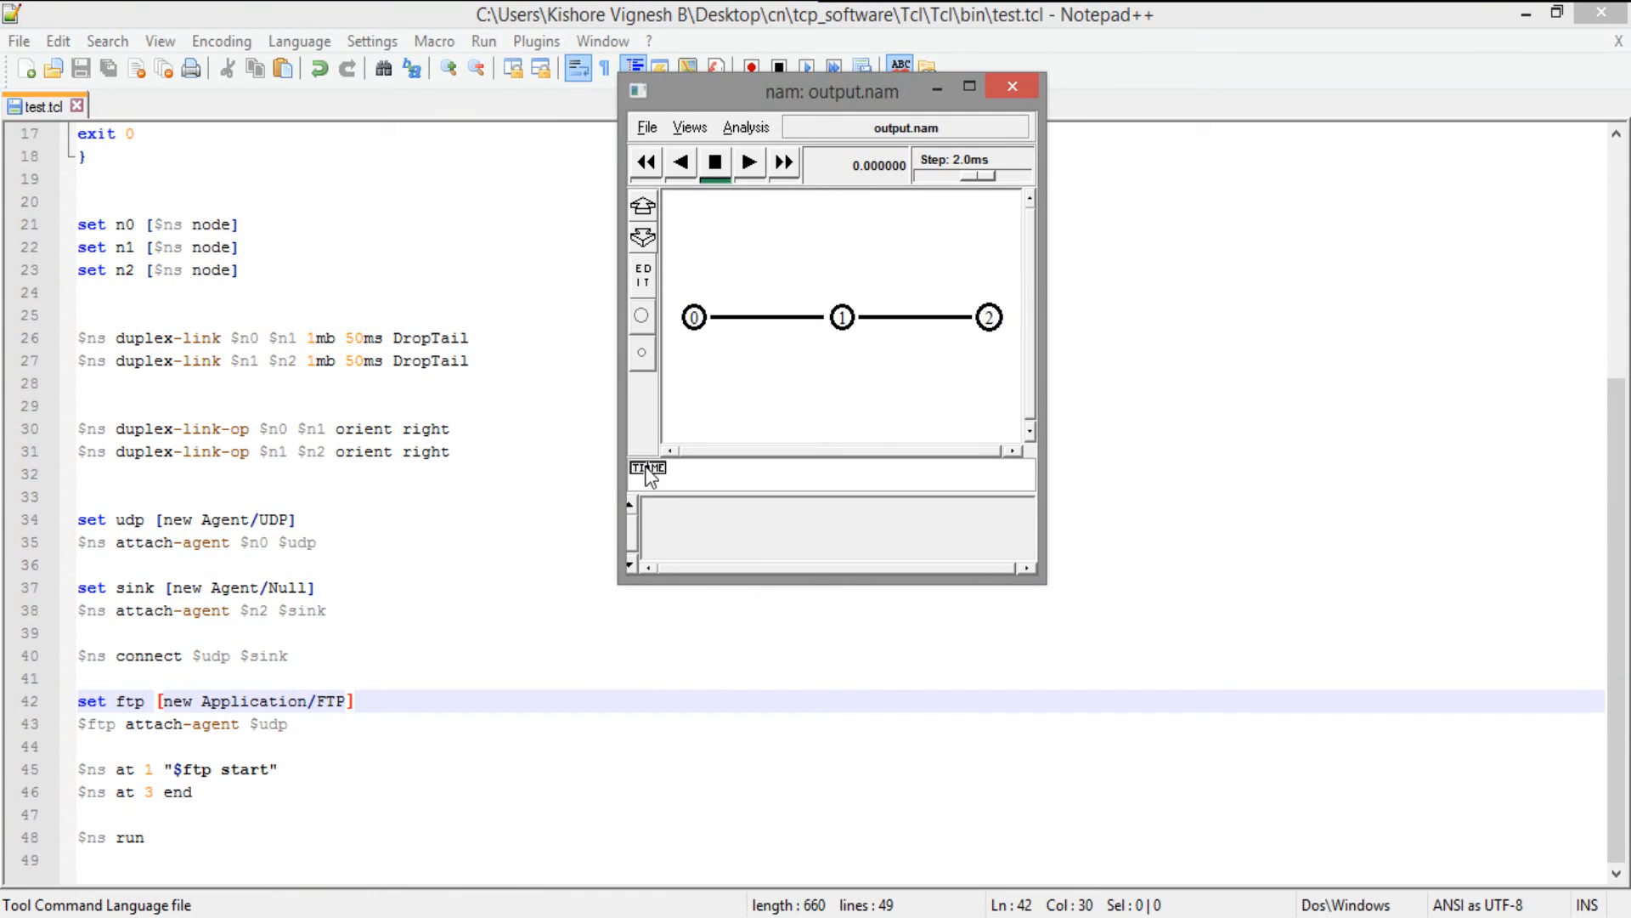
mouse_move(934, 496)
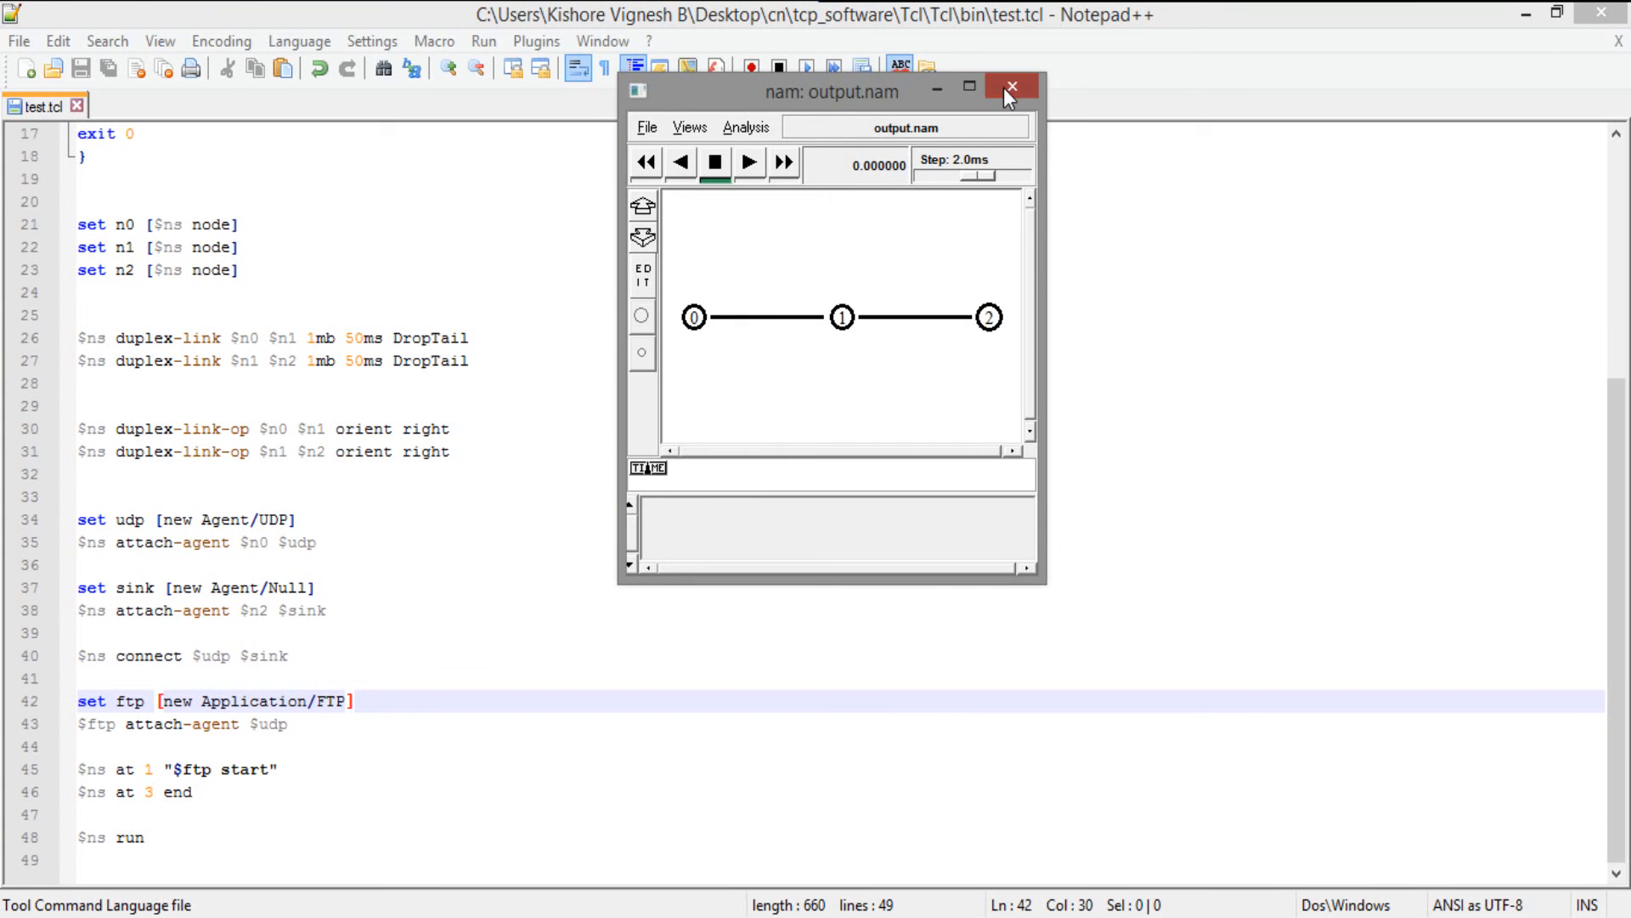
click(1013, 87)
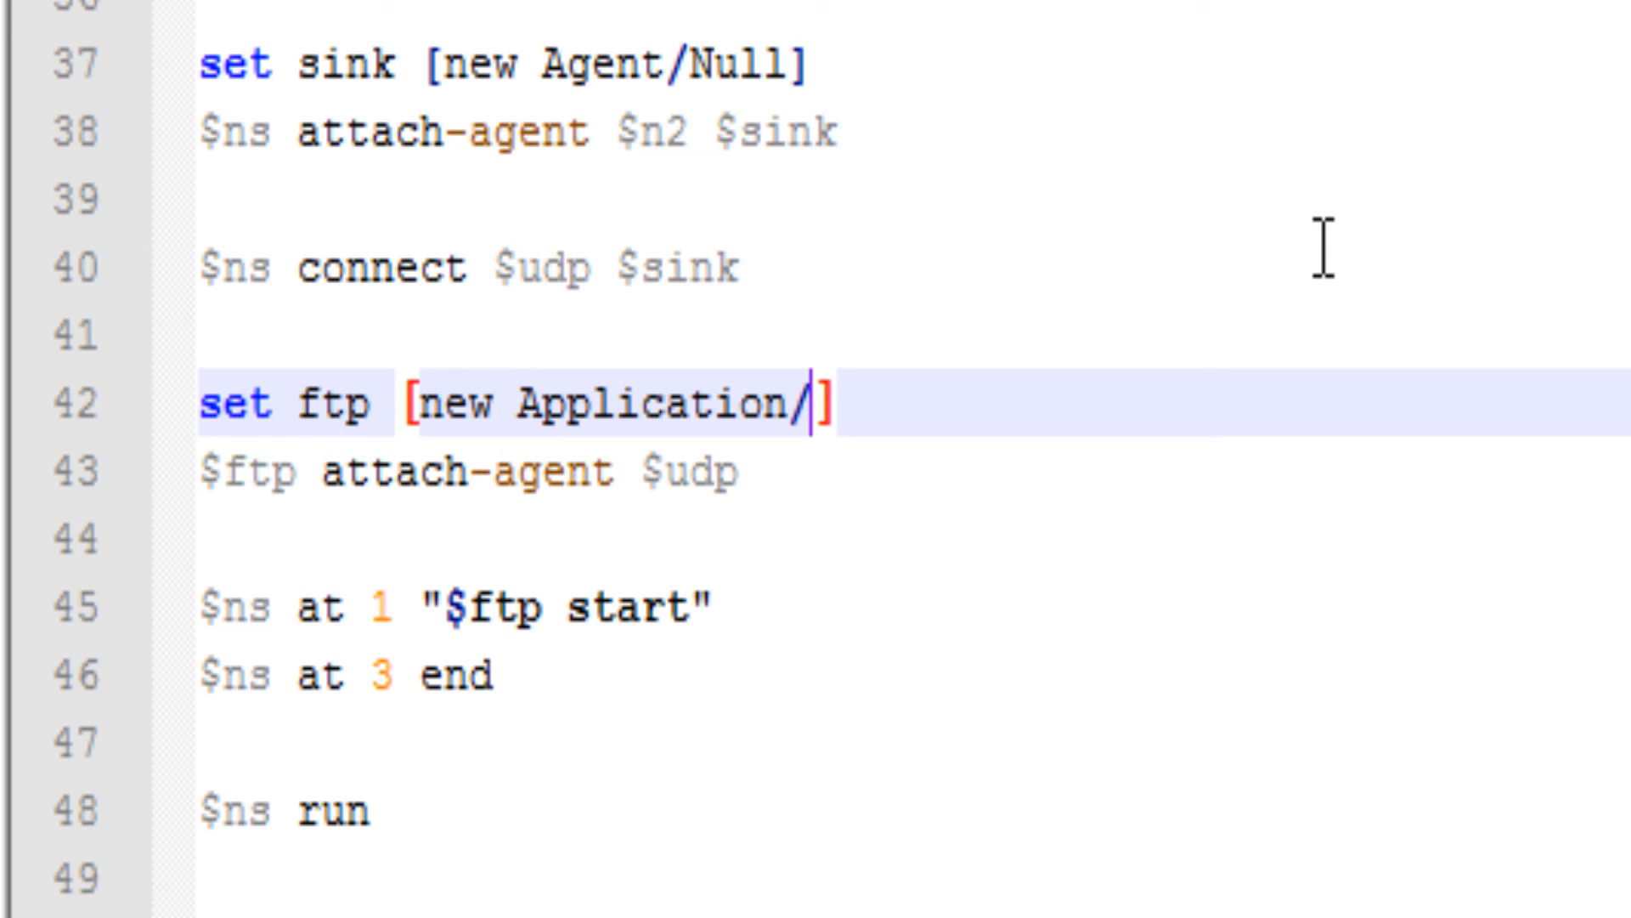
Create a CBR traffic source named cbr with Application/Traffic/CBR.
text(Tra)
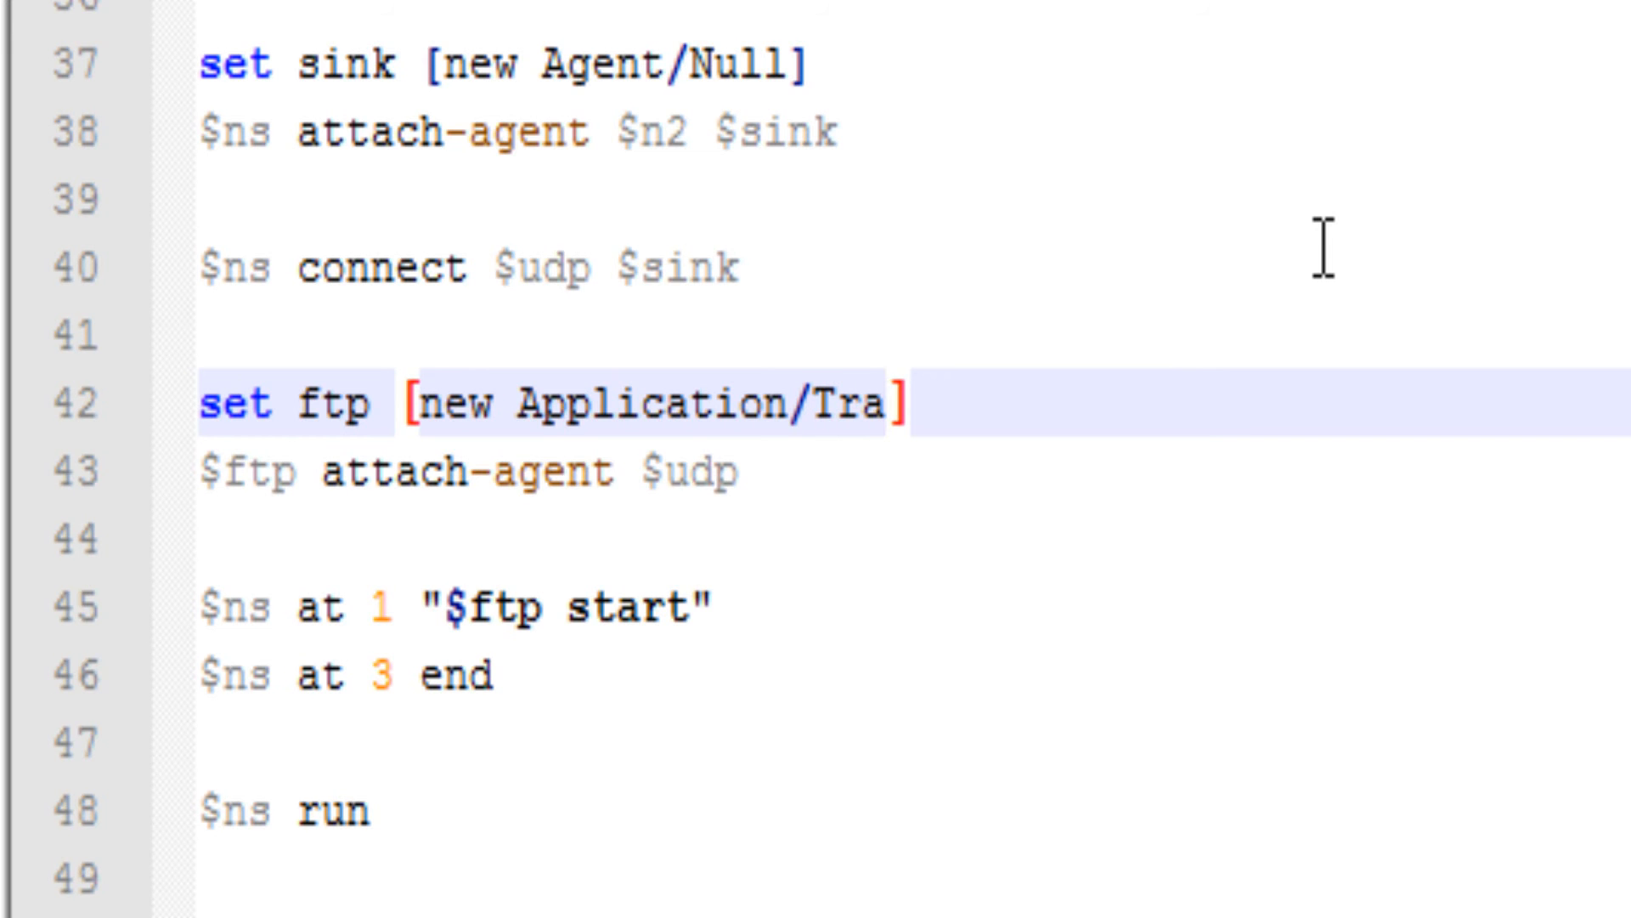
text(f)
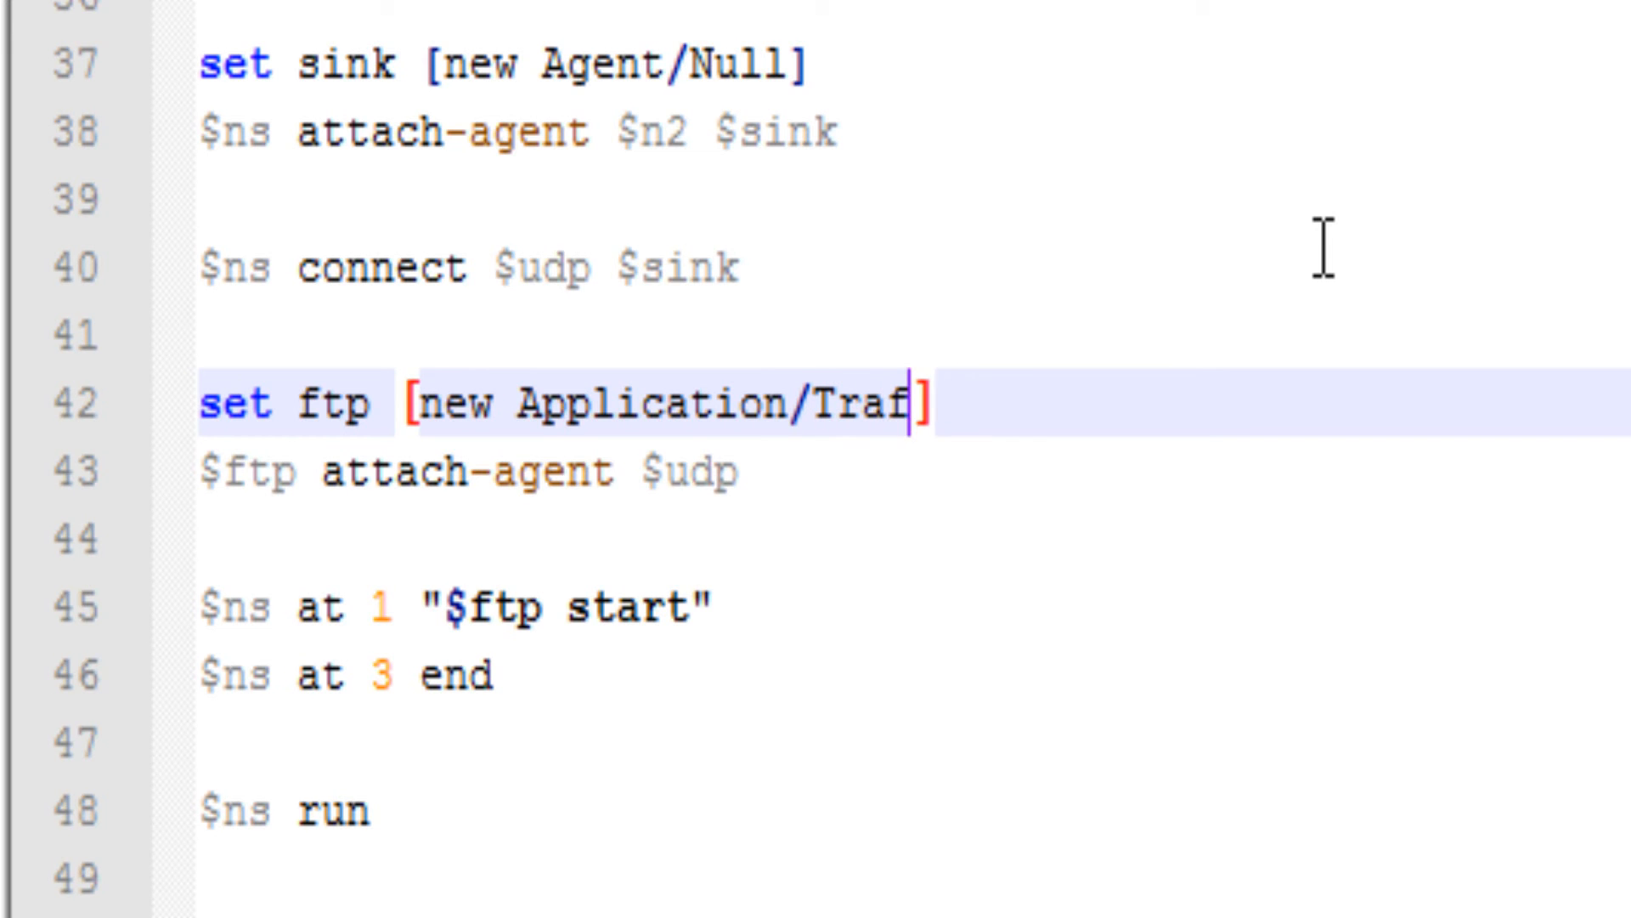
text(fic/)
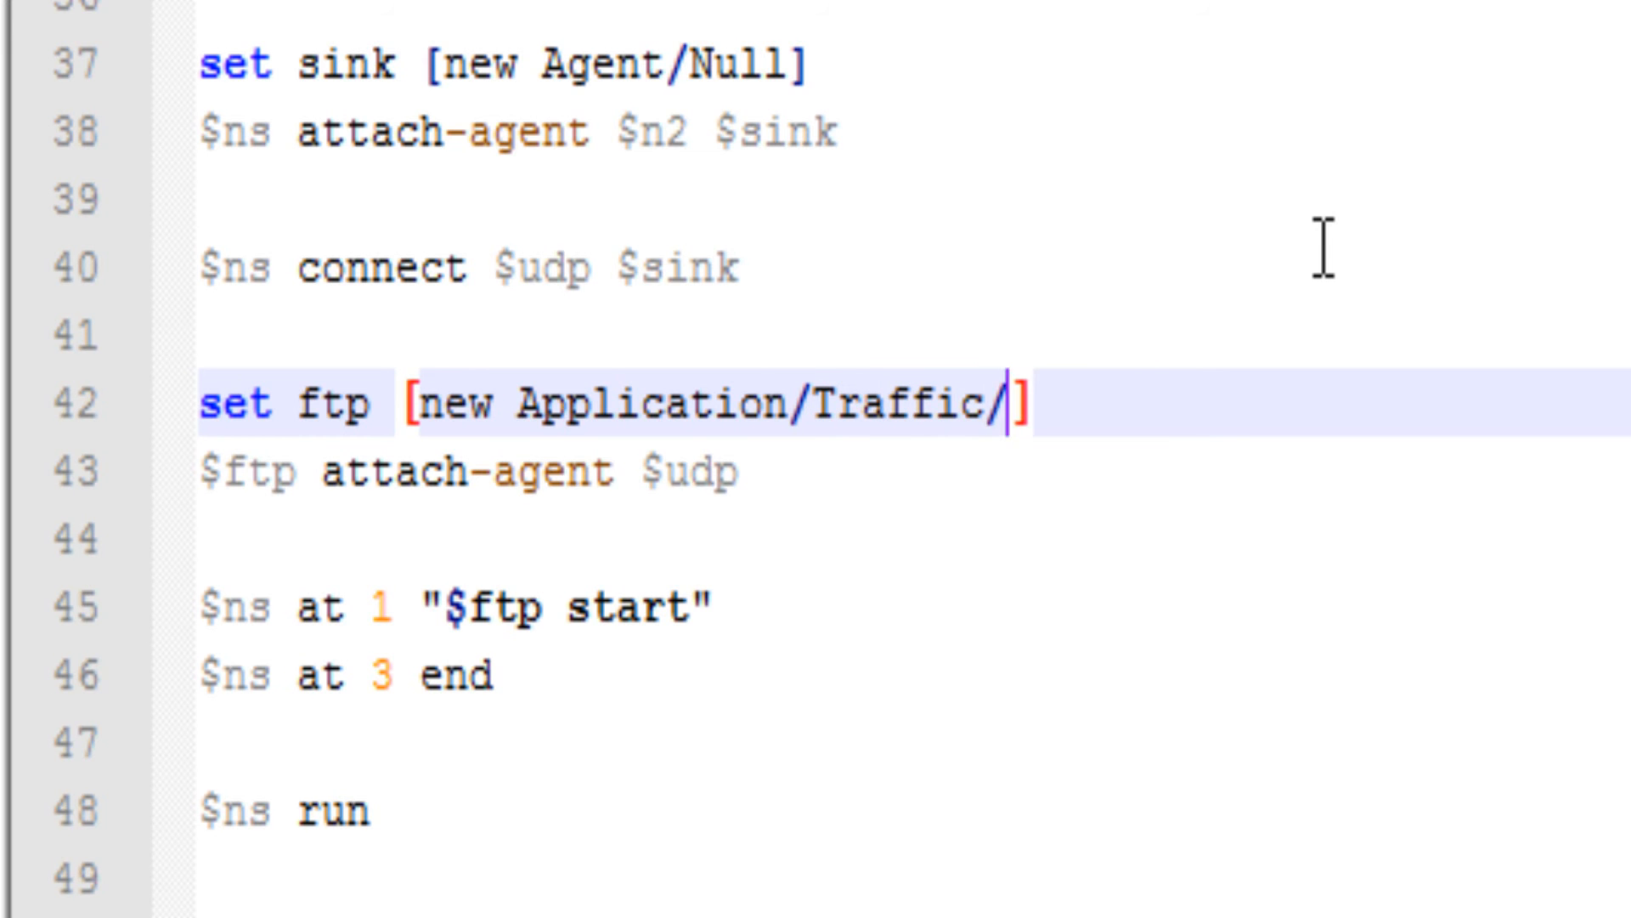
text(CBR)
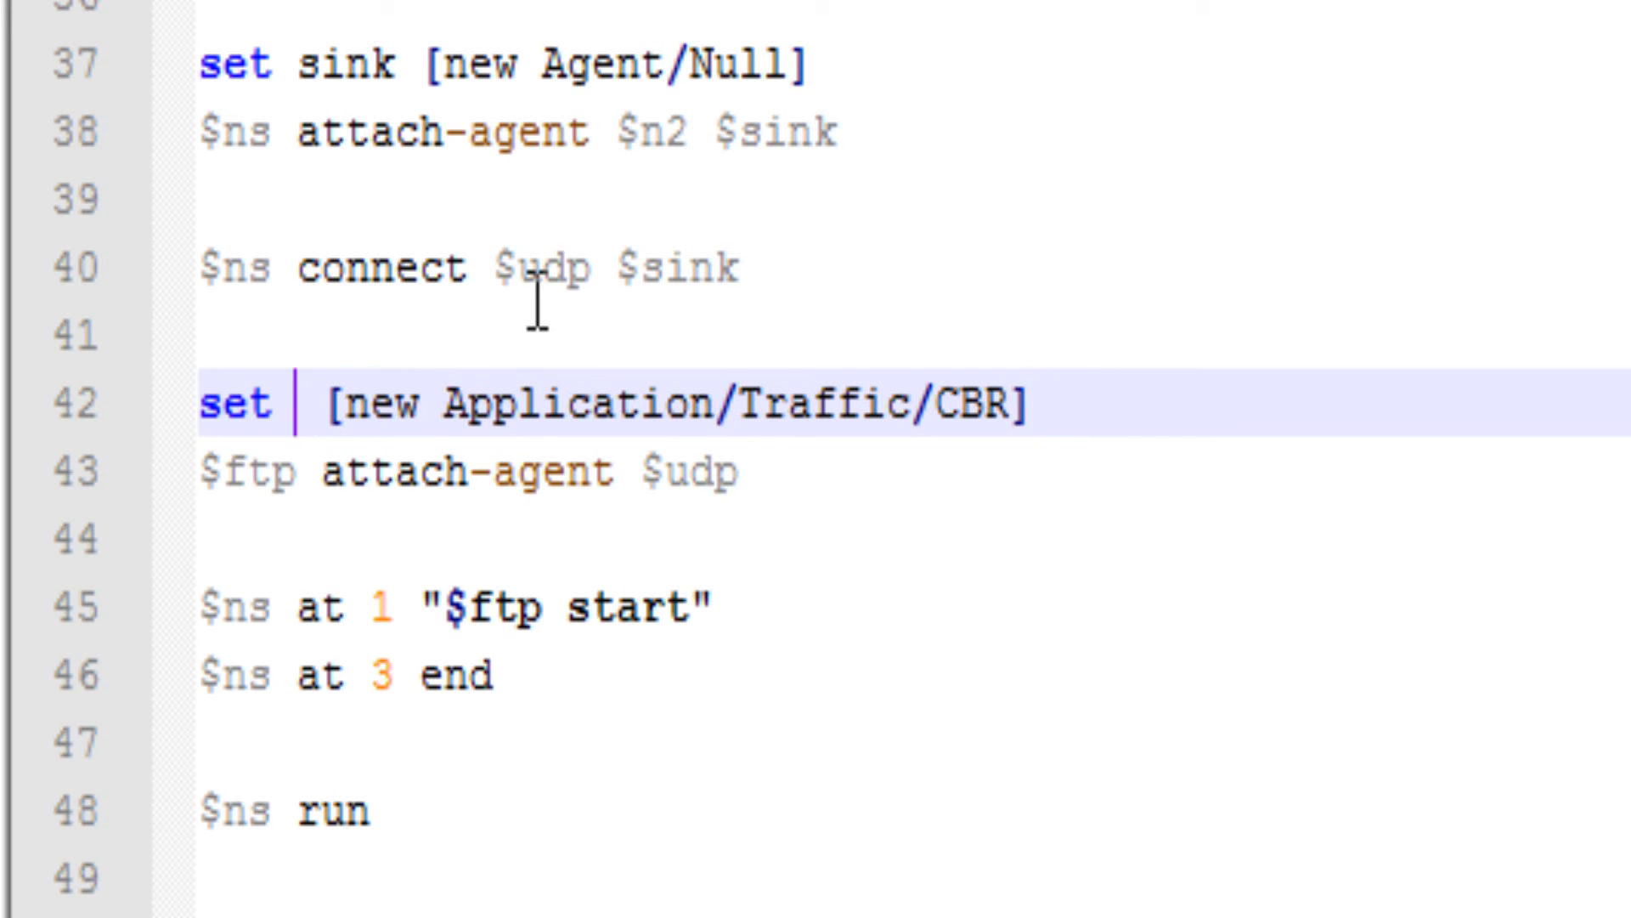
text(cbr)
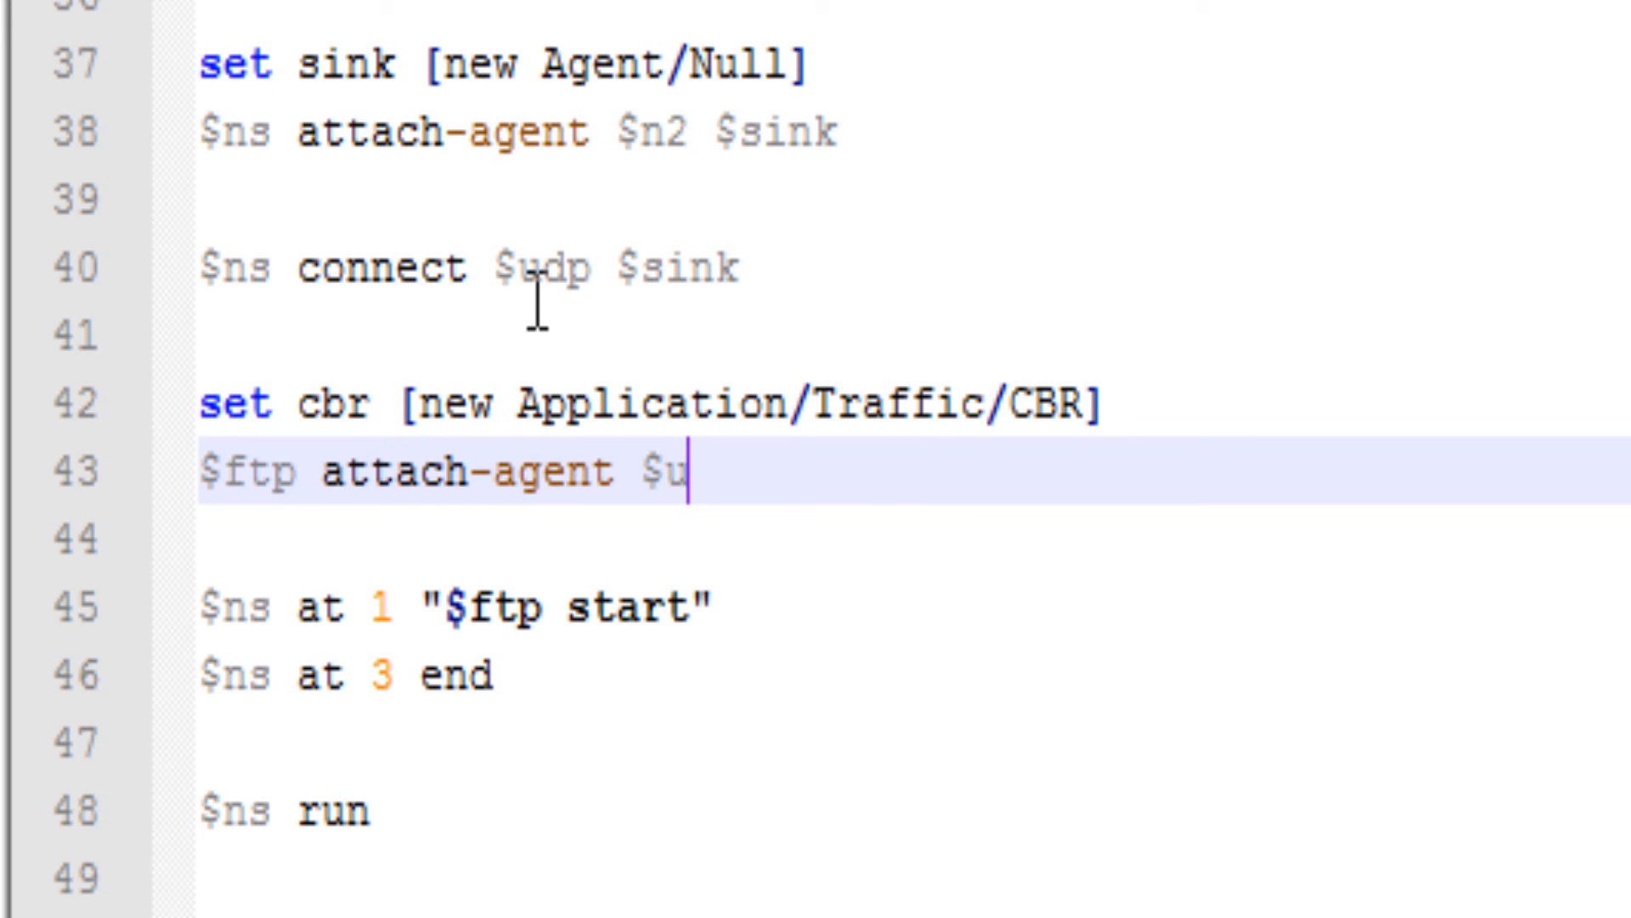
Attach cbr to the udp agent and start cbr at 1 second.
text(cbr)
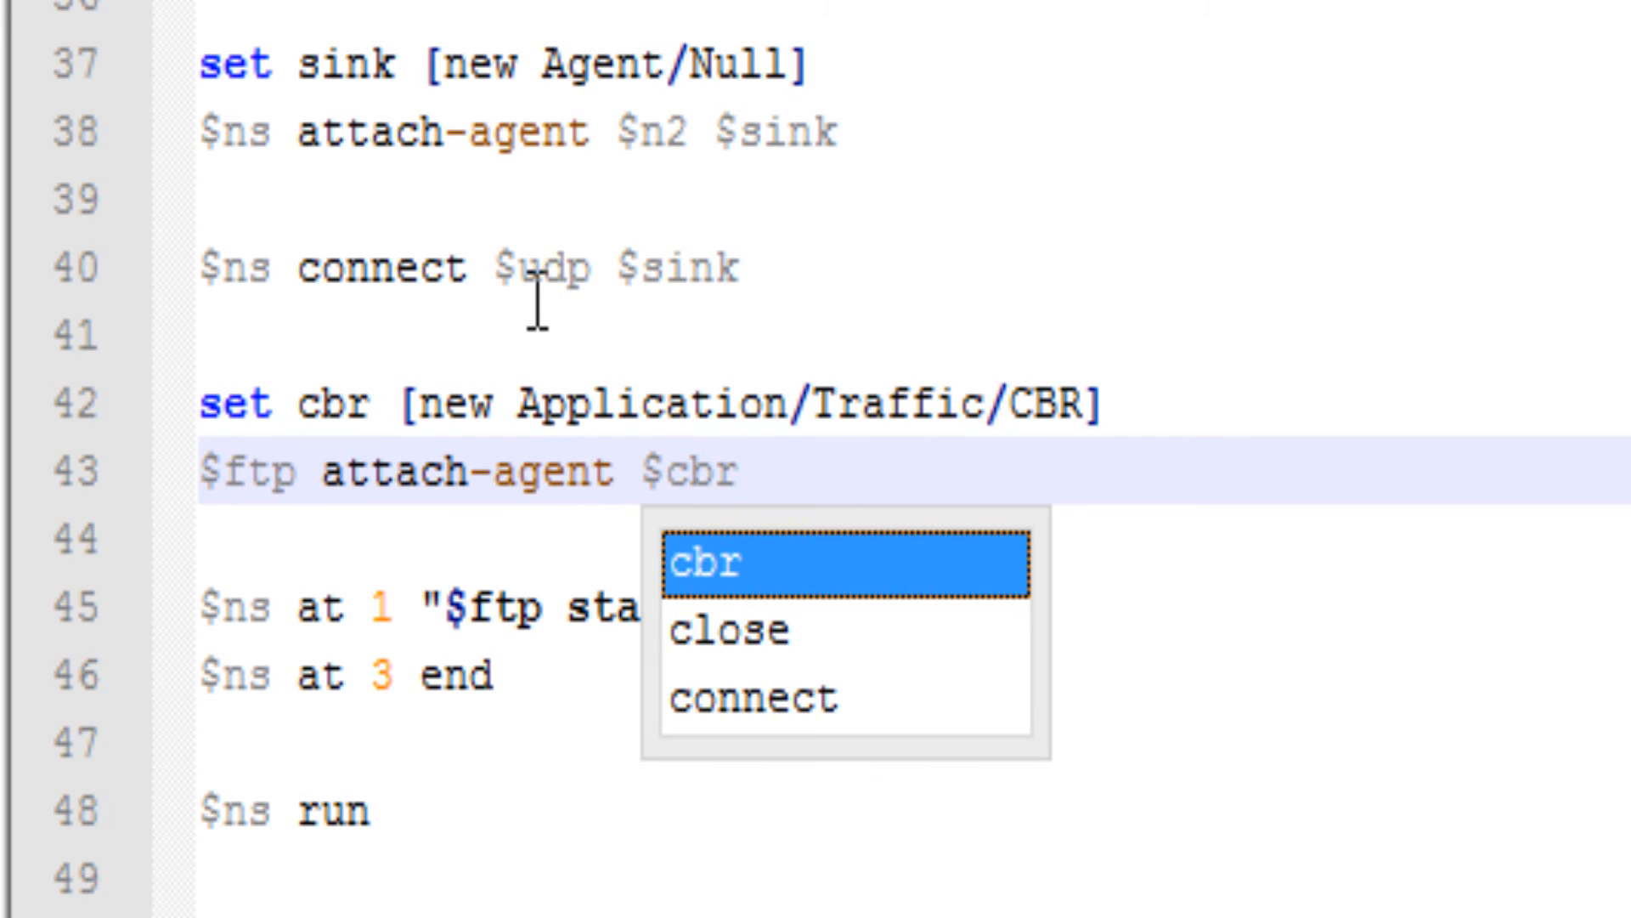
mouse_move(319, 469)
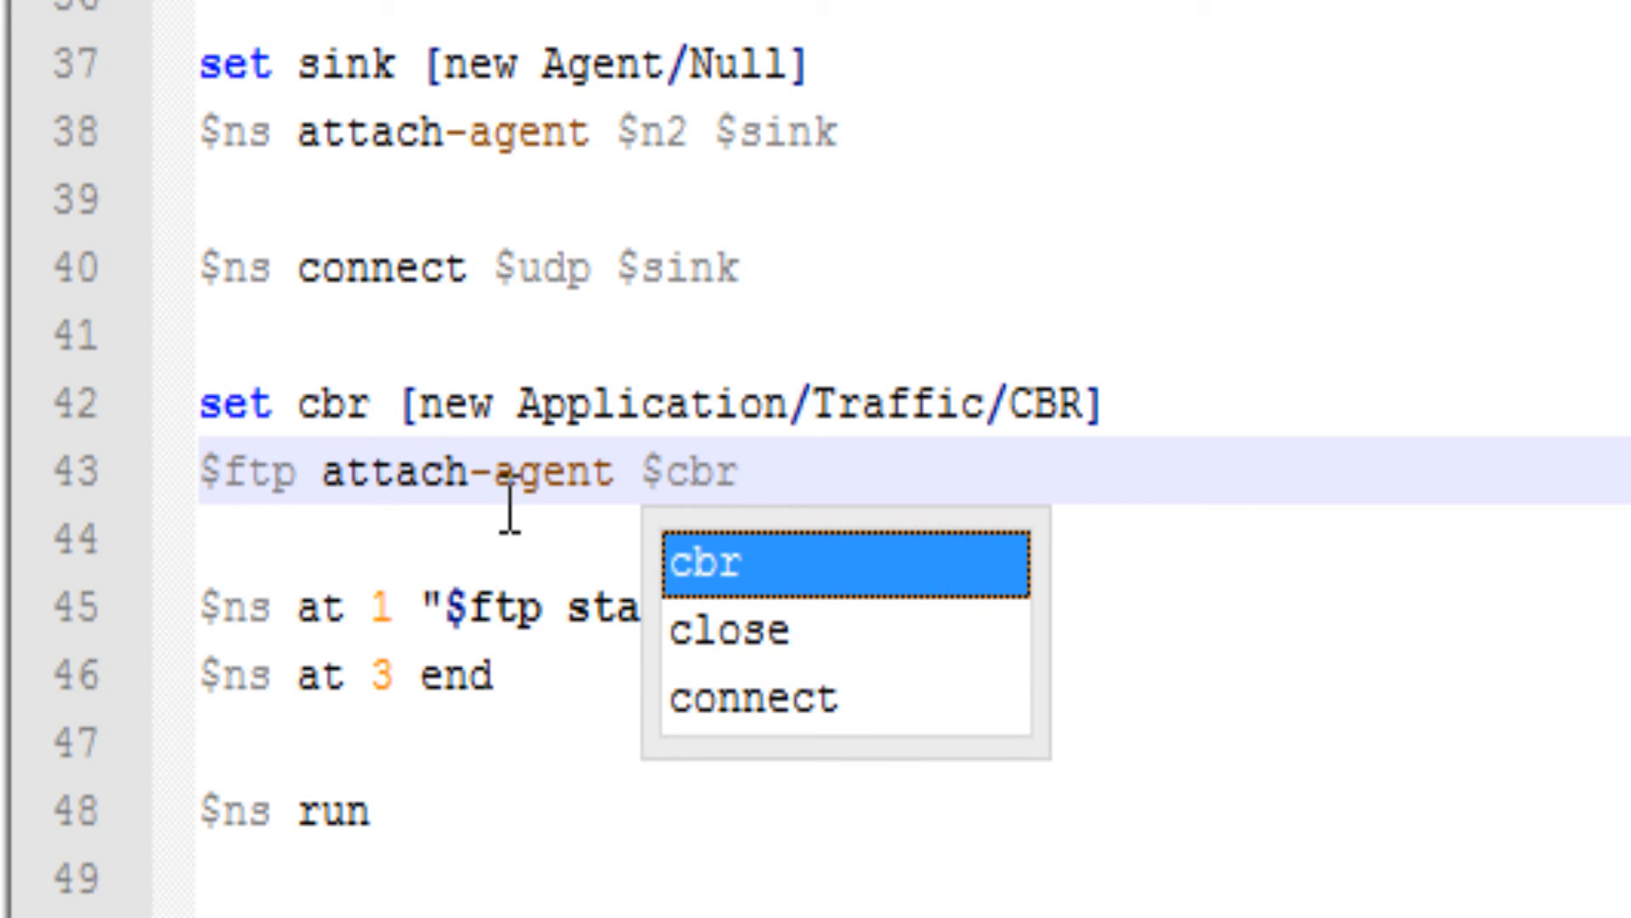
text(udp)
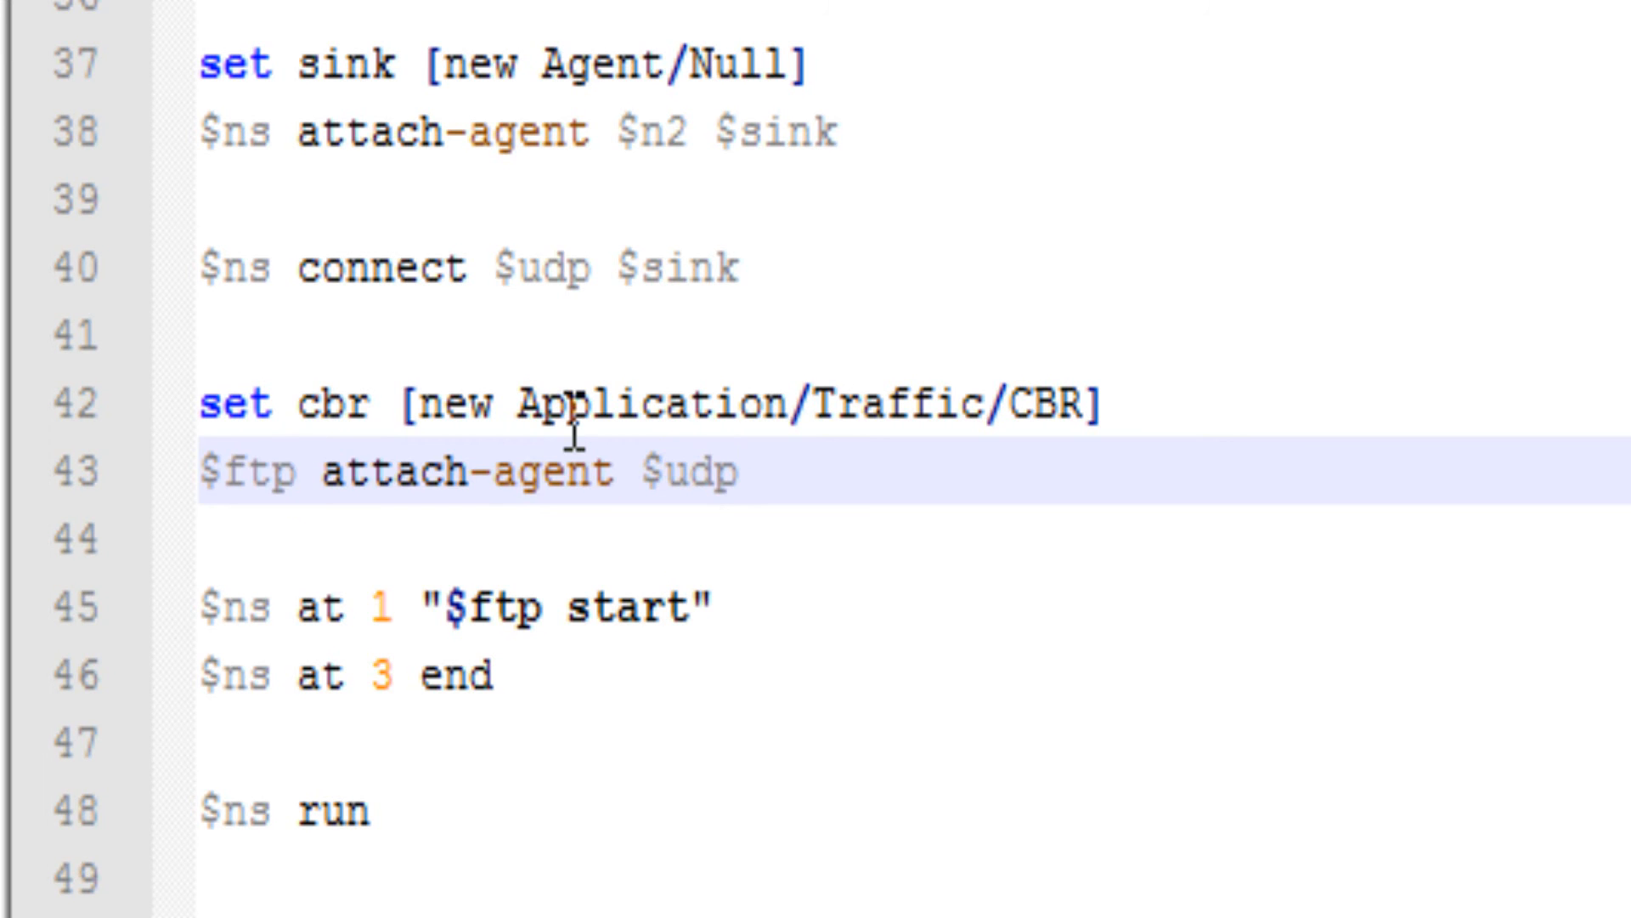
text(cb)
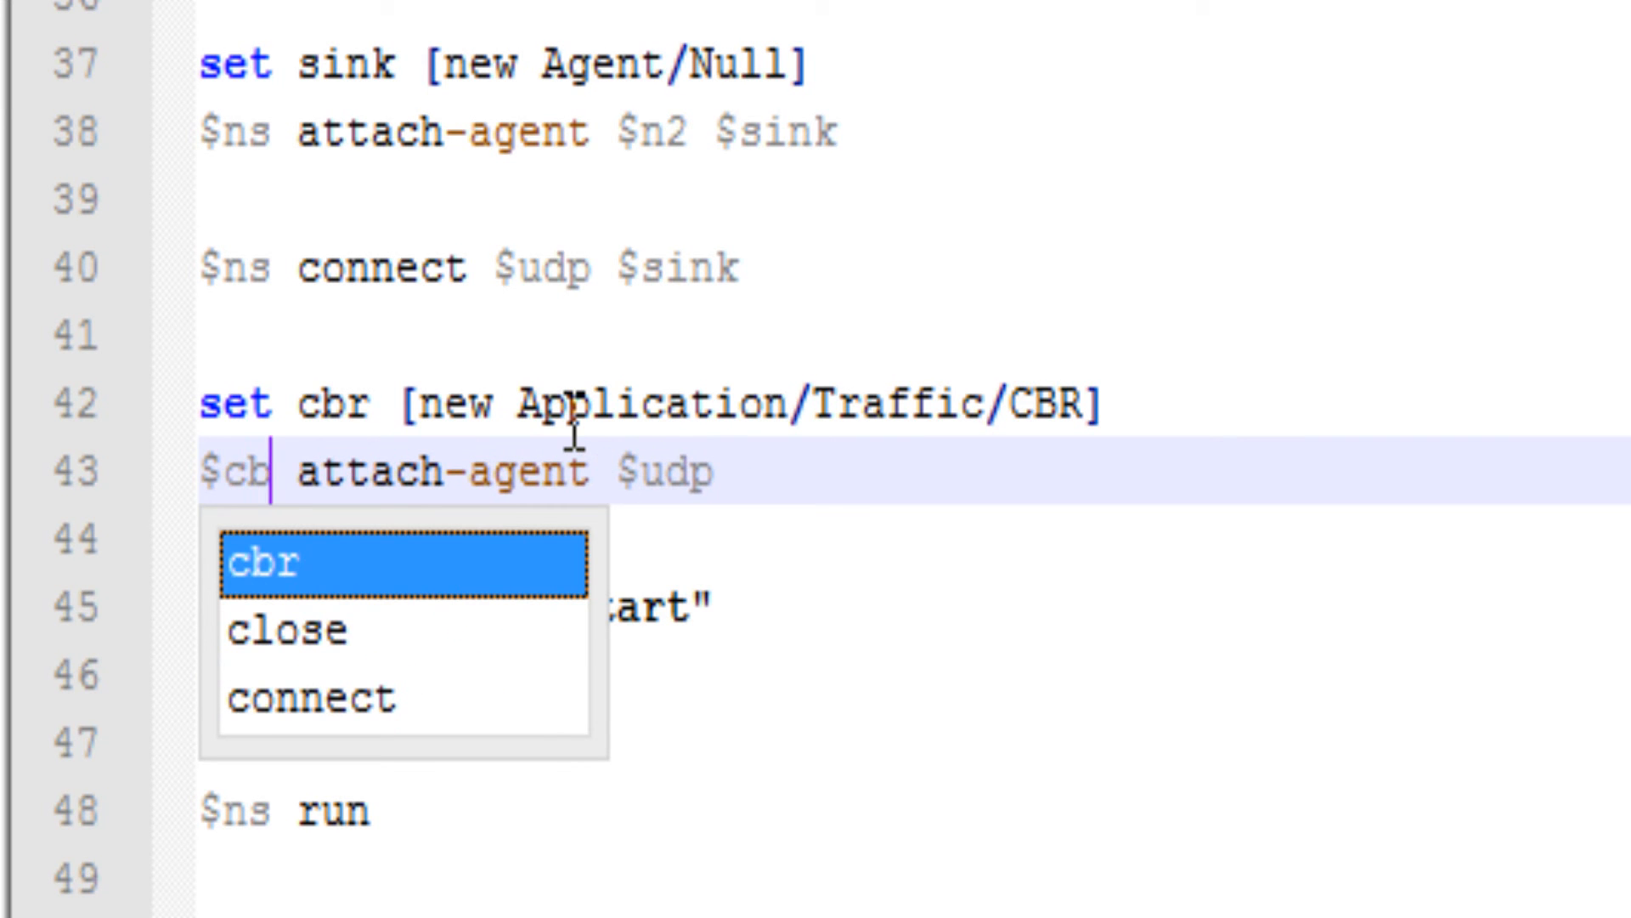
key(Tab)
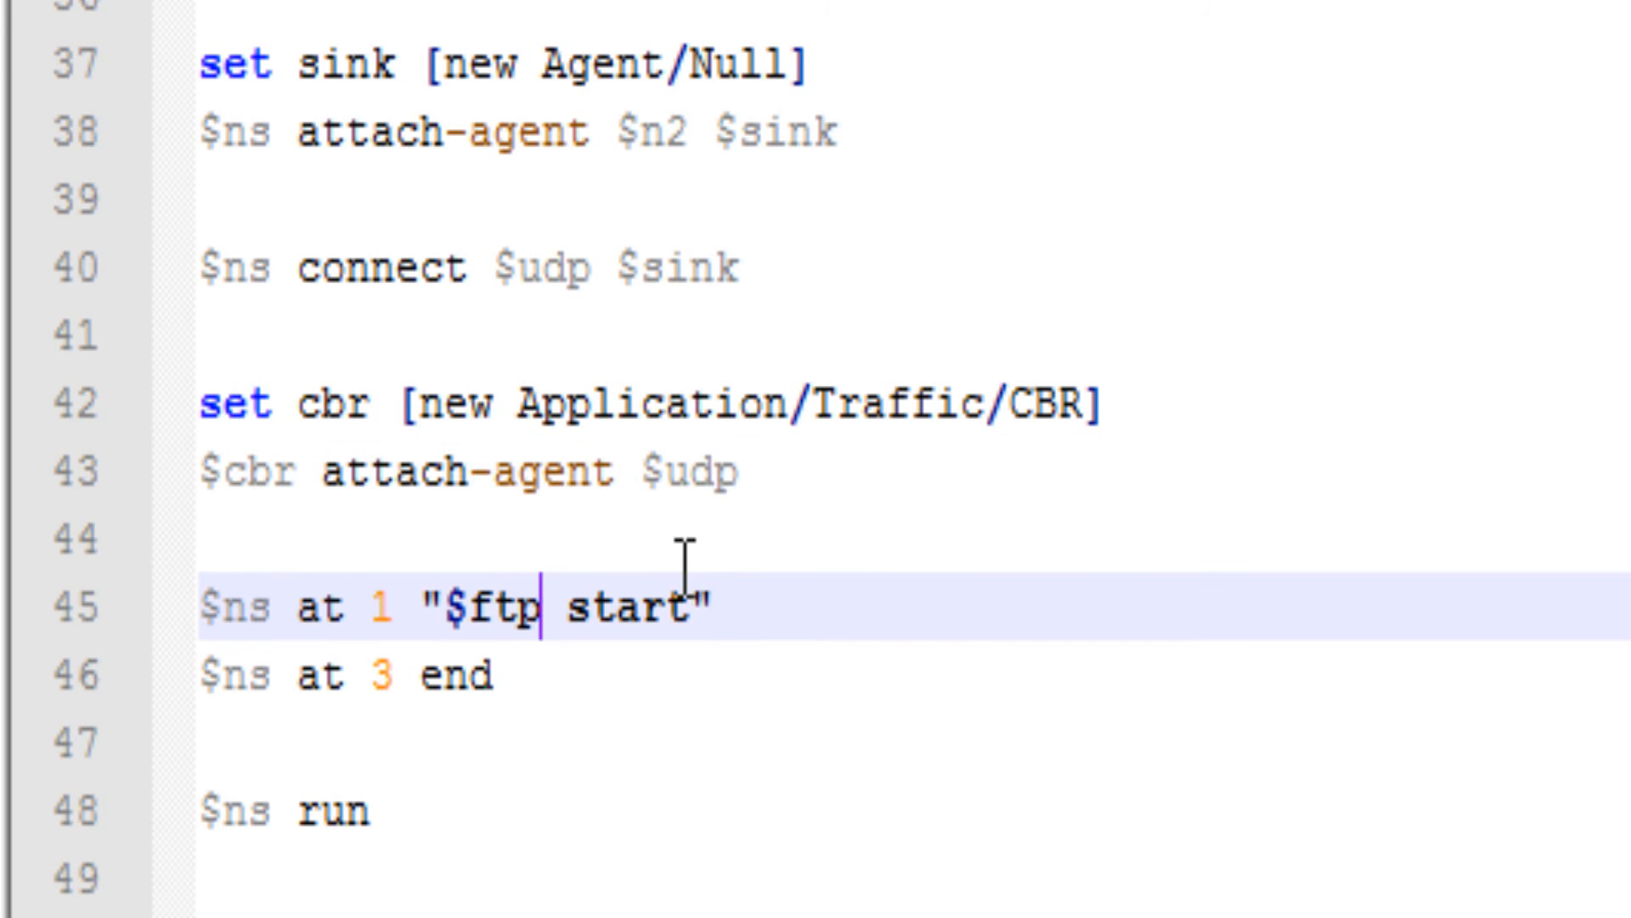
text(cb)
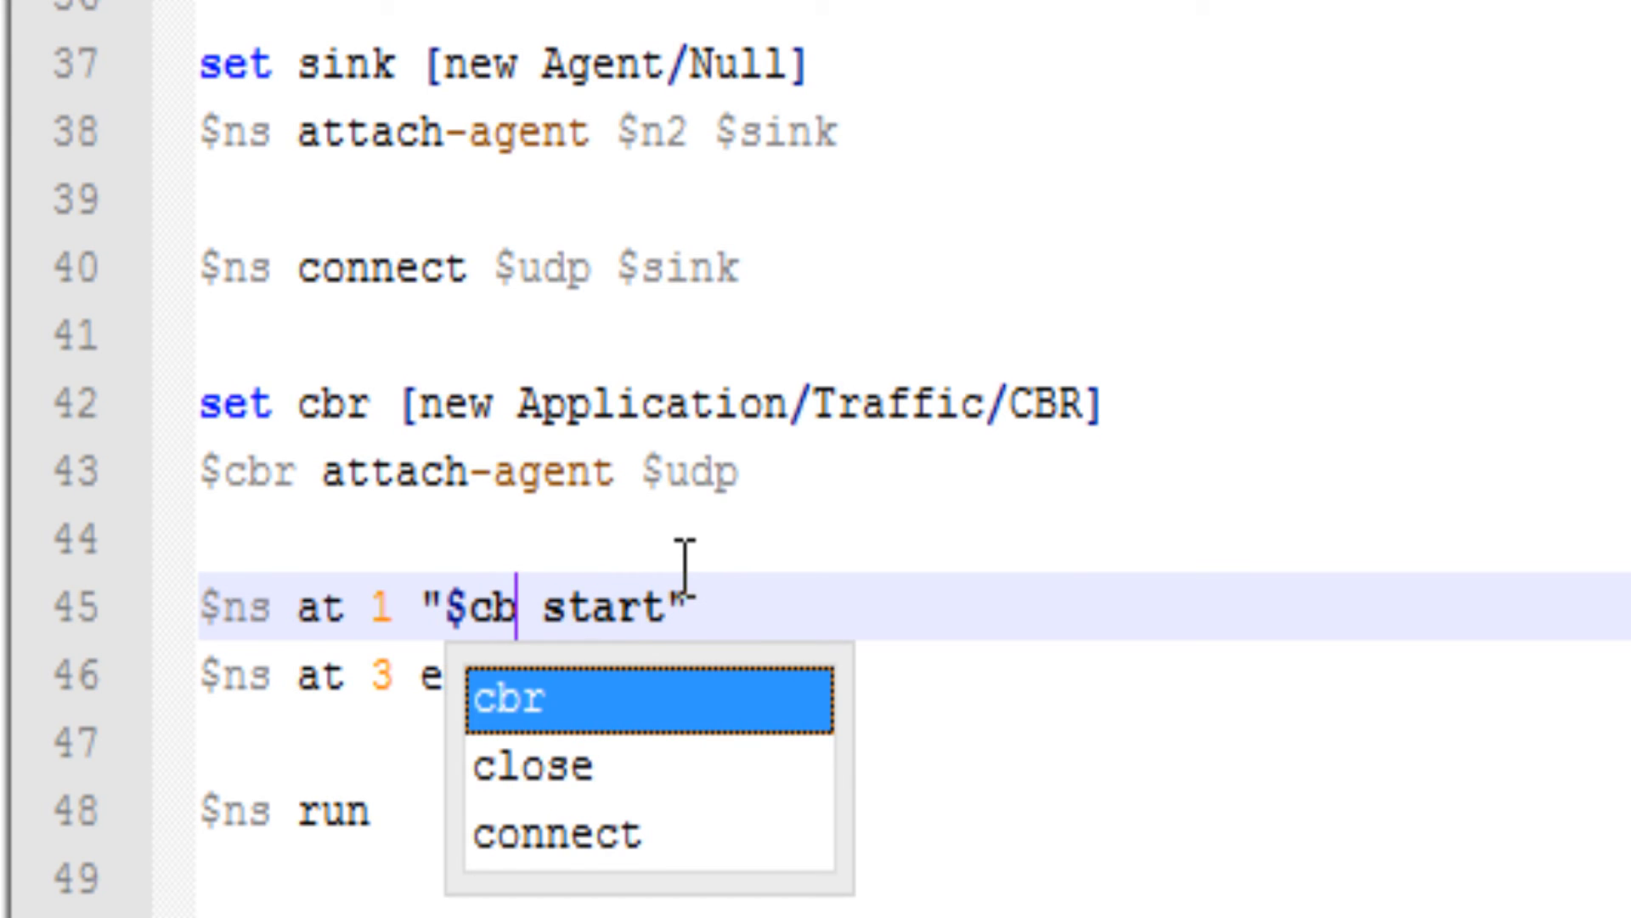
click(530, 704)
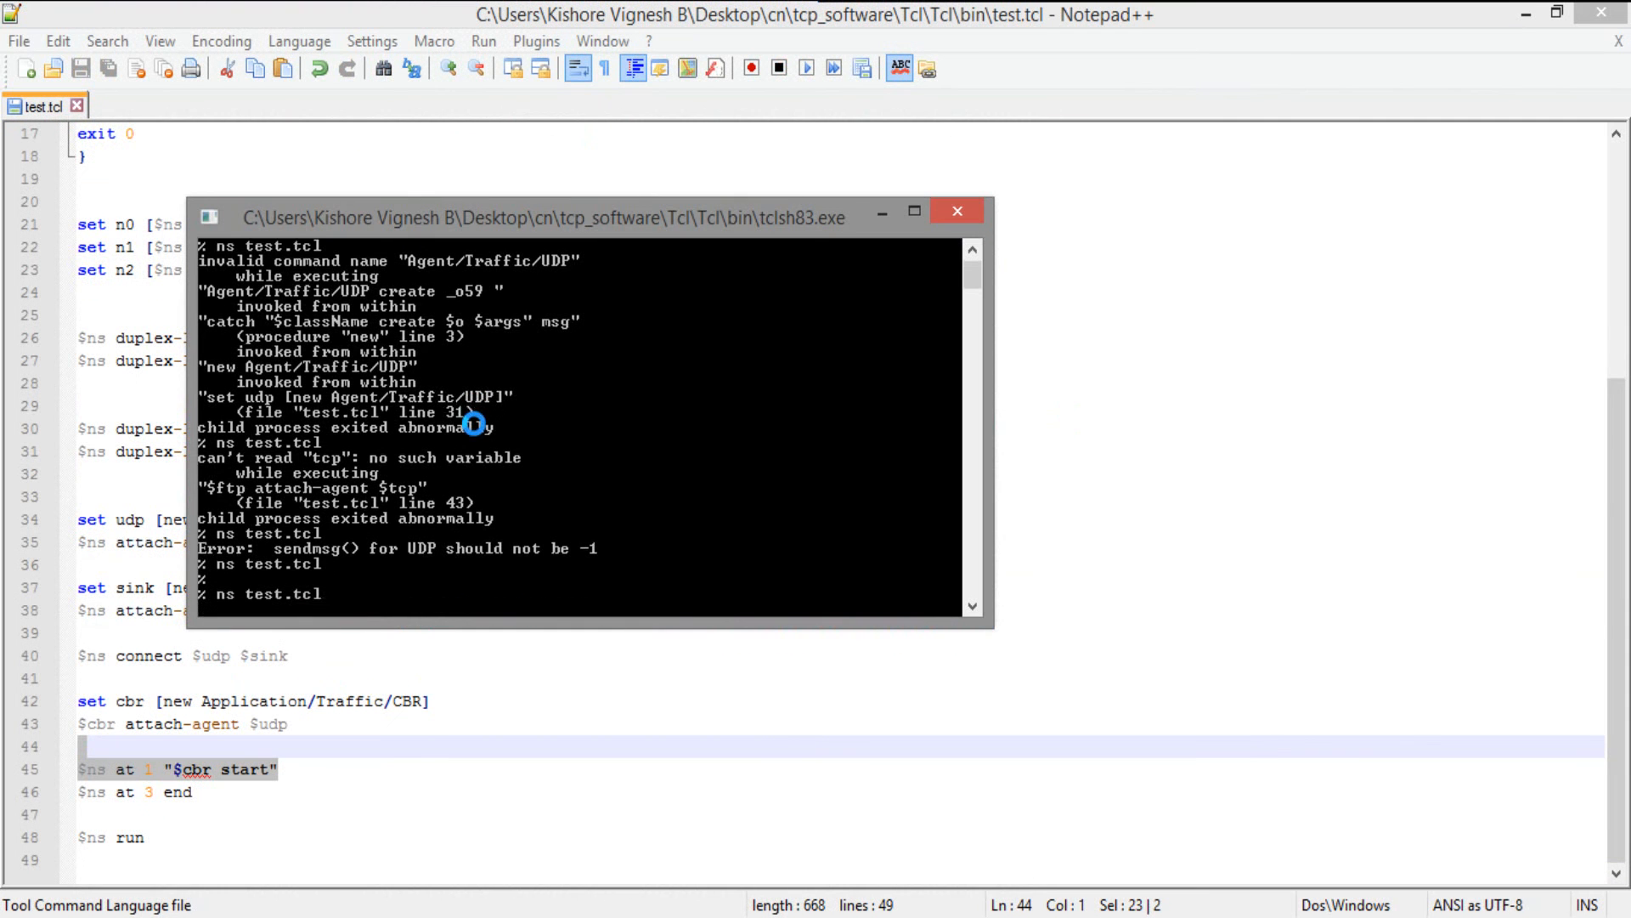
mouse_move(481, 497)
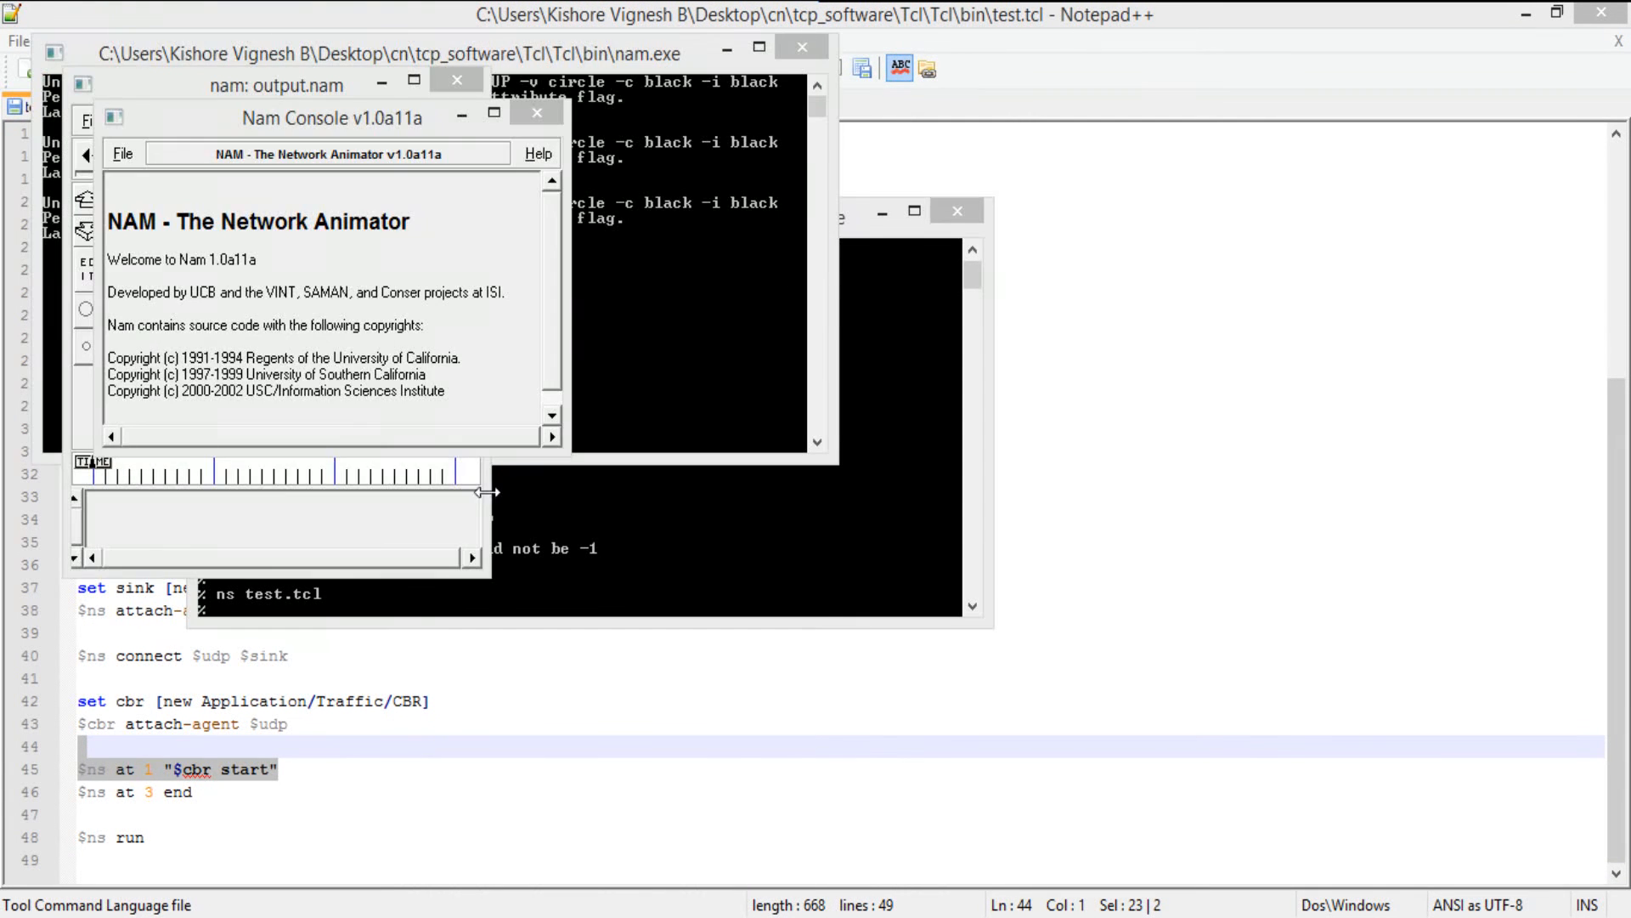
Bring the nam: output.nam window forward and maximize it.
click(280, 89)
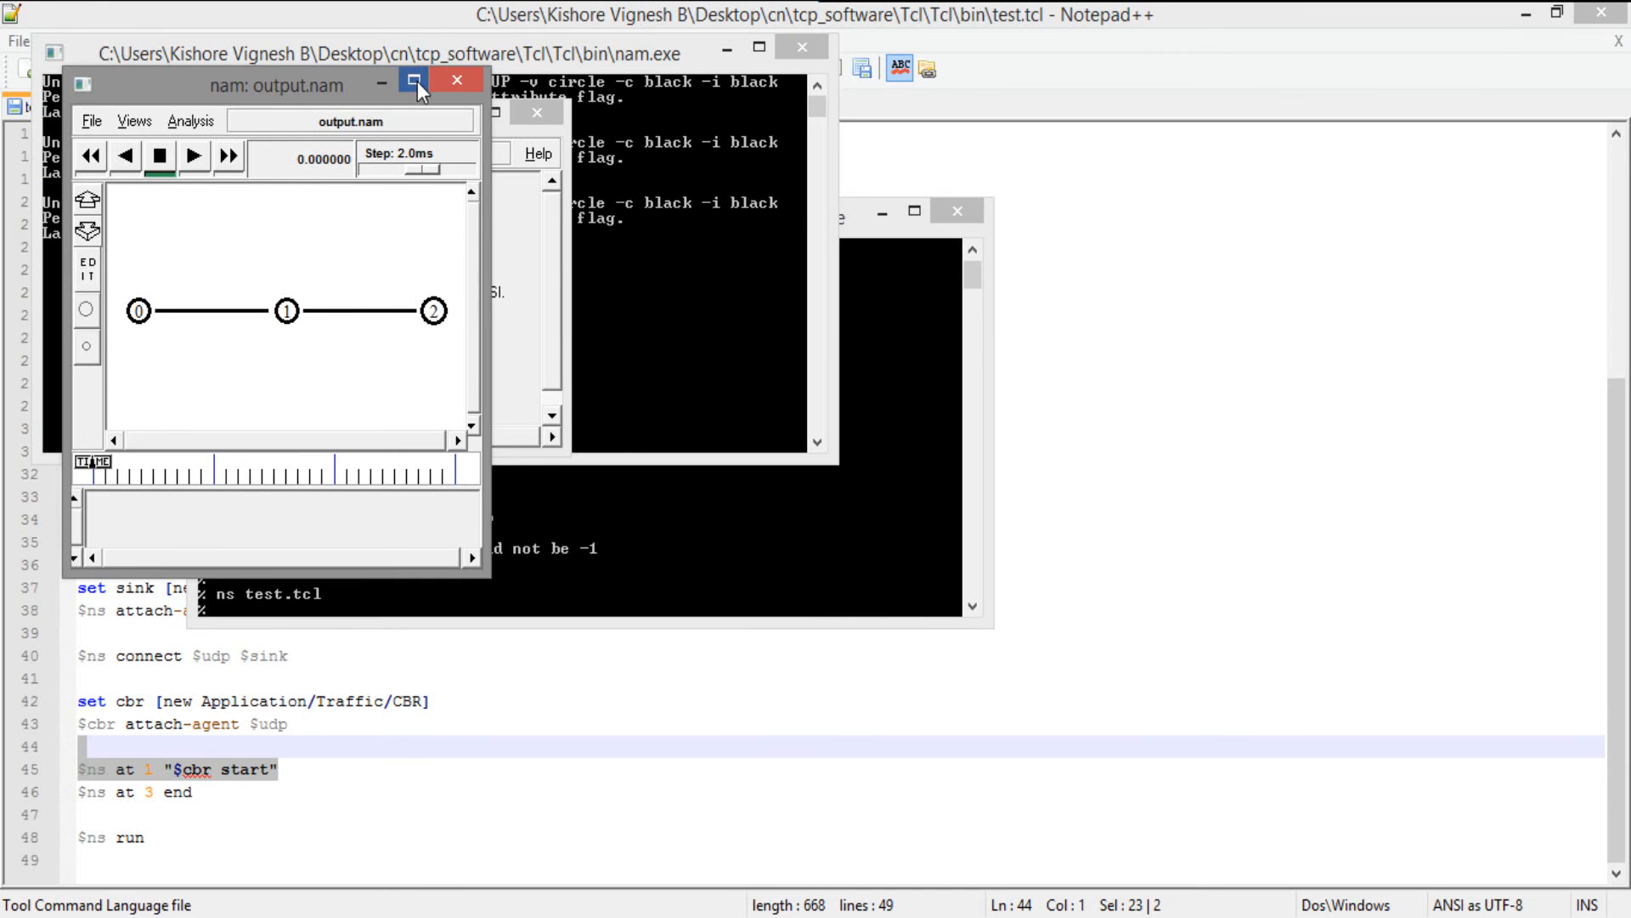
click(411, 83)
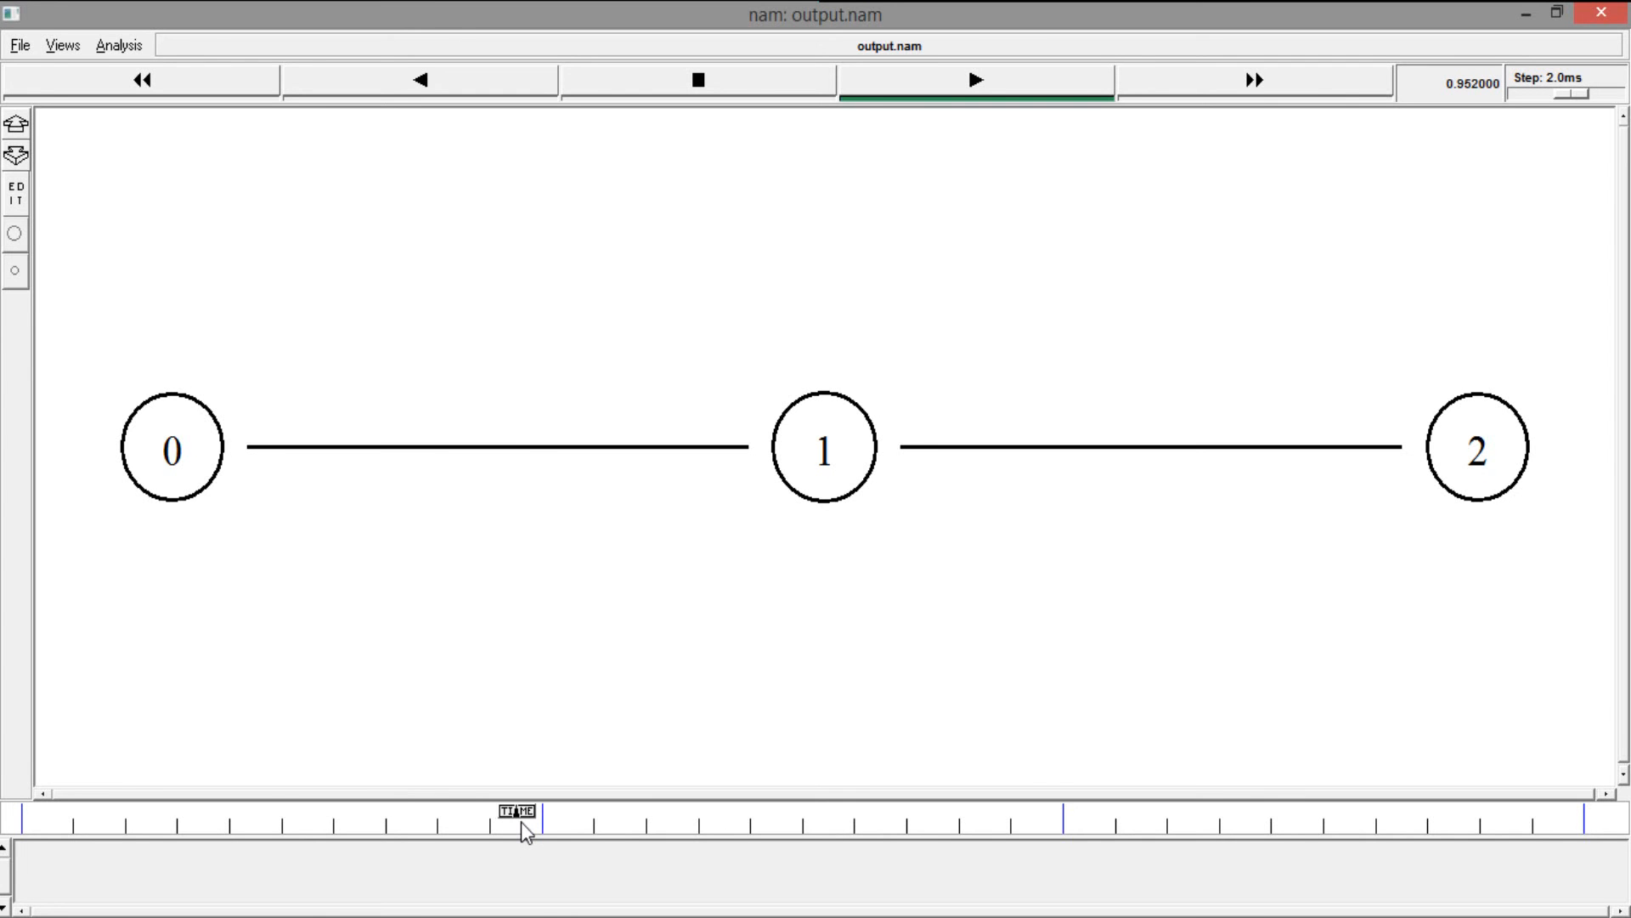
Play the CBR packet animation in NAM, then return to test.tcl in the editor.
click(975, 81)
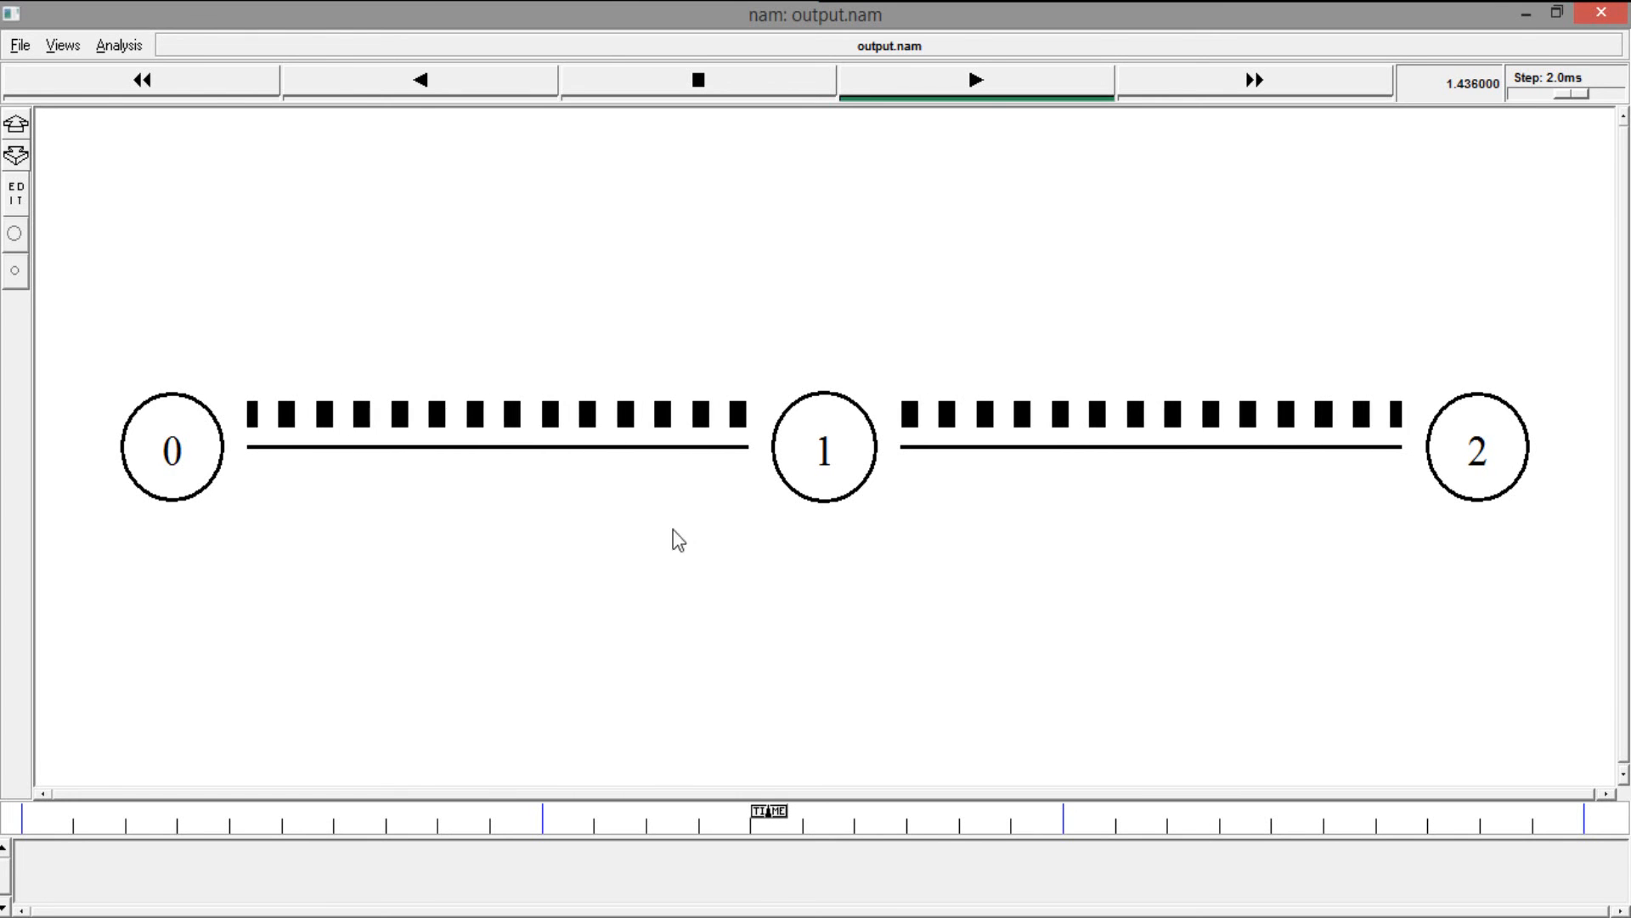
mouse_move(970, 706)
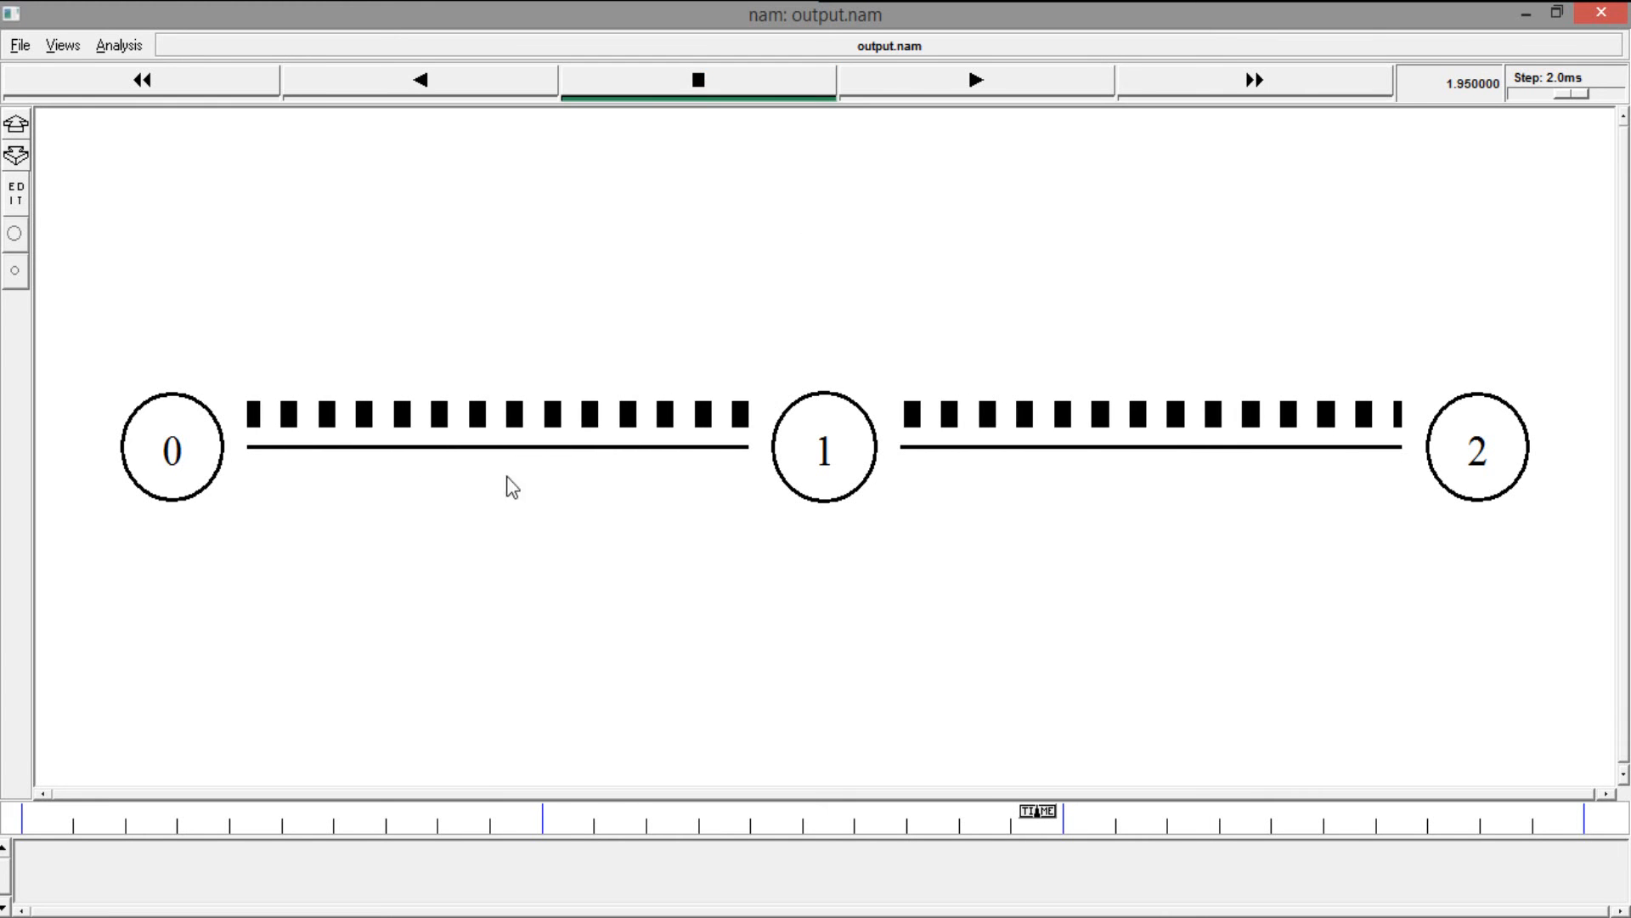
mouse_move(825, 378)
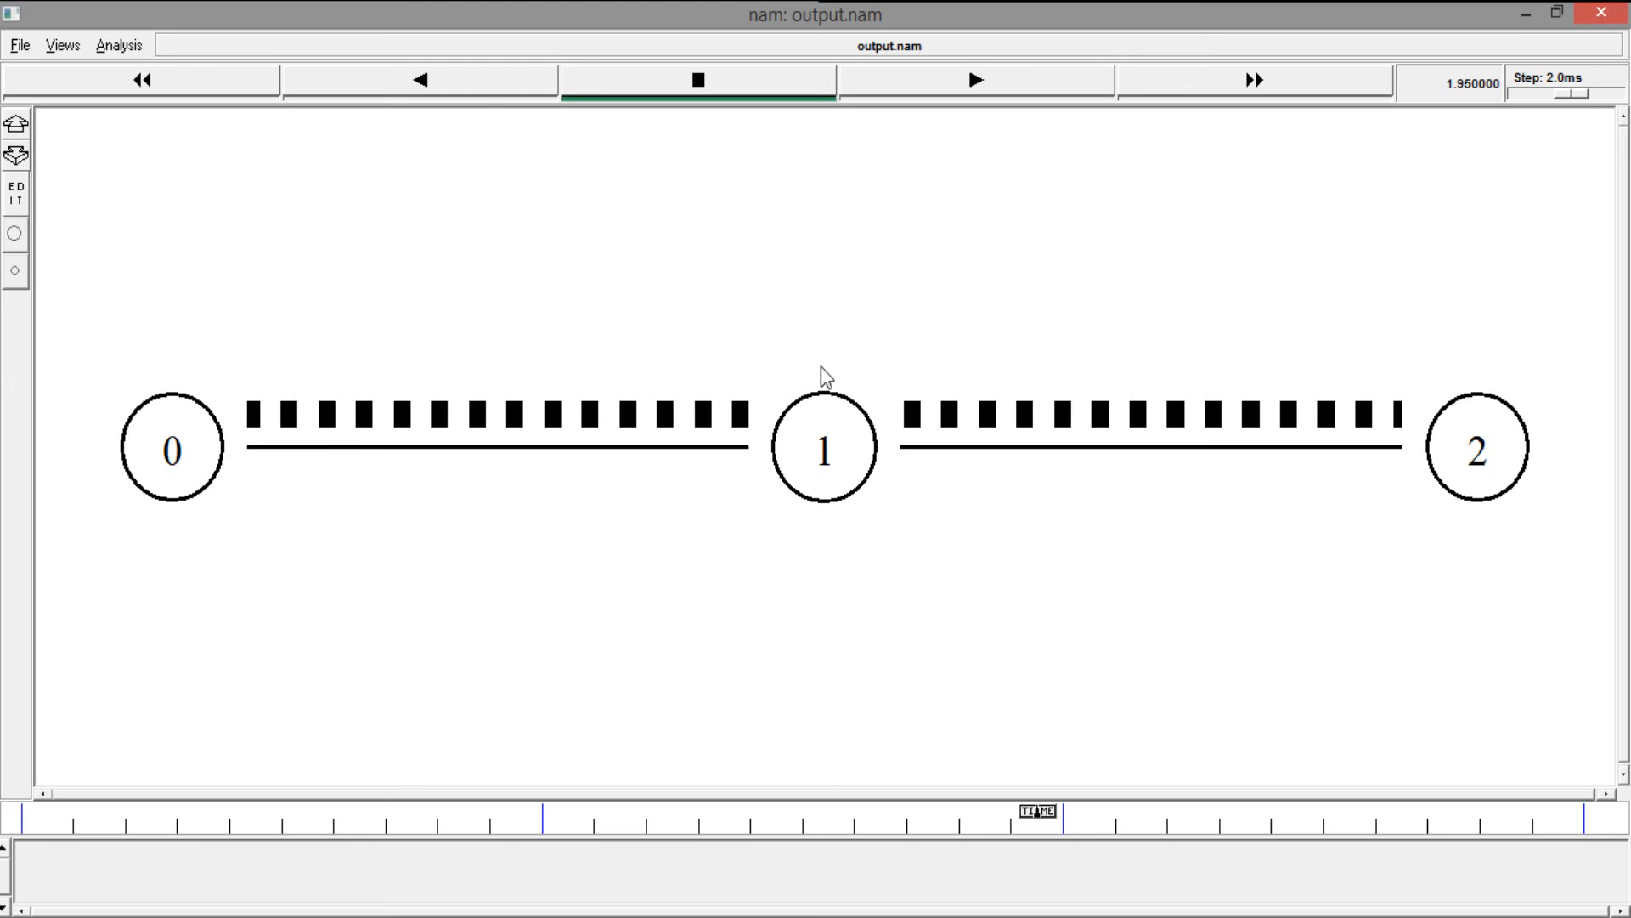
mouse_move(241, 469)
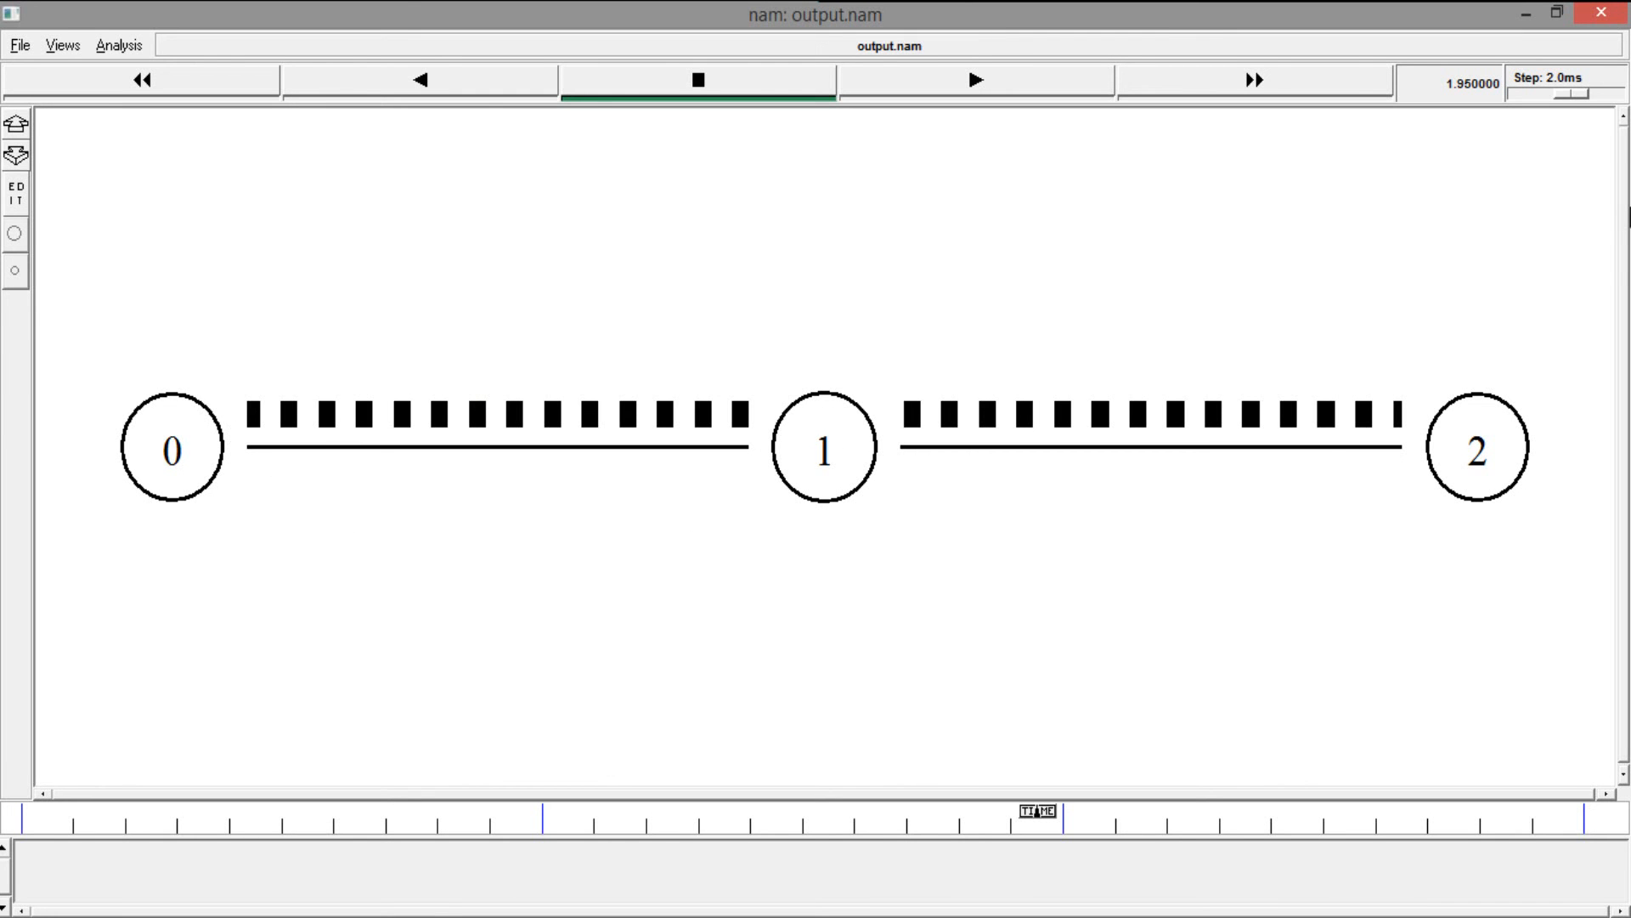
mouse_move(497, 448)
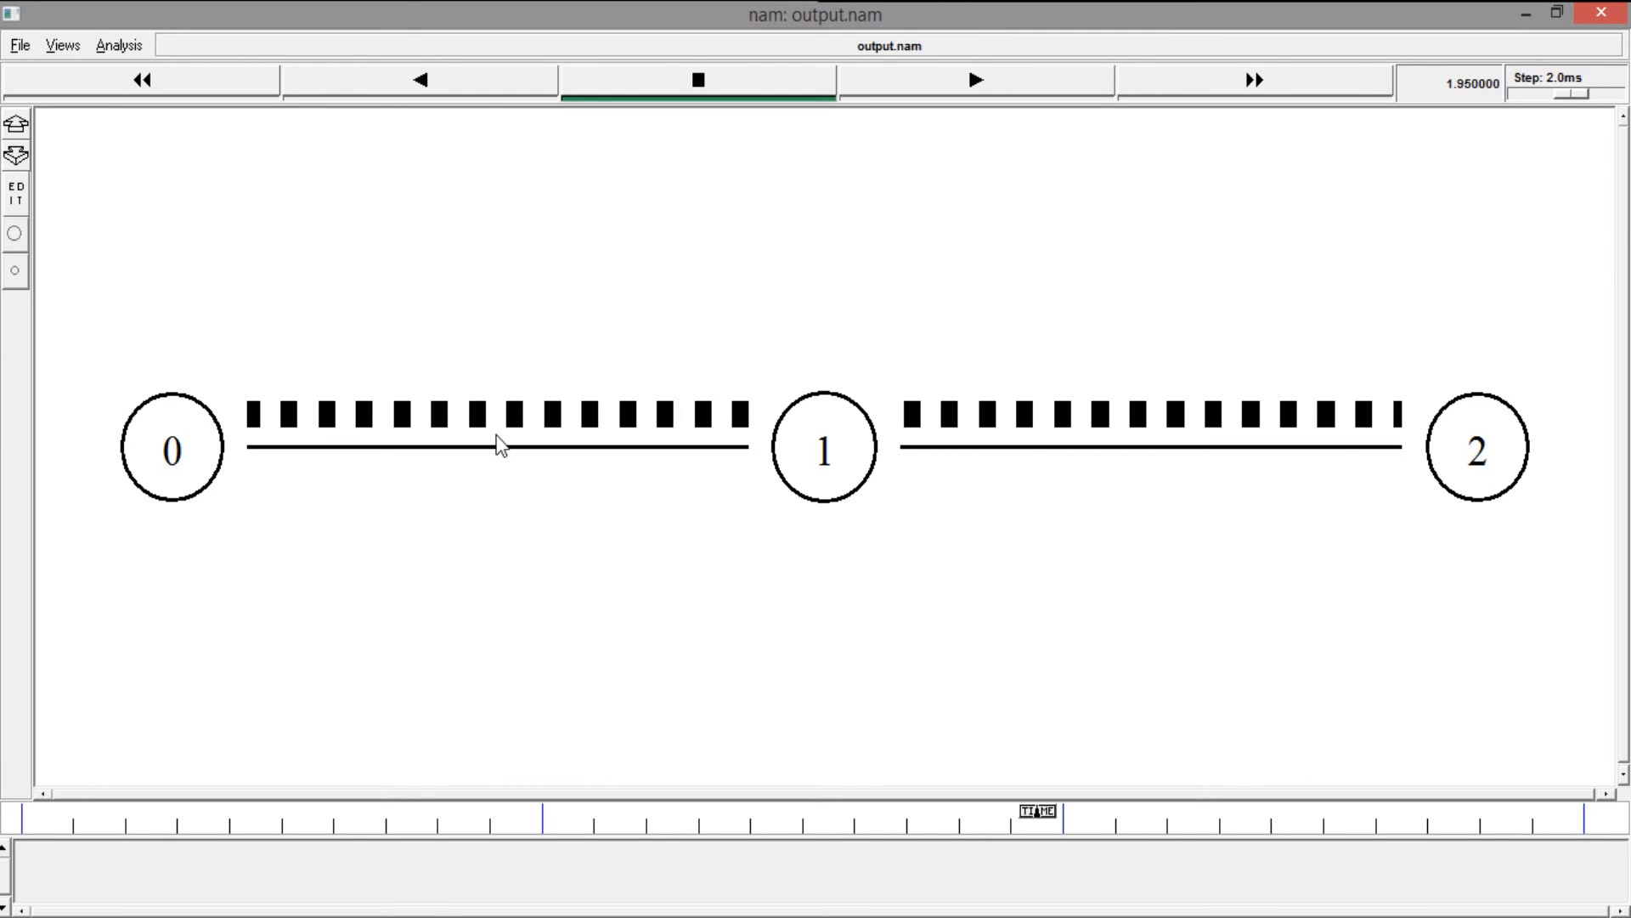
mouse_move(843, 394)
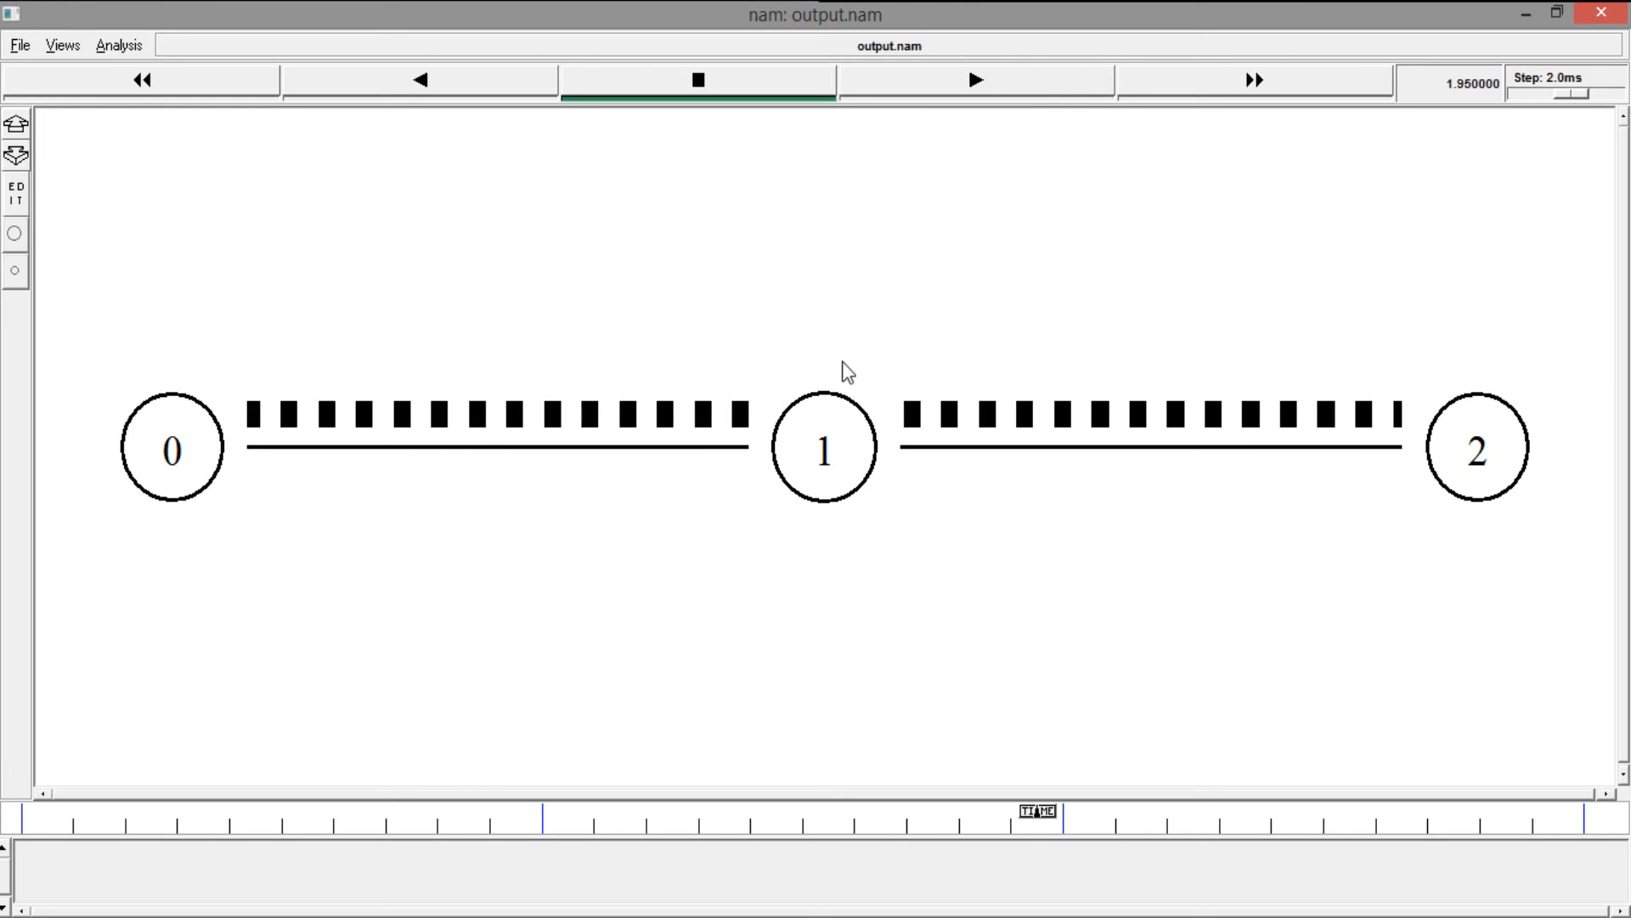
mouse_move(667, 421)
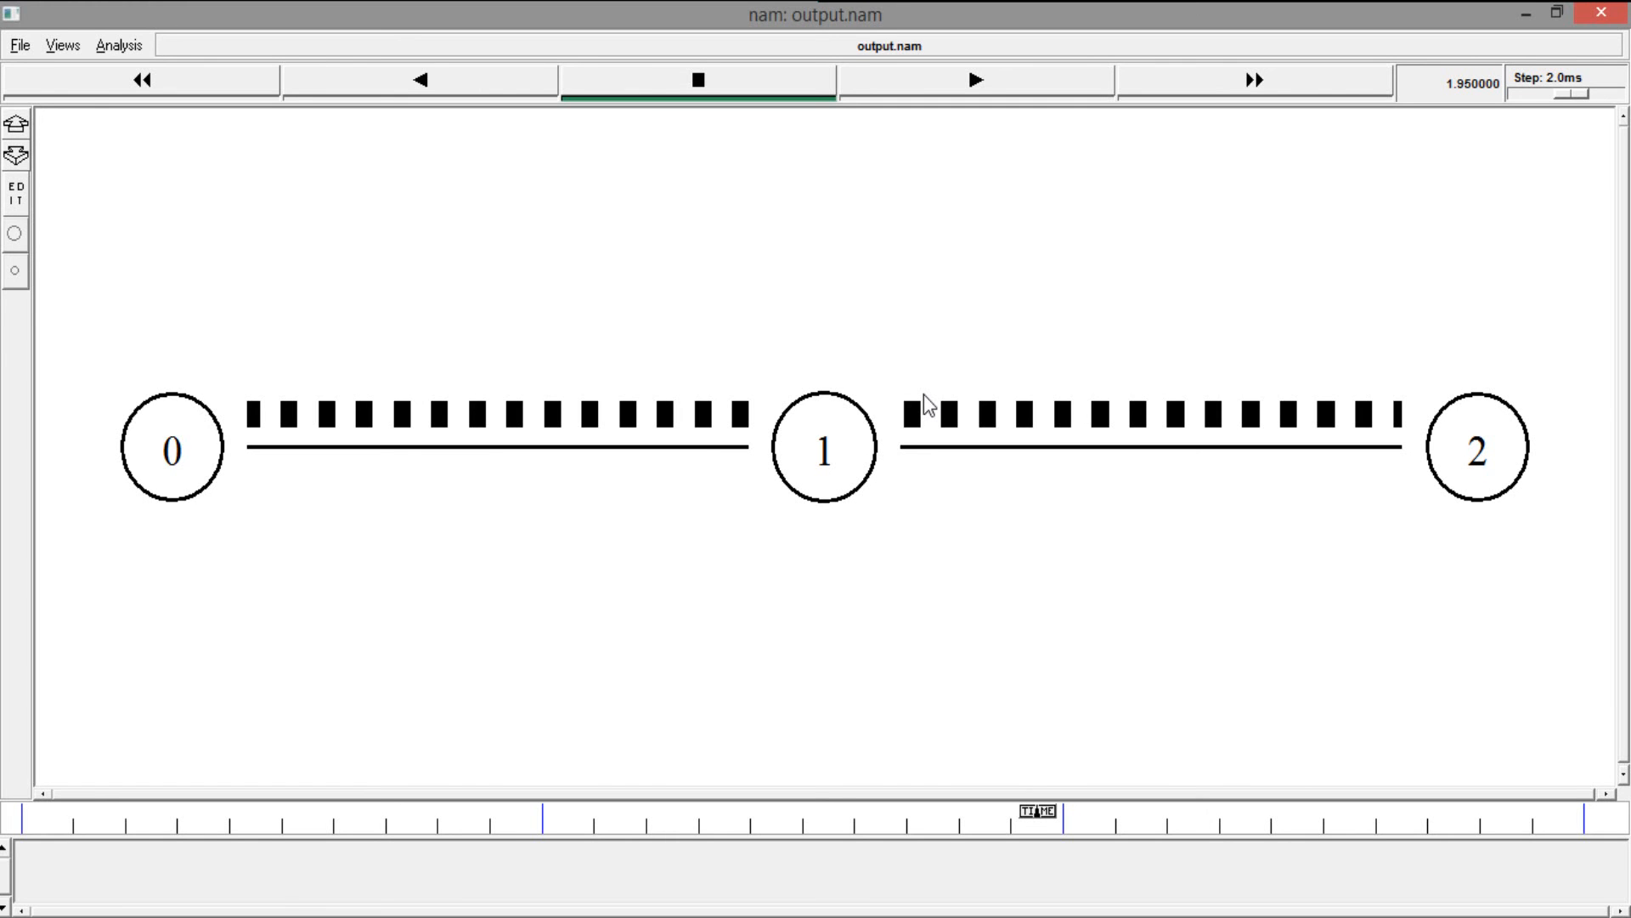
mouse_move(853, 473)
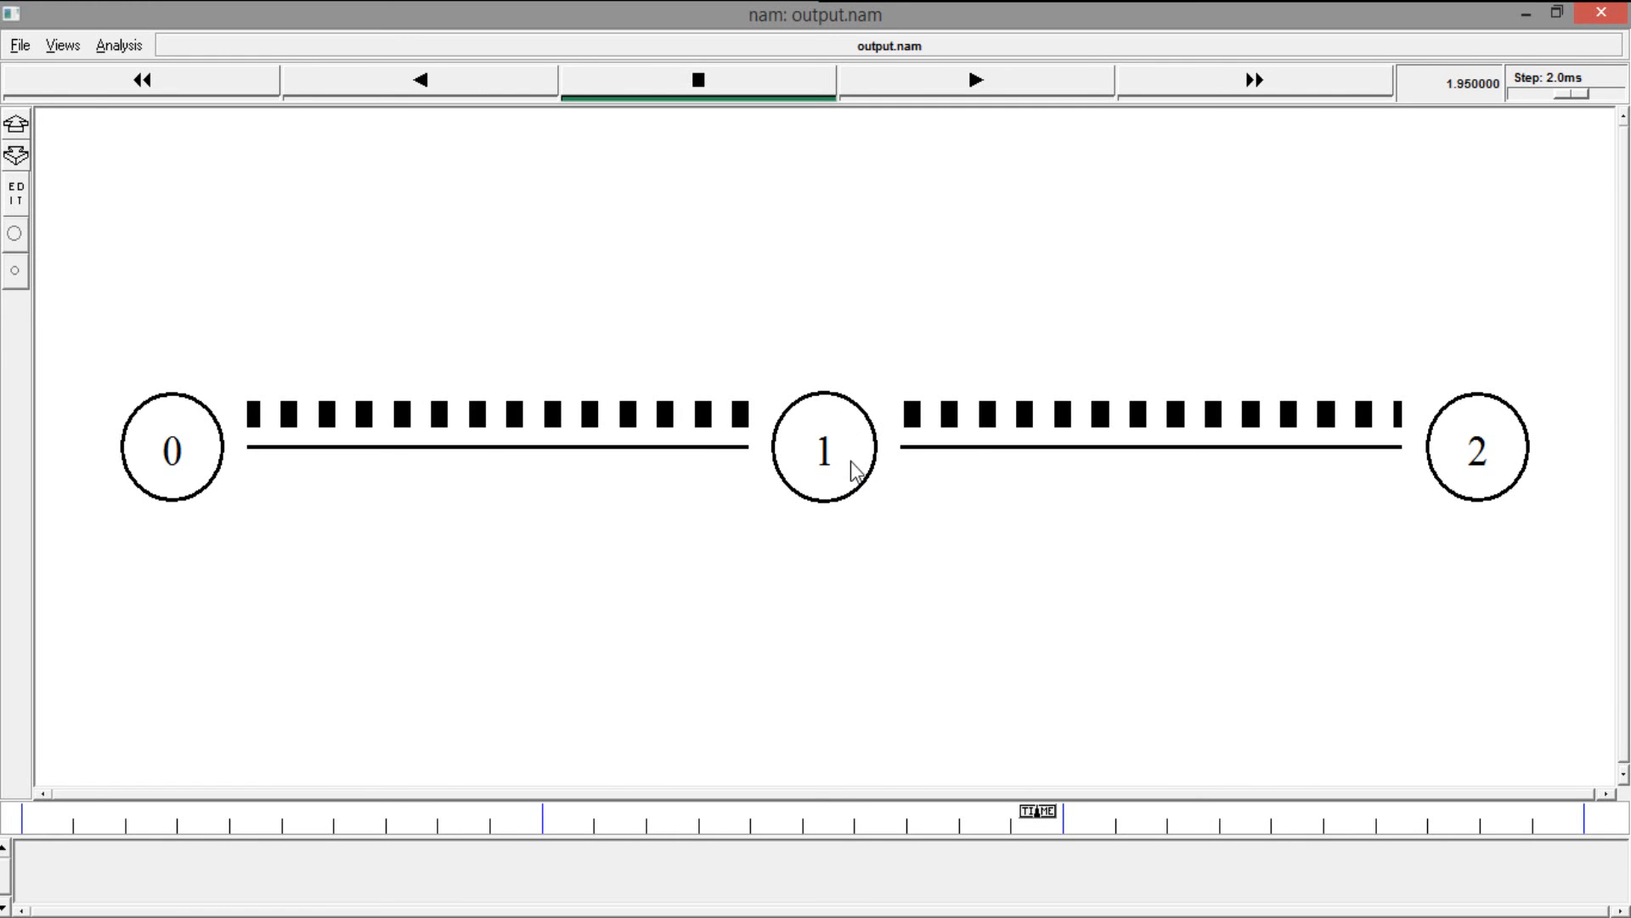
mouse_move(765, 188)
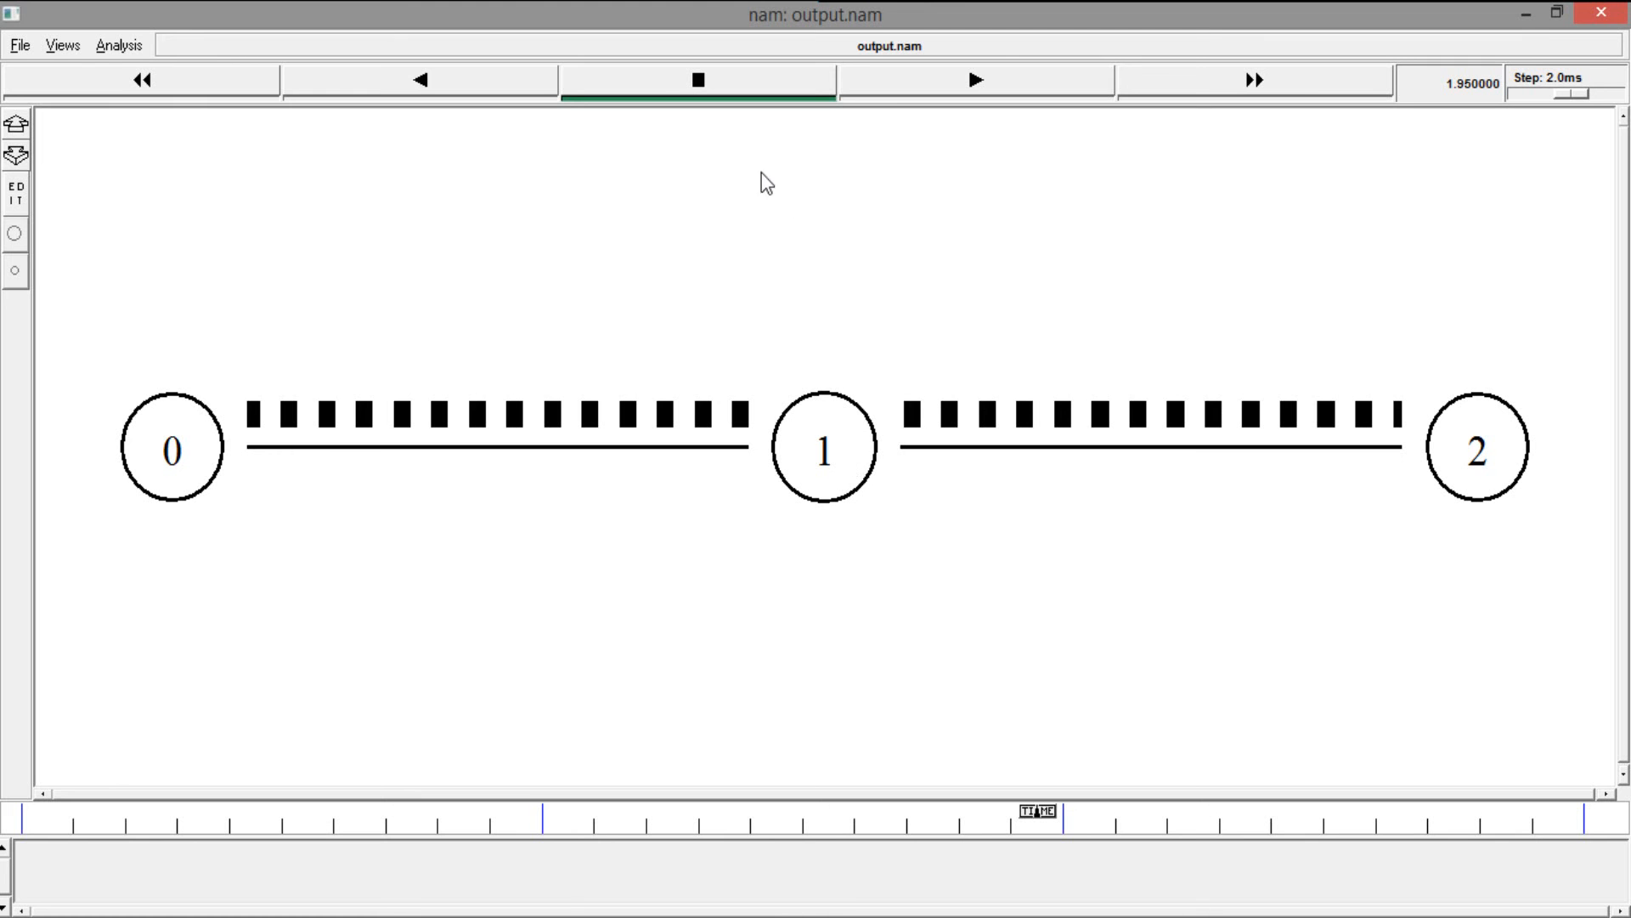
click(975, 81)
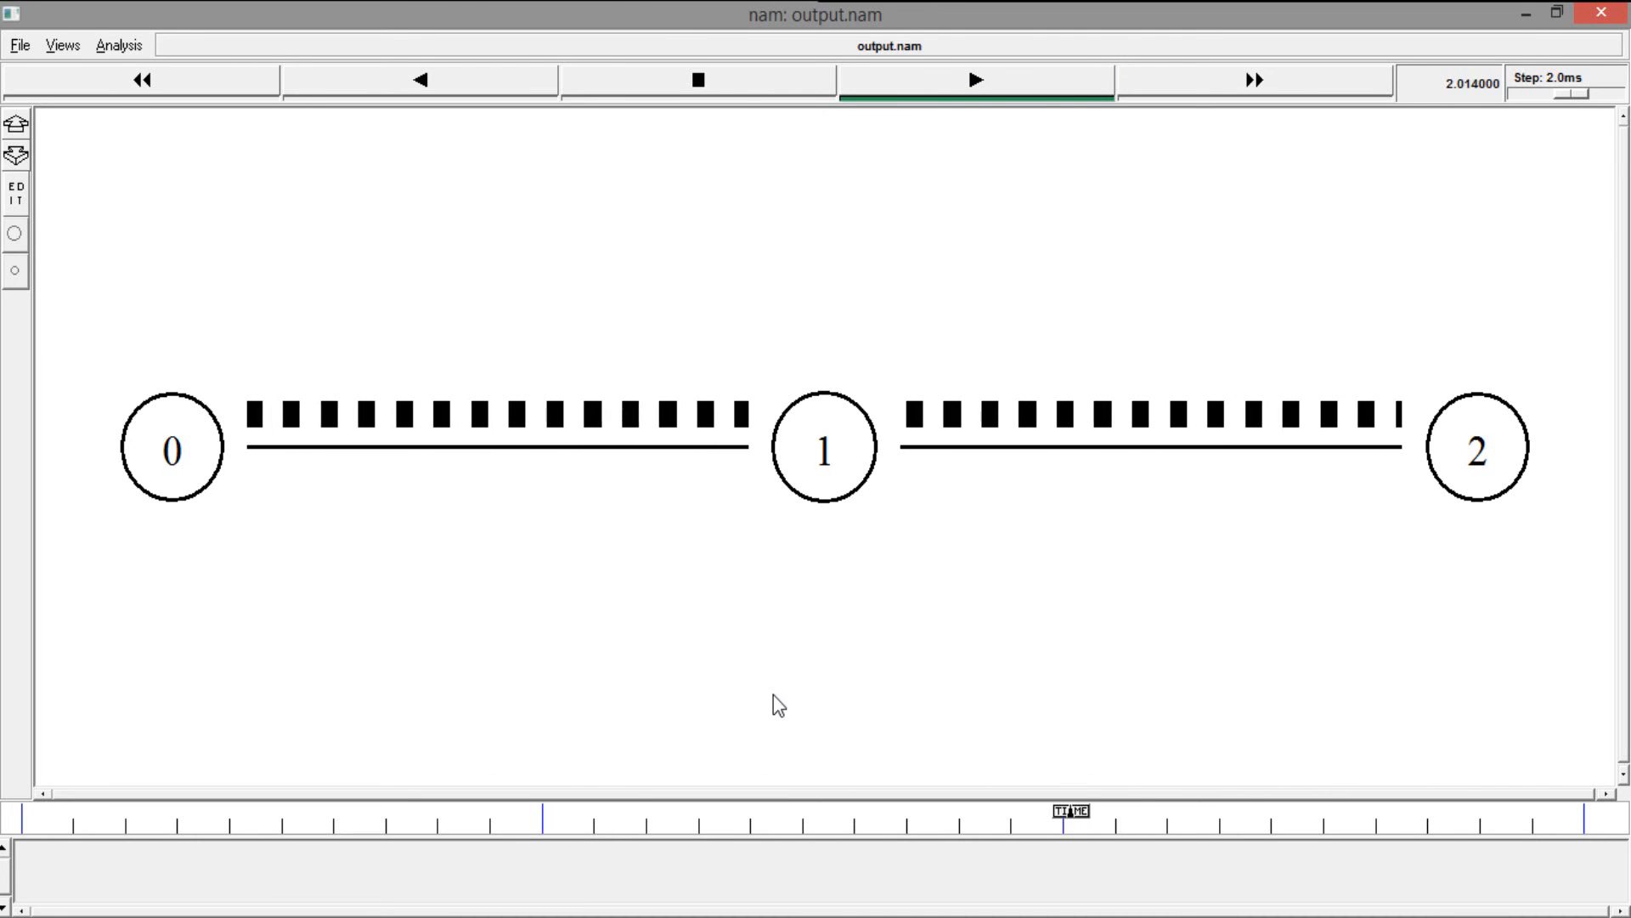
click(696, 80)
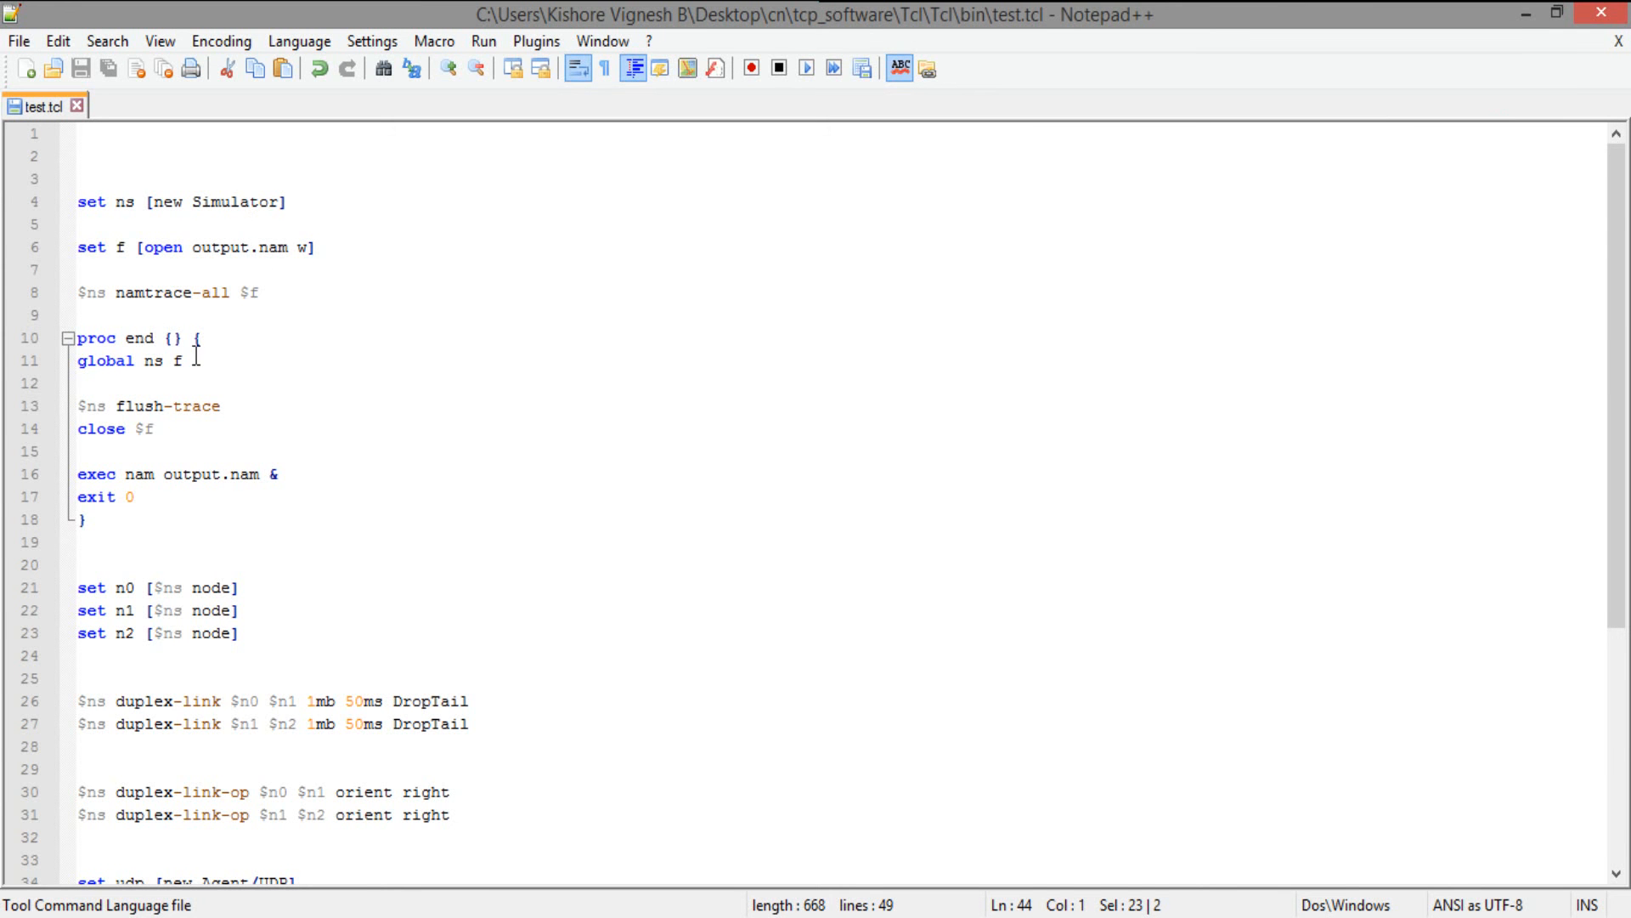
mouse_move(177, 284)
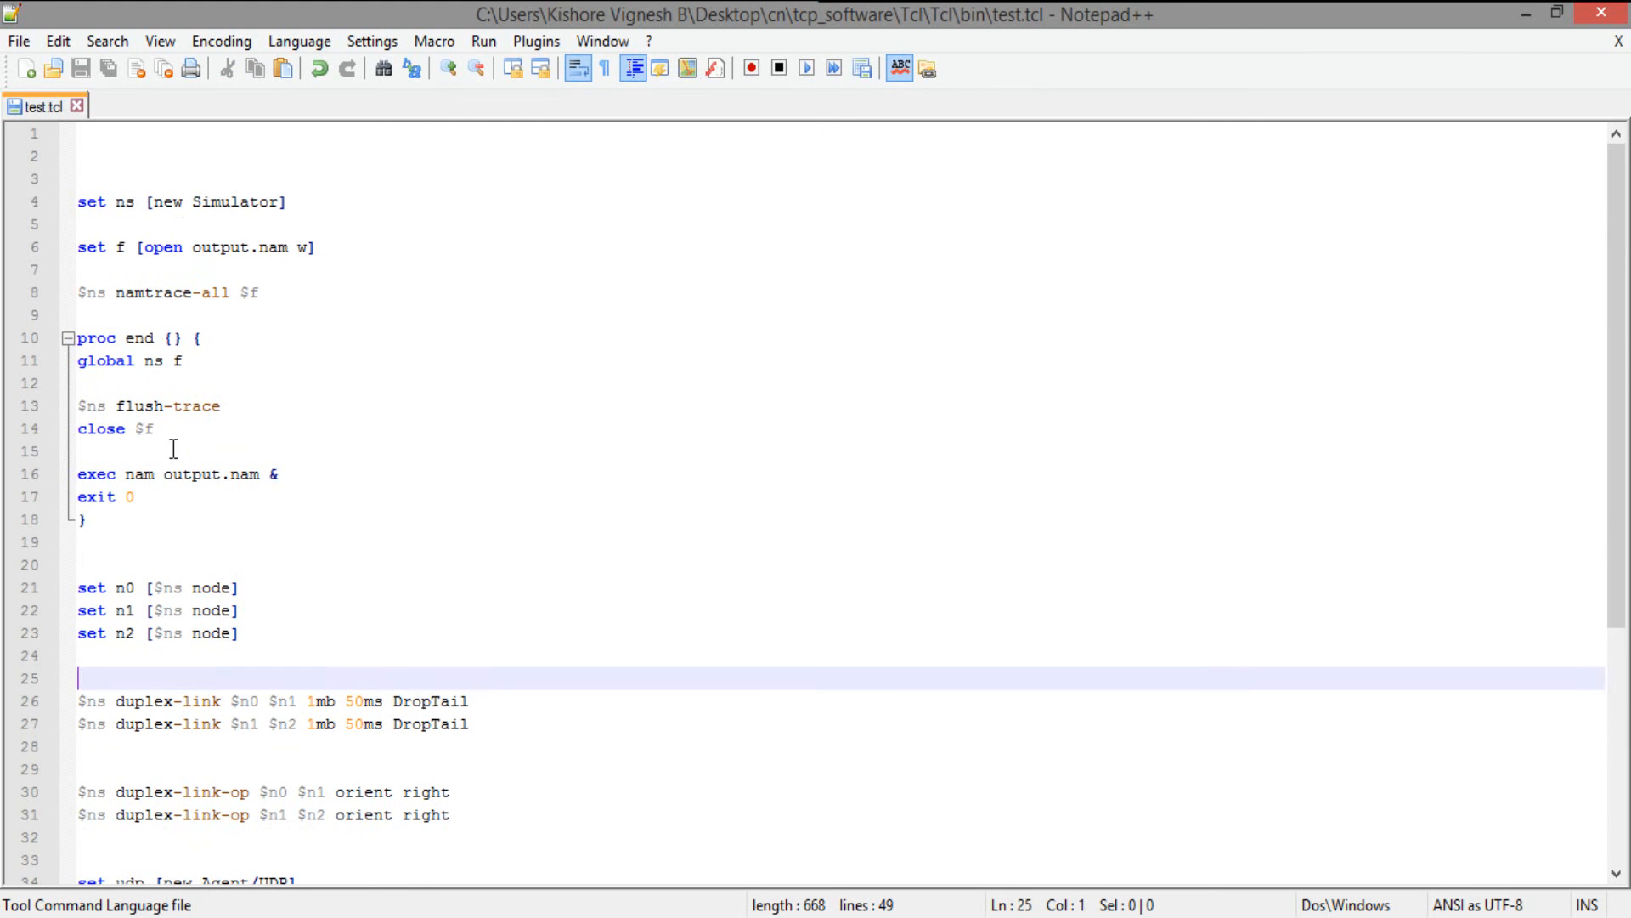
Add the line '$ns color 1 Blue' after the end procedure.
key(Enter)
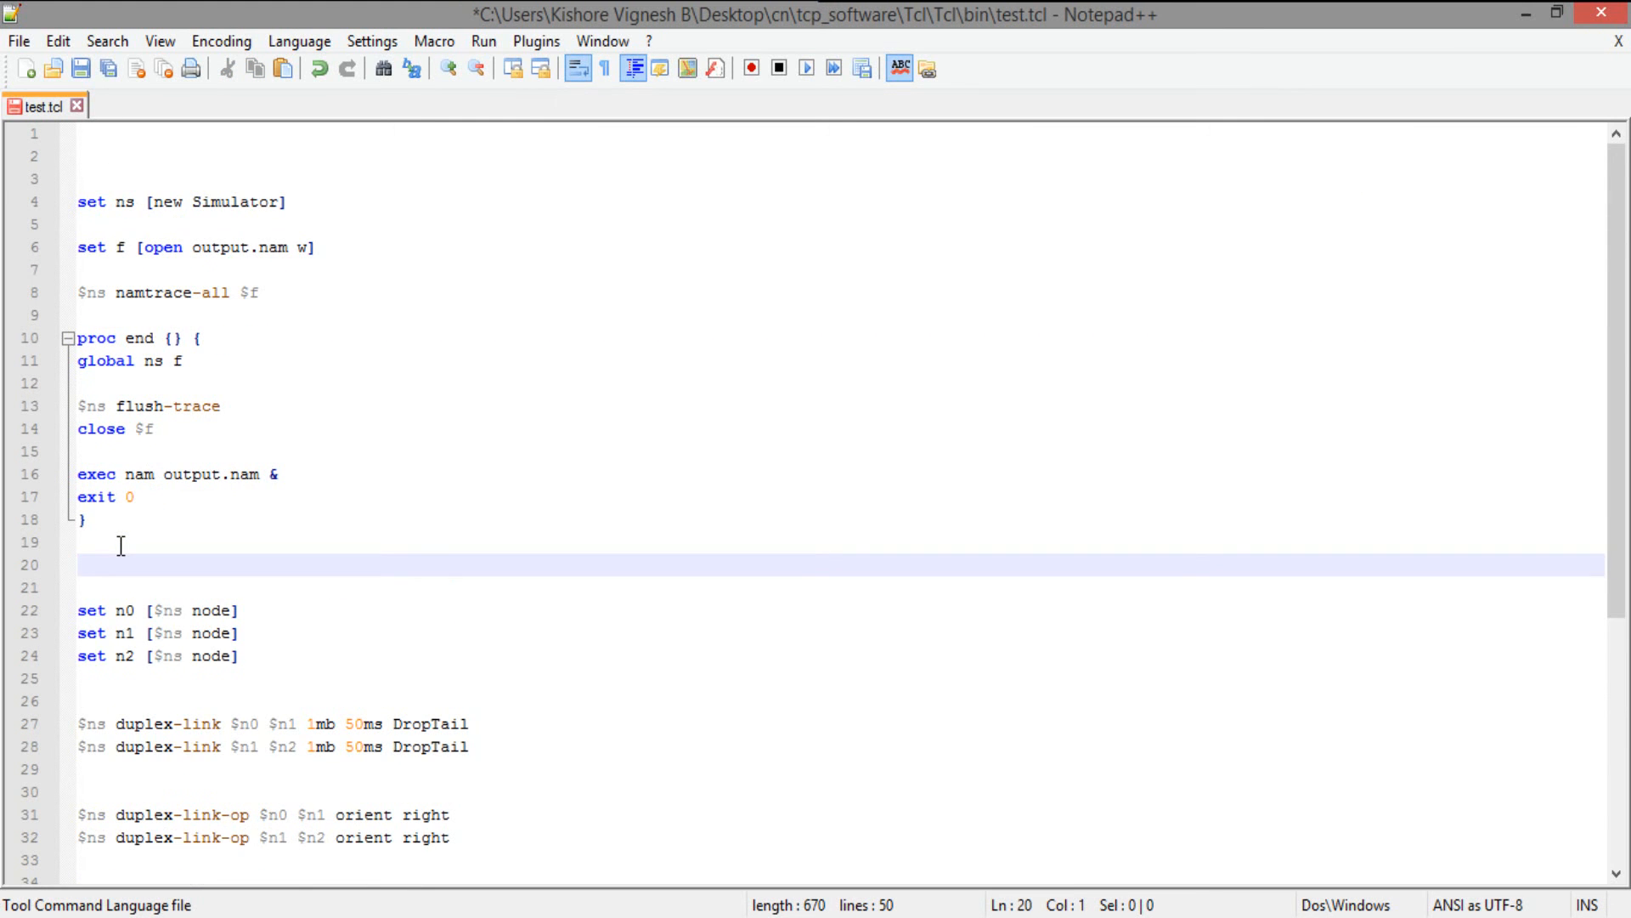
text($ns)
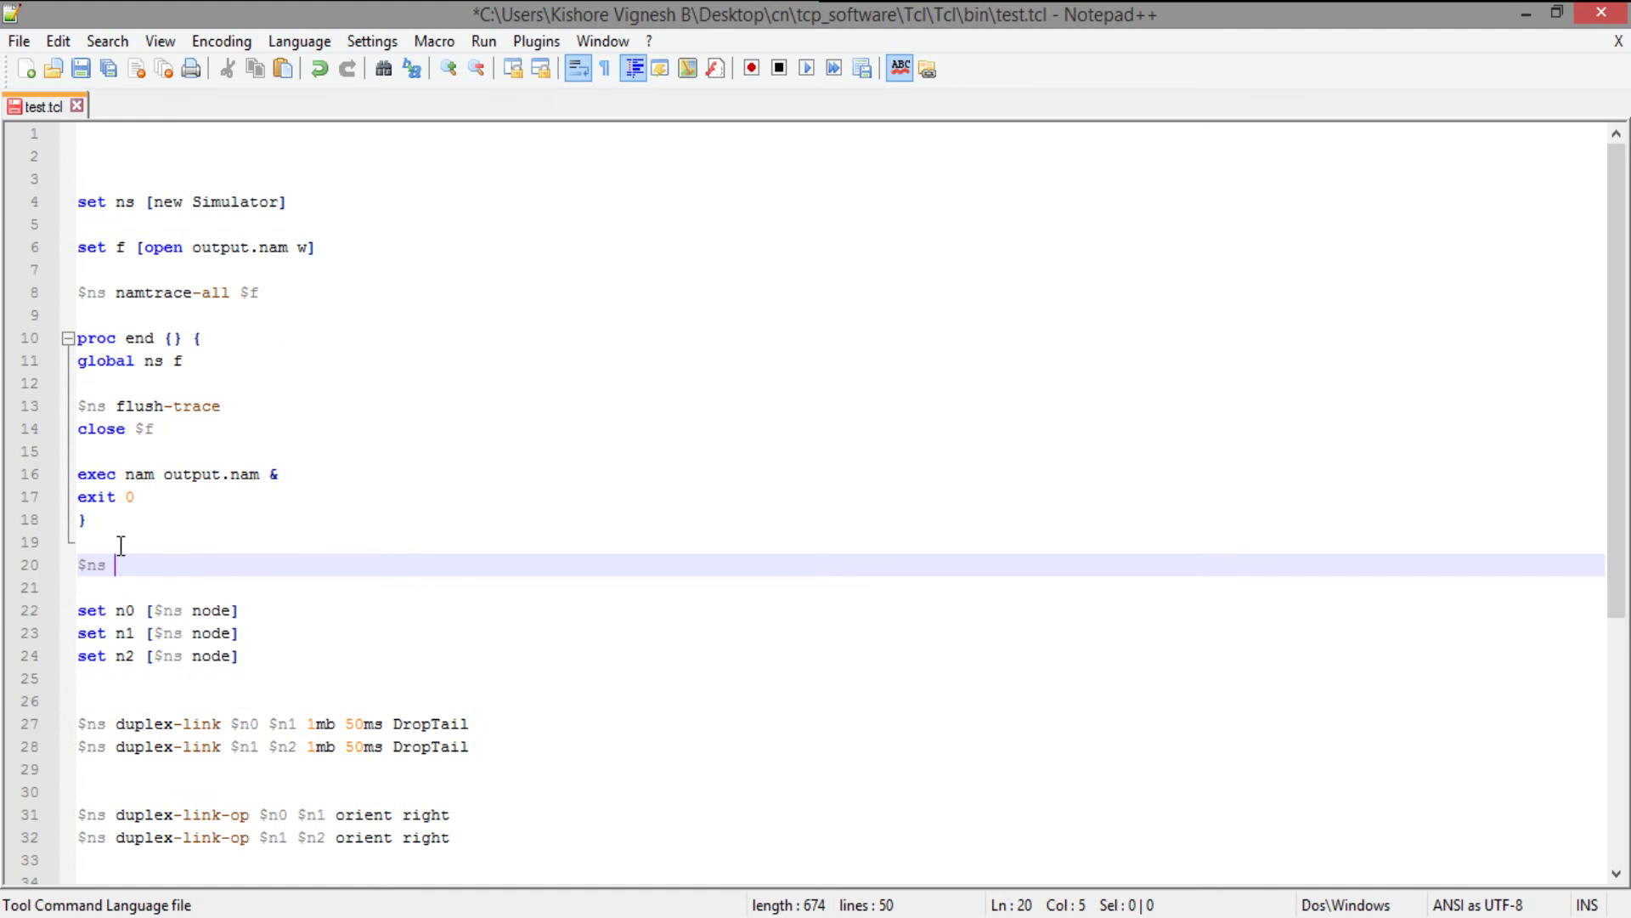
text(color)
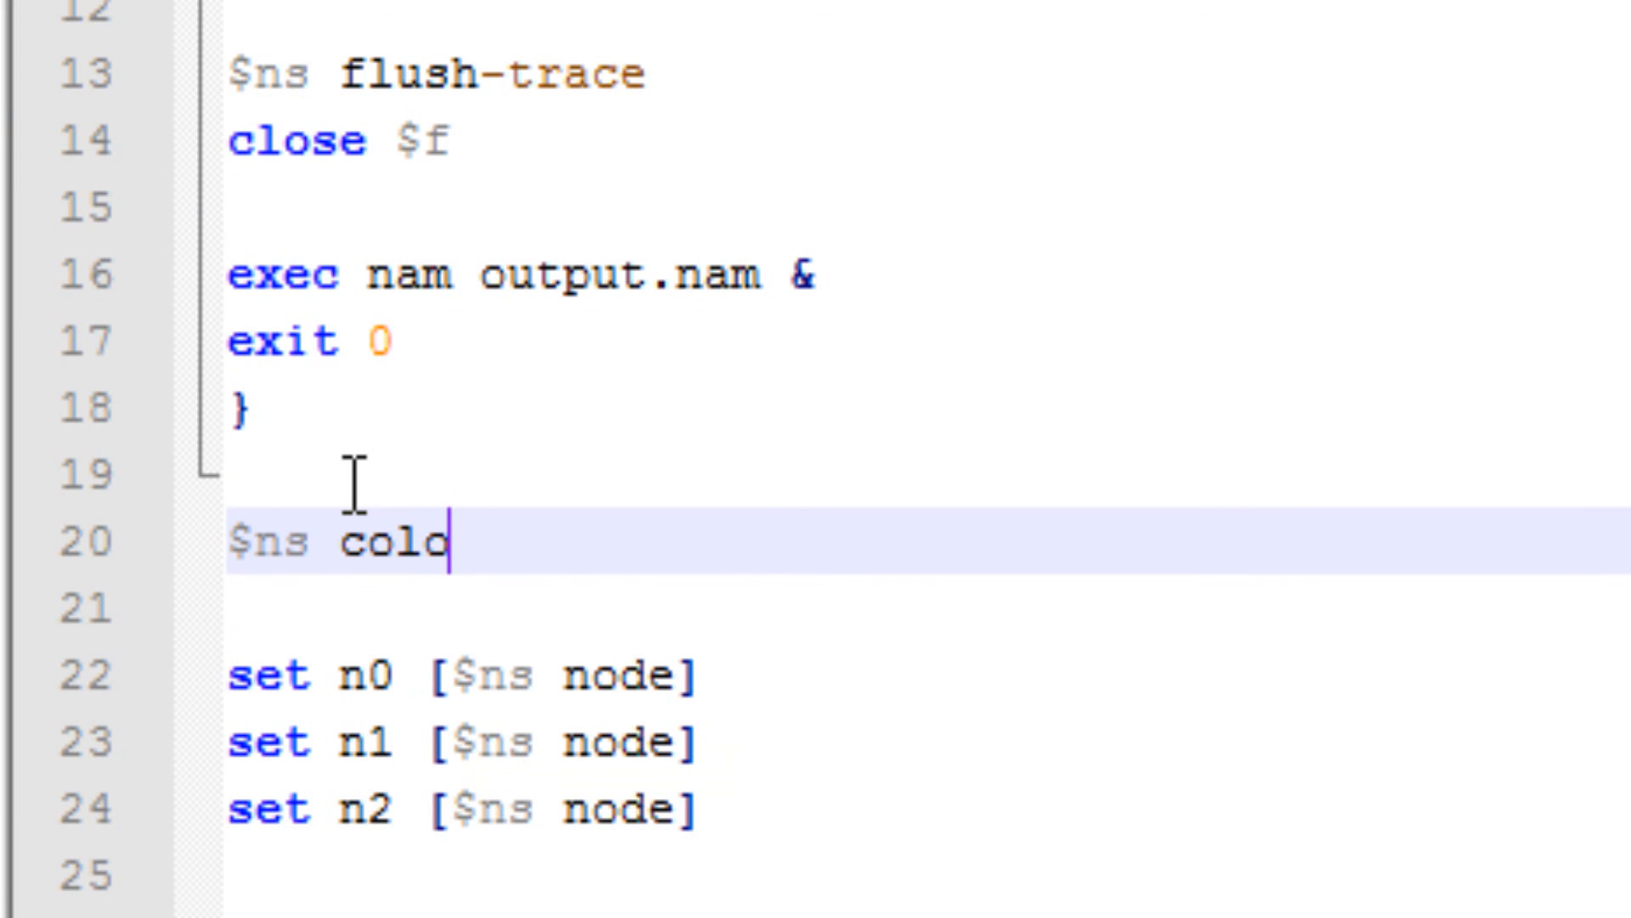
text(or)
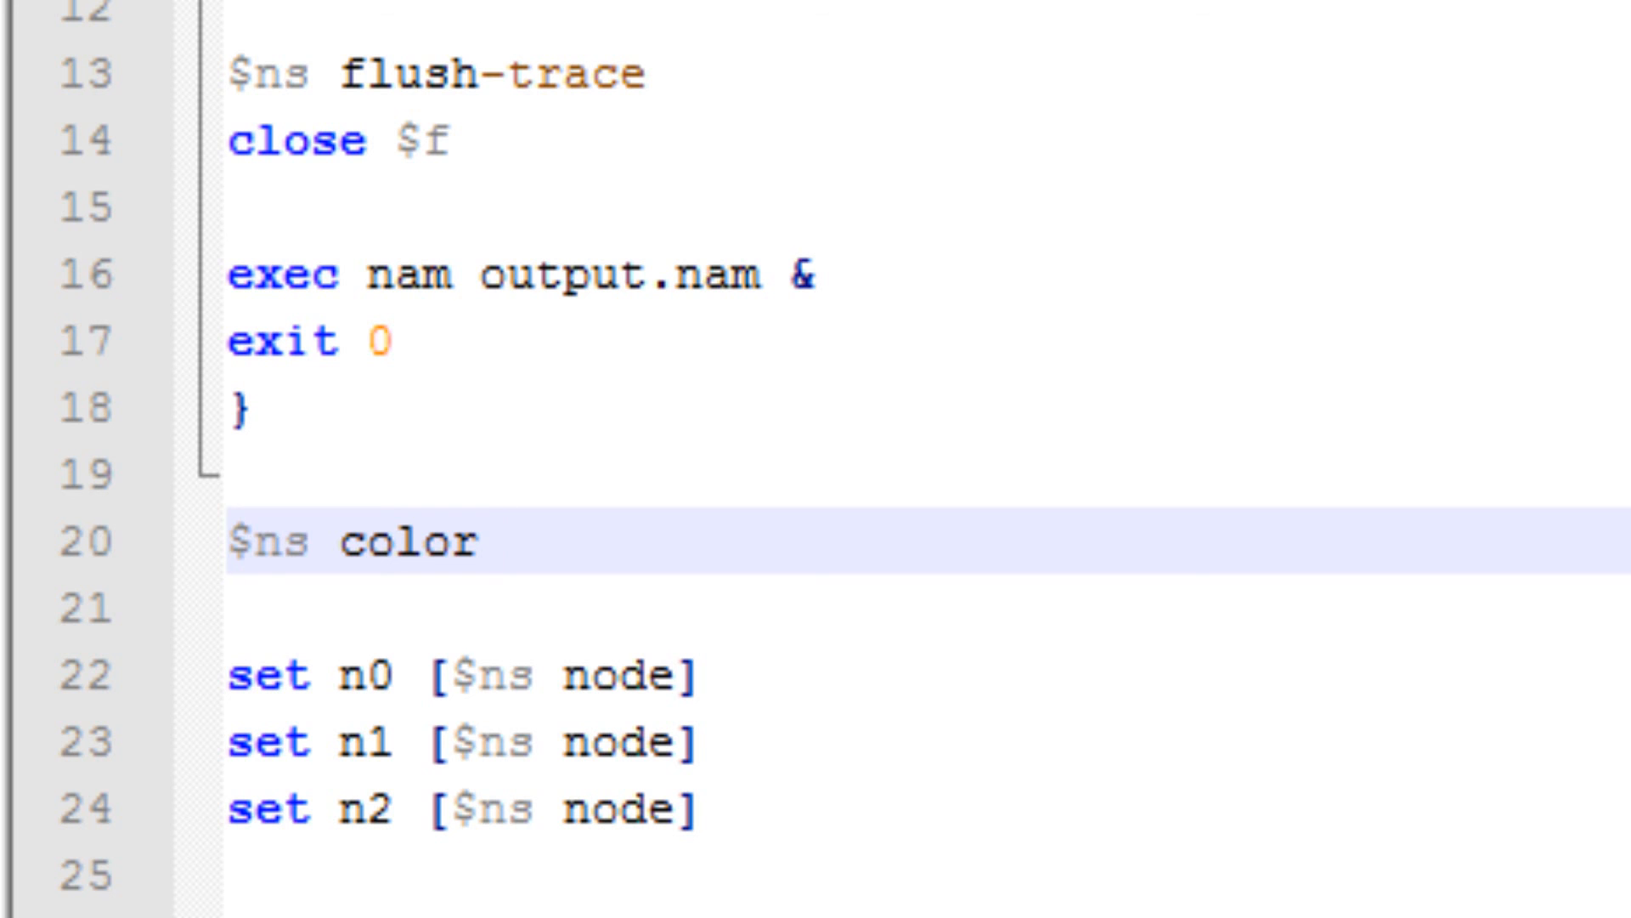
mouse_move(758, 563)
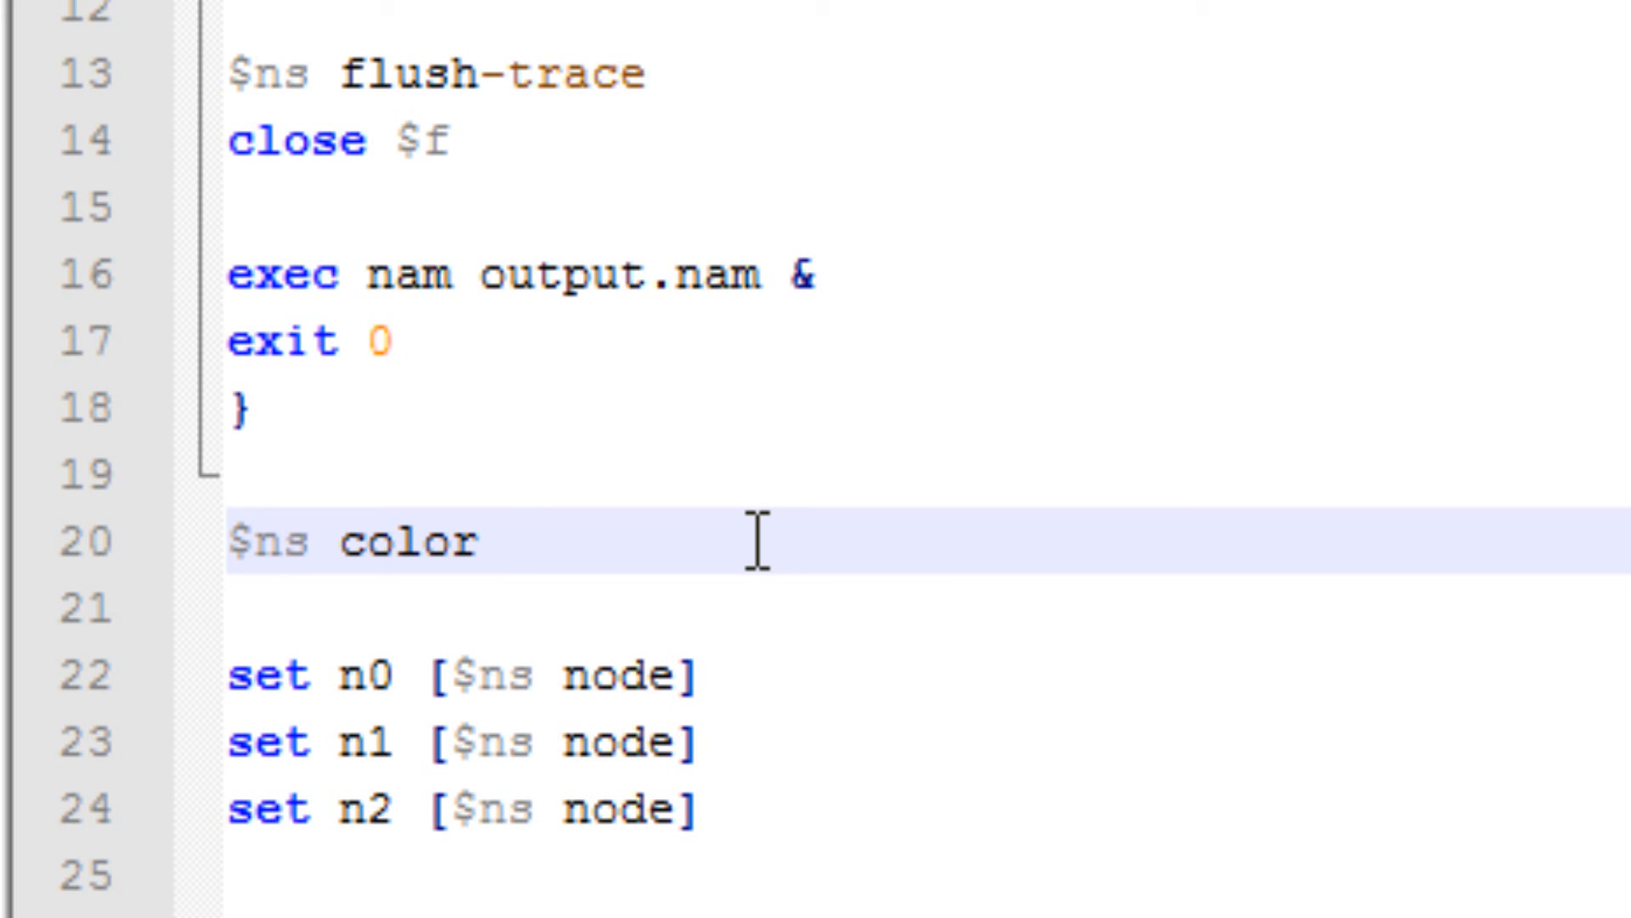
text(1)
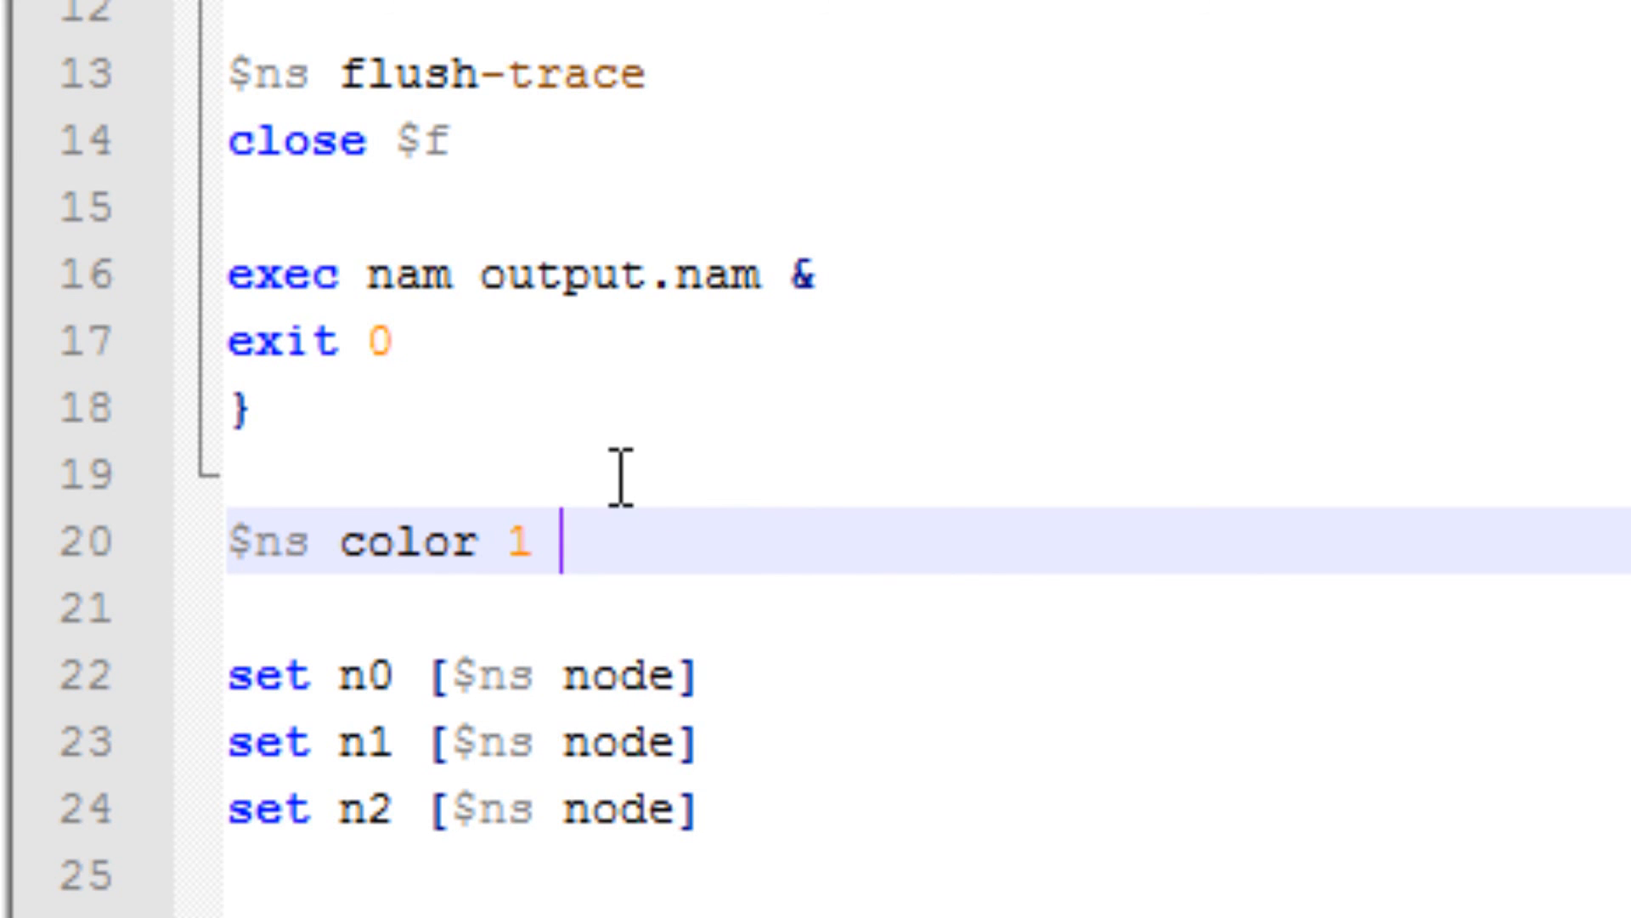
text(b)
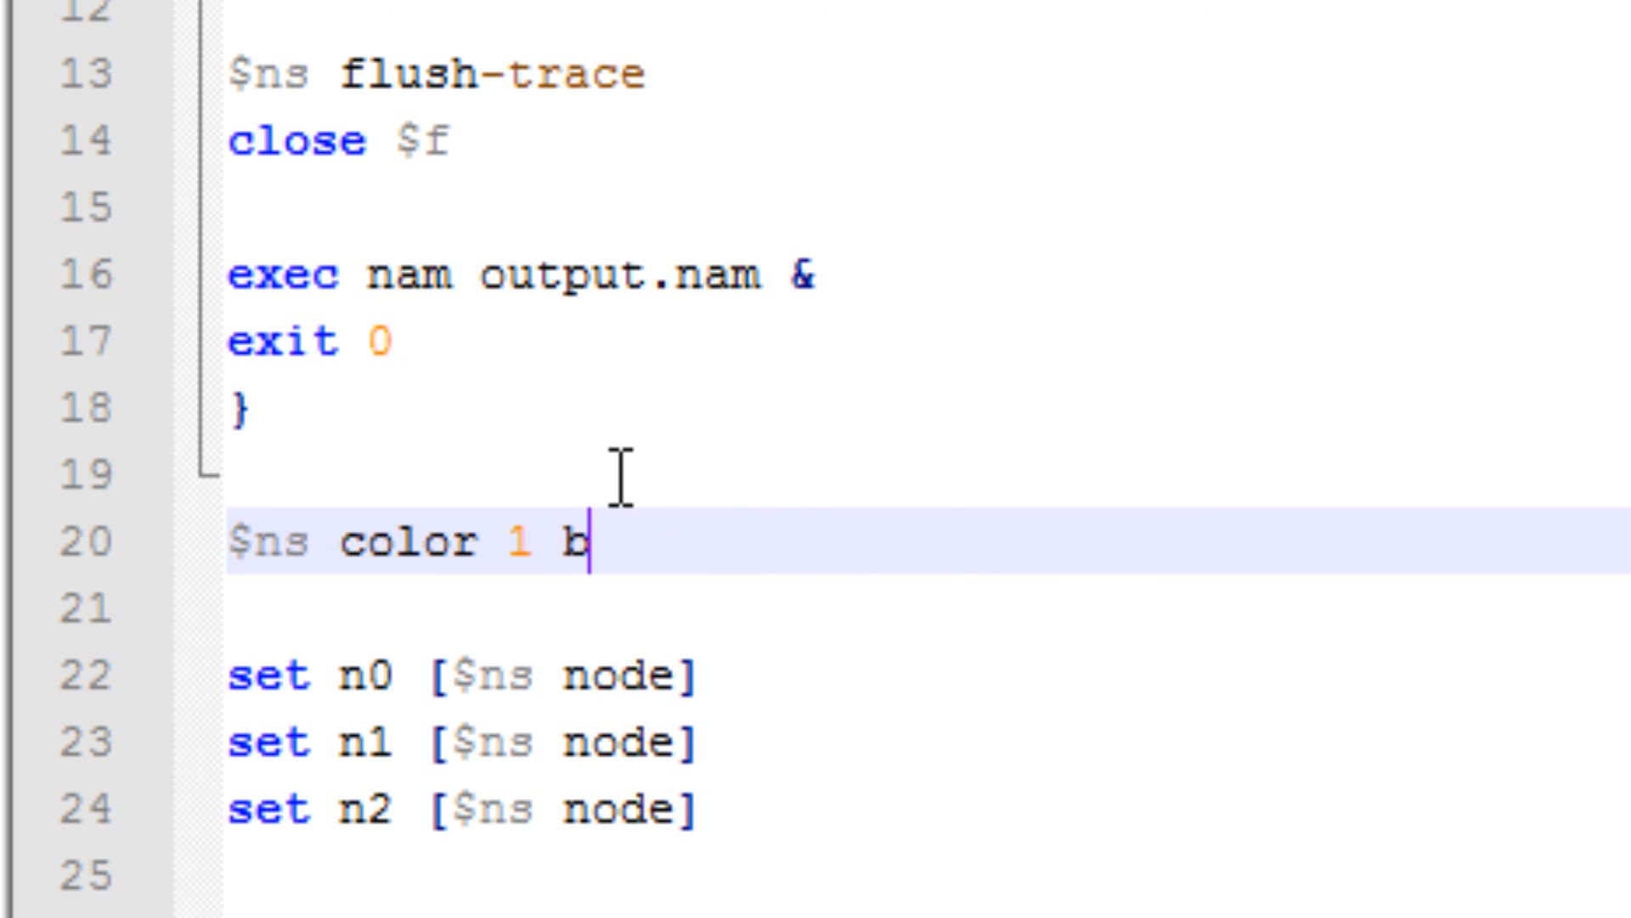
text(lue)
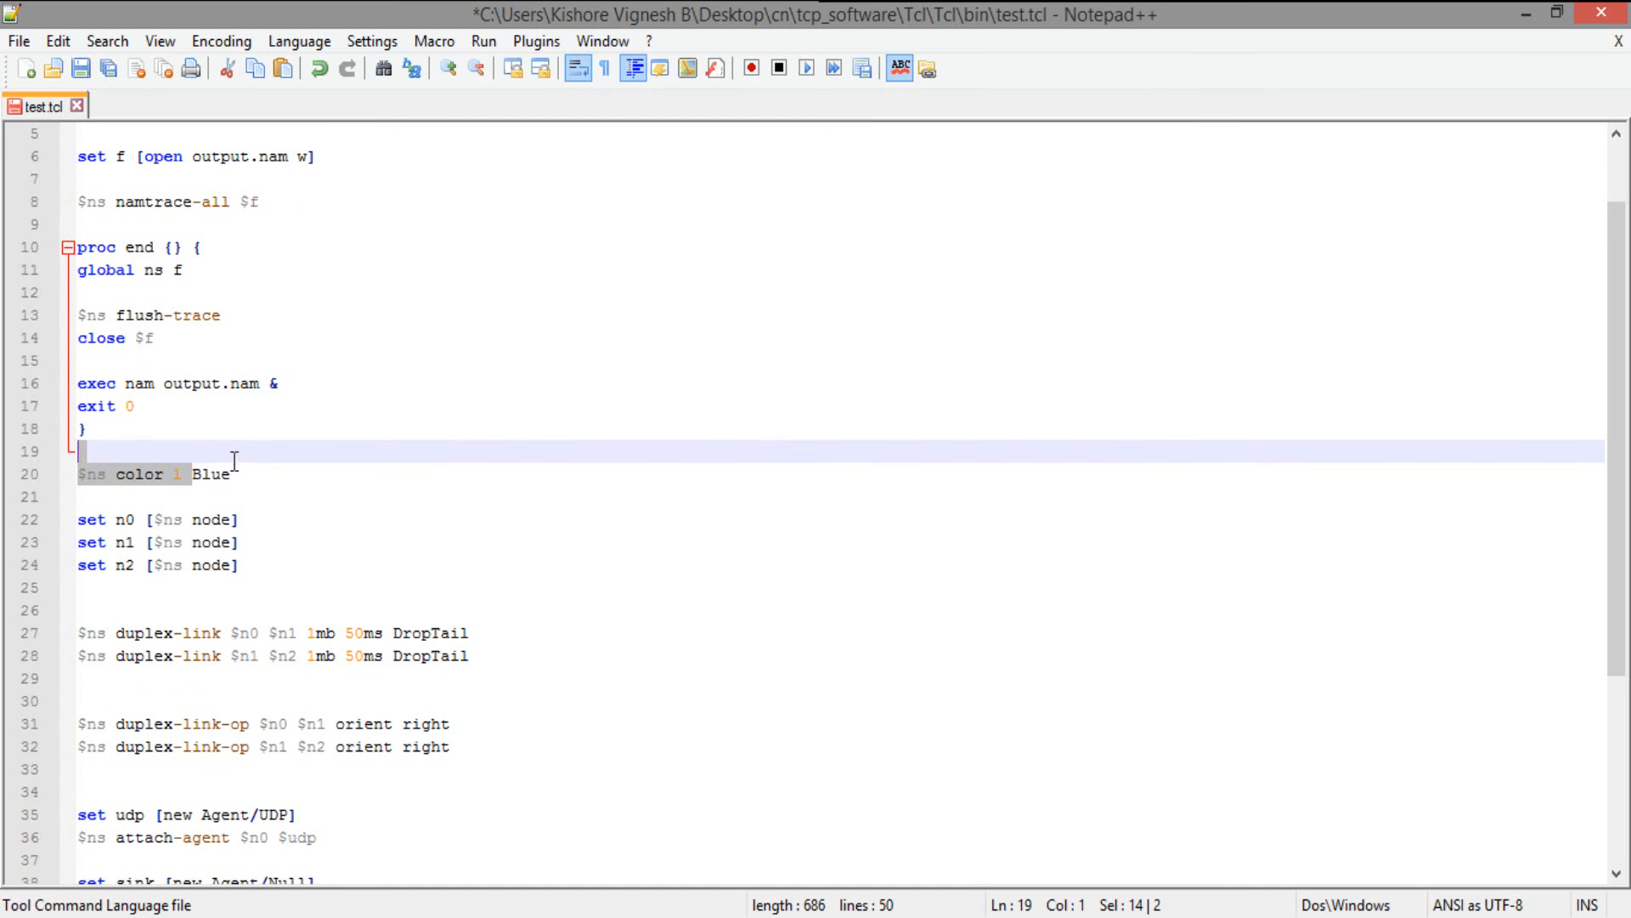
Start a new line '$udp set class_' below the UDP agent creation.
scroll(down, 3)
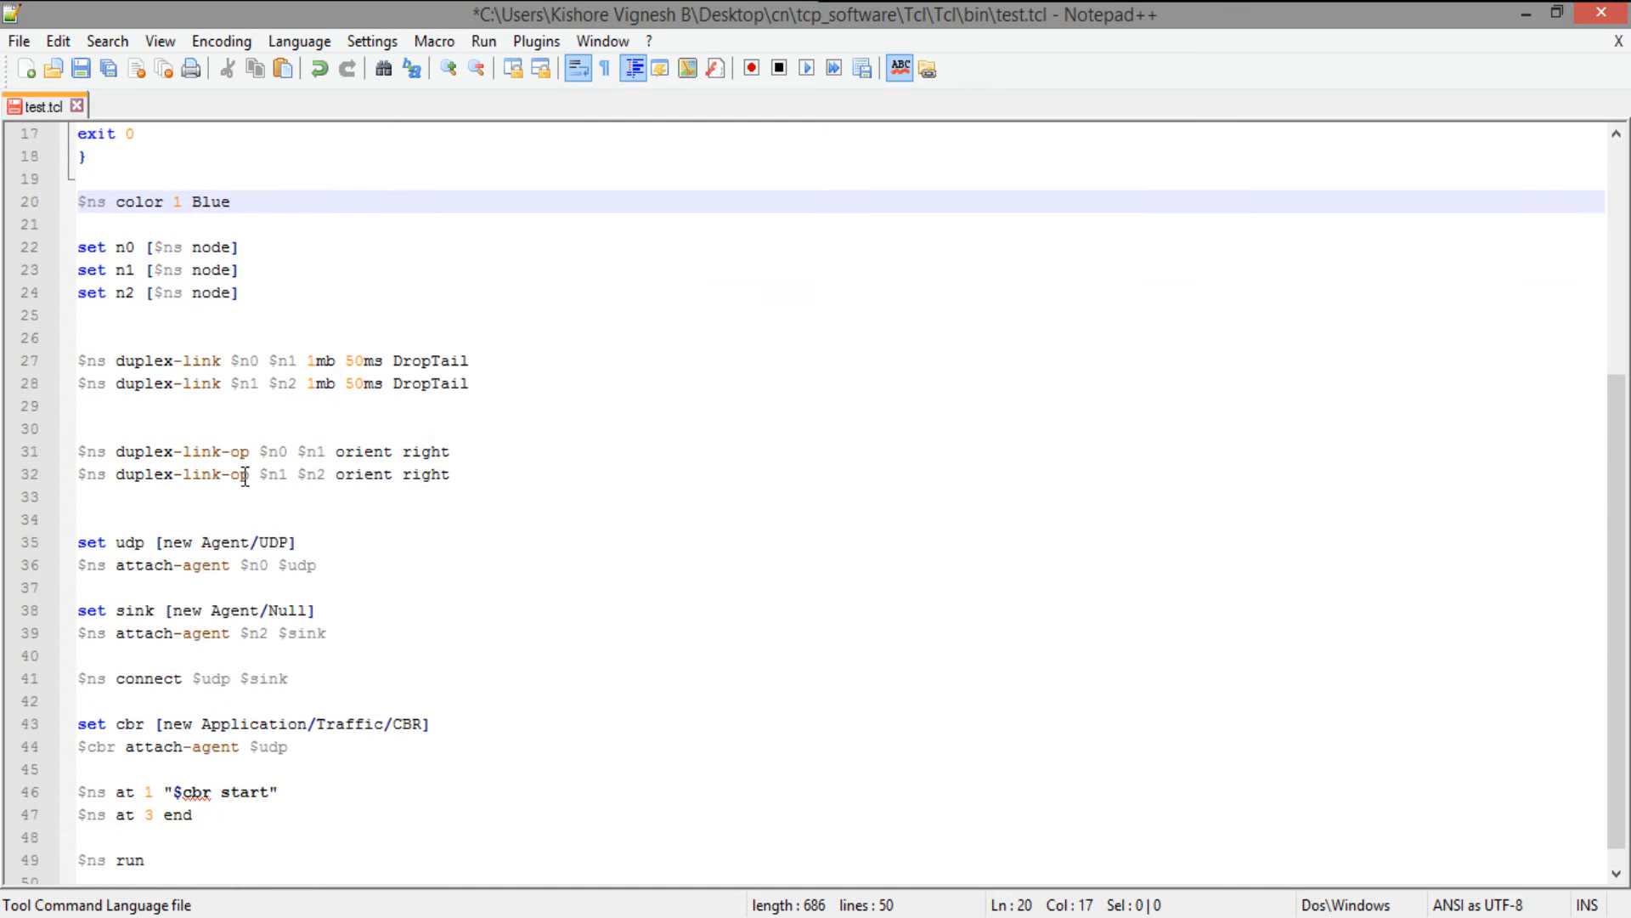
scroll(down, 3)
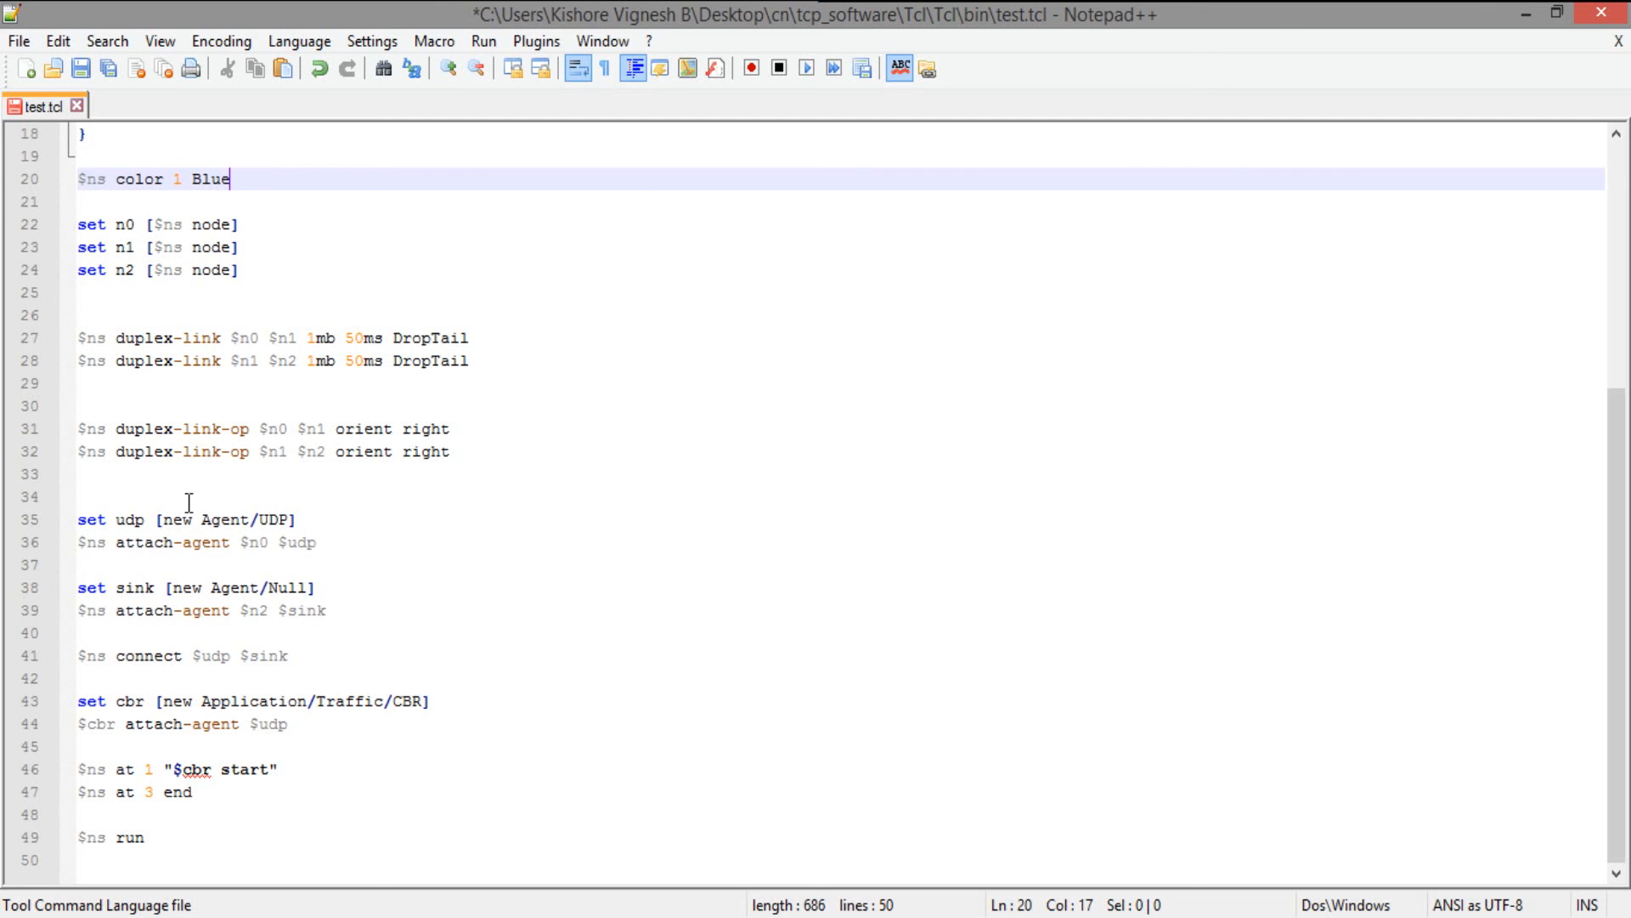
mouse_move(354, 533)
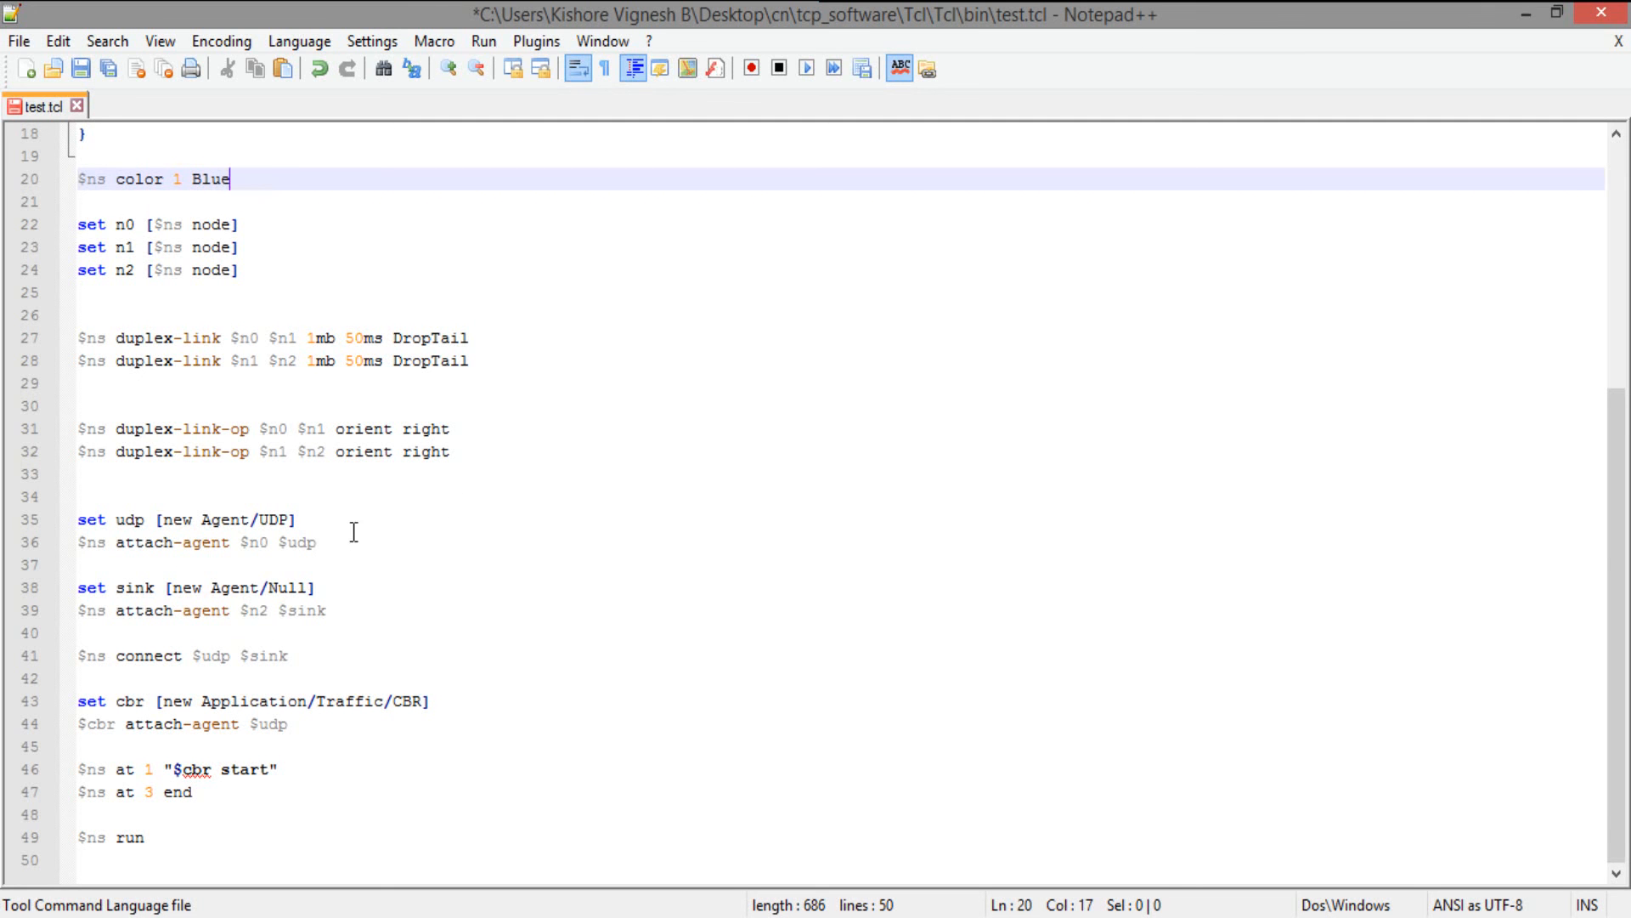
click(347, 542)
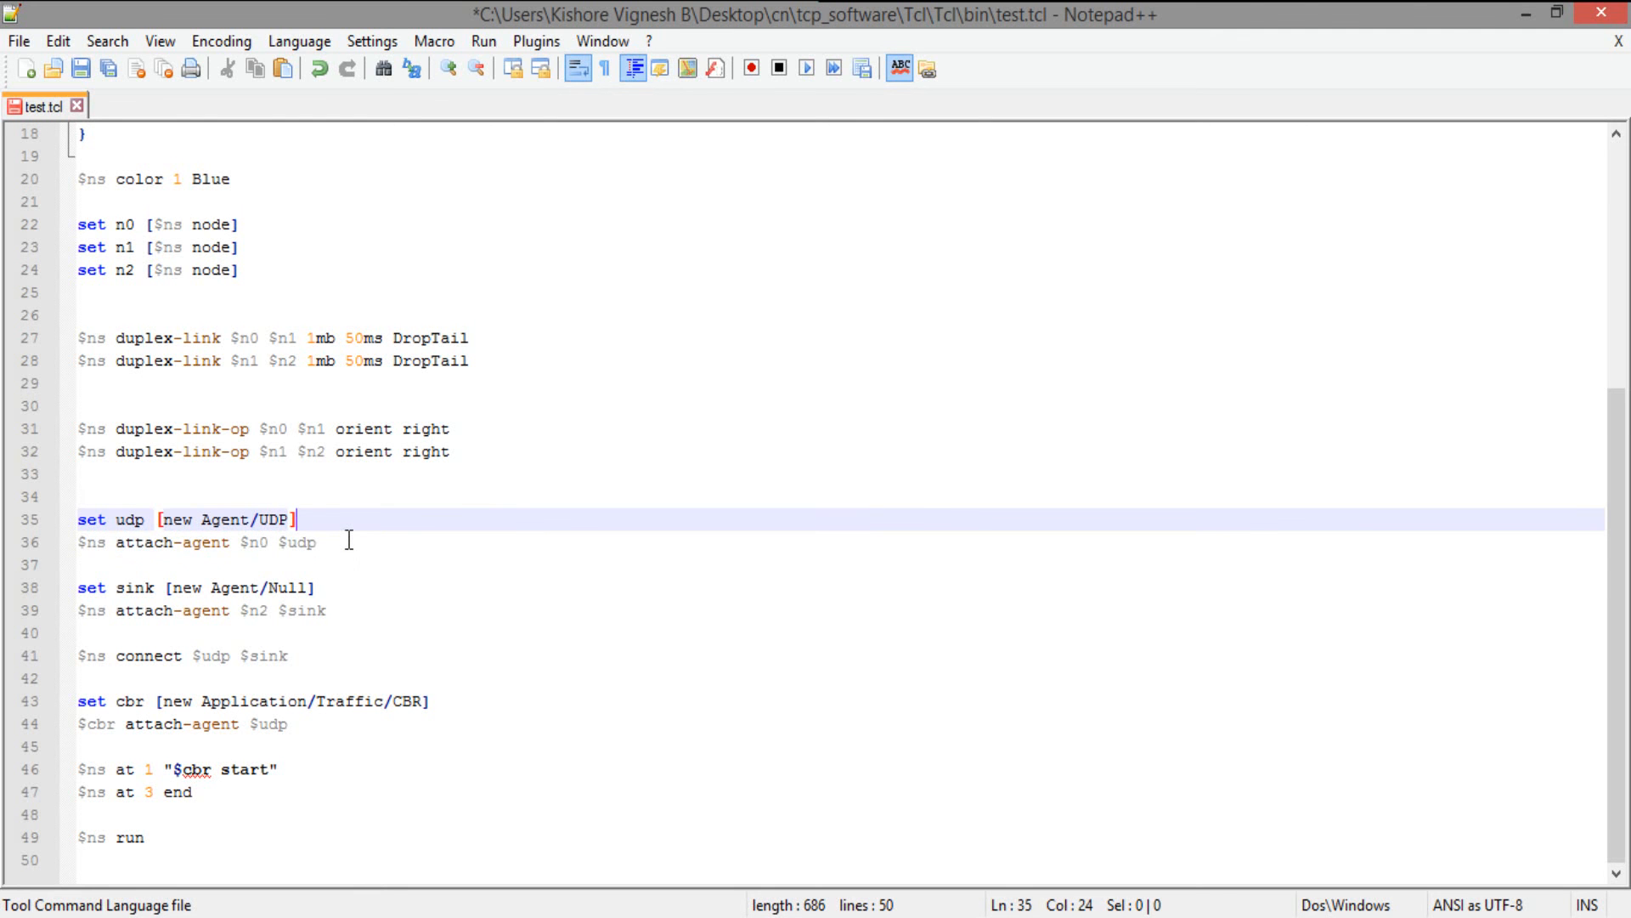
key(Enter)
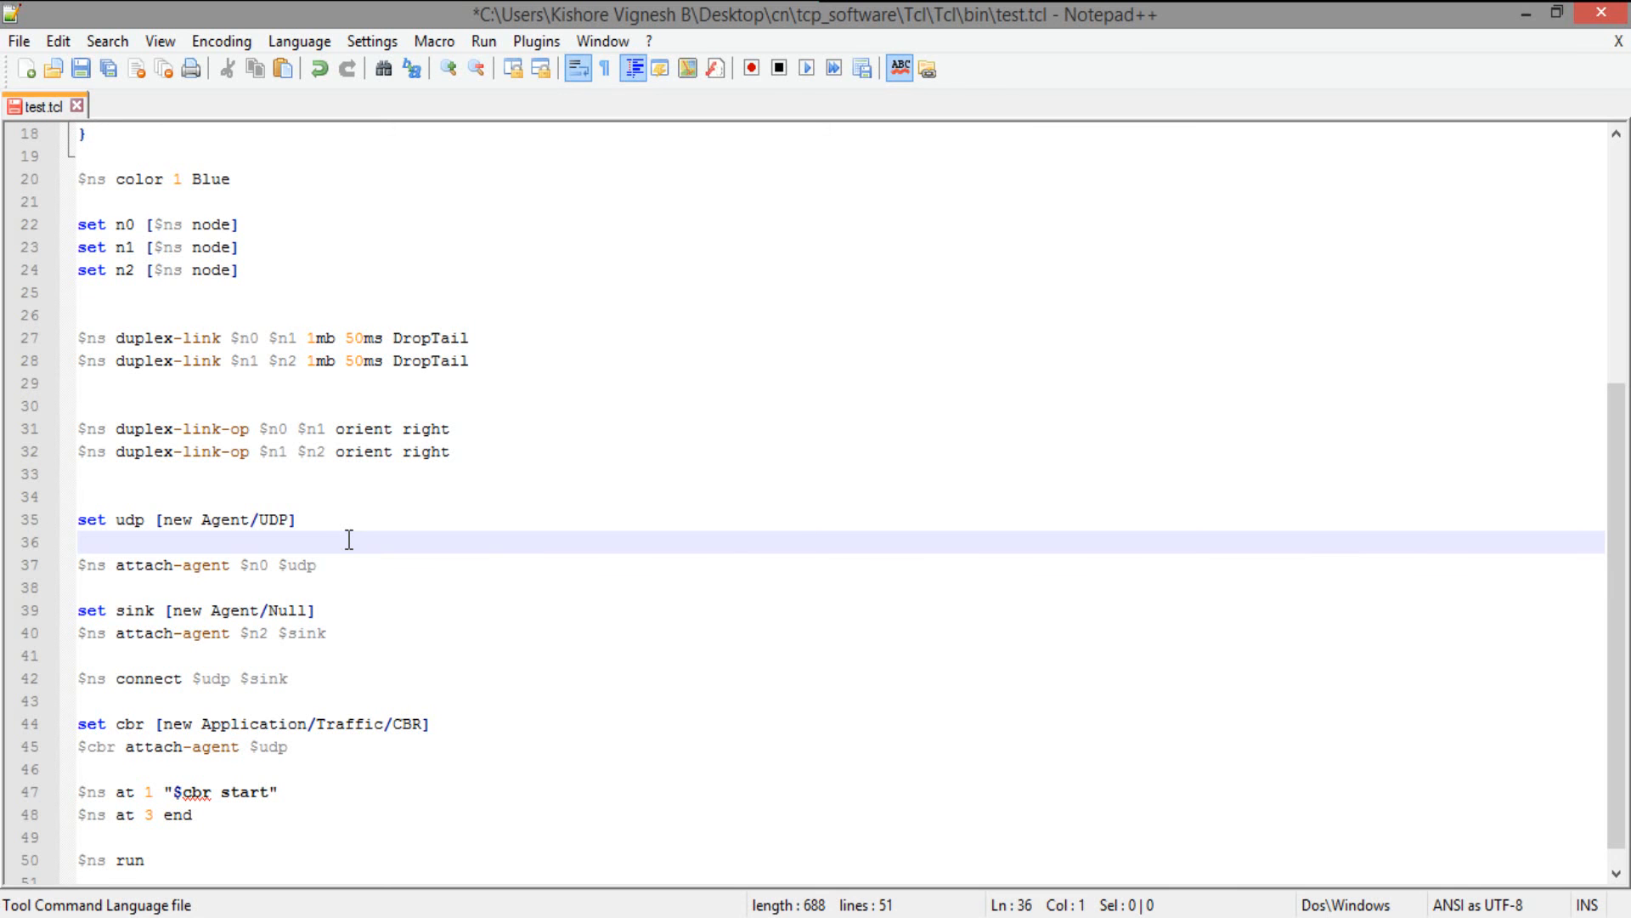
text($udp)
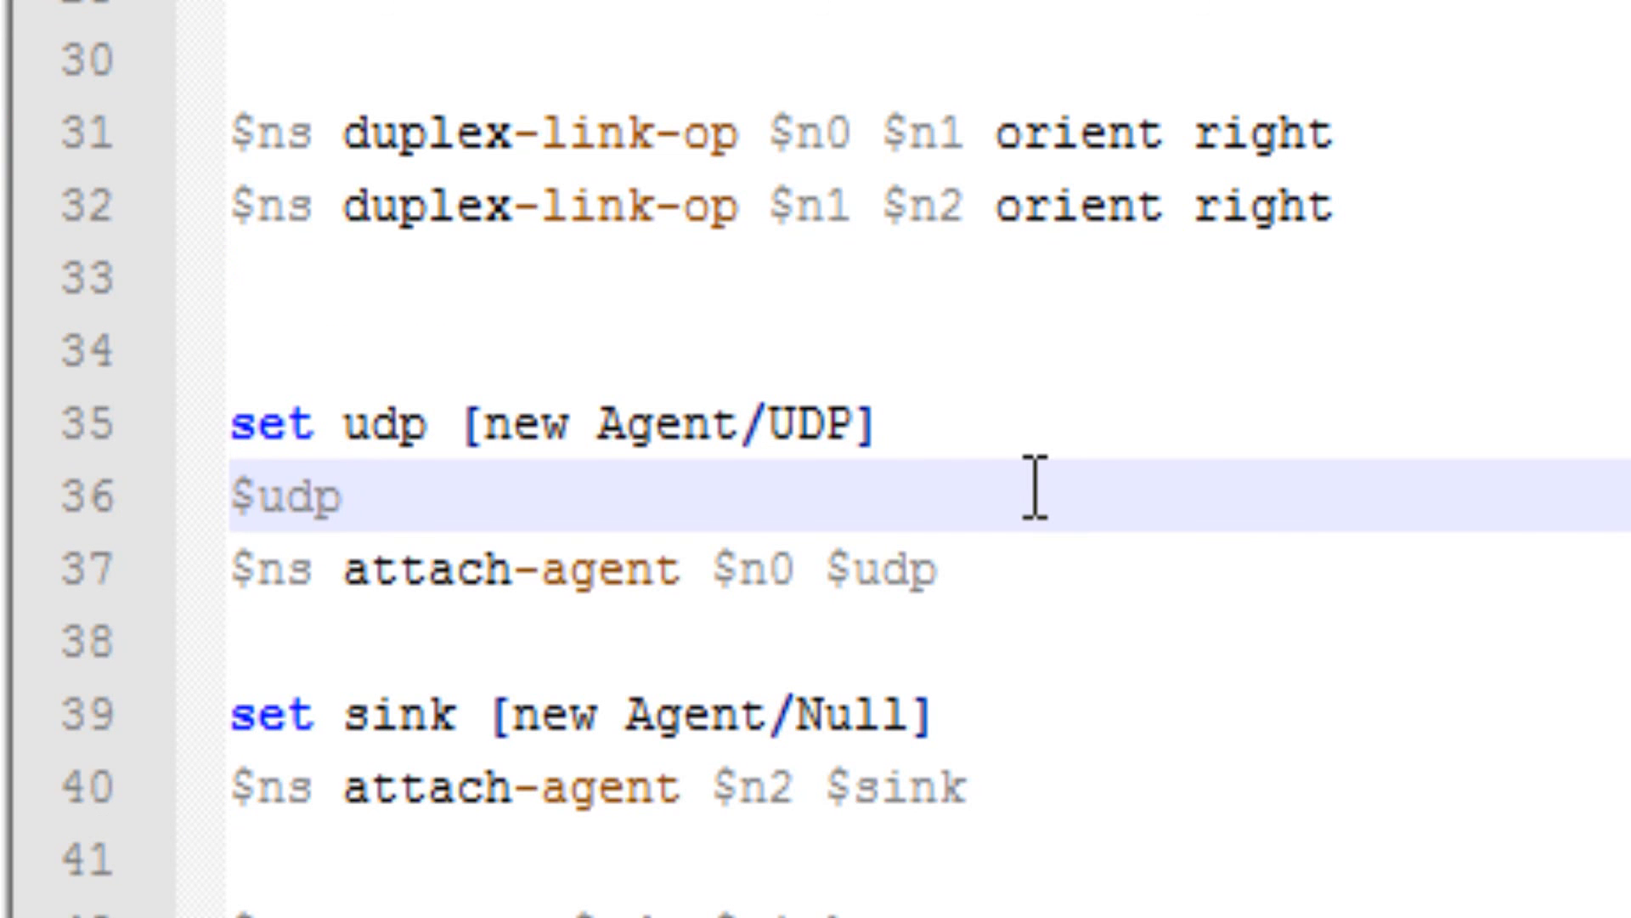
text(set)
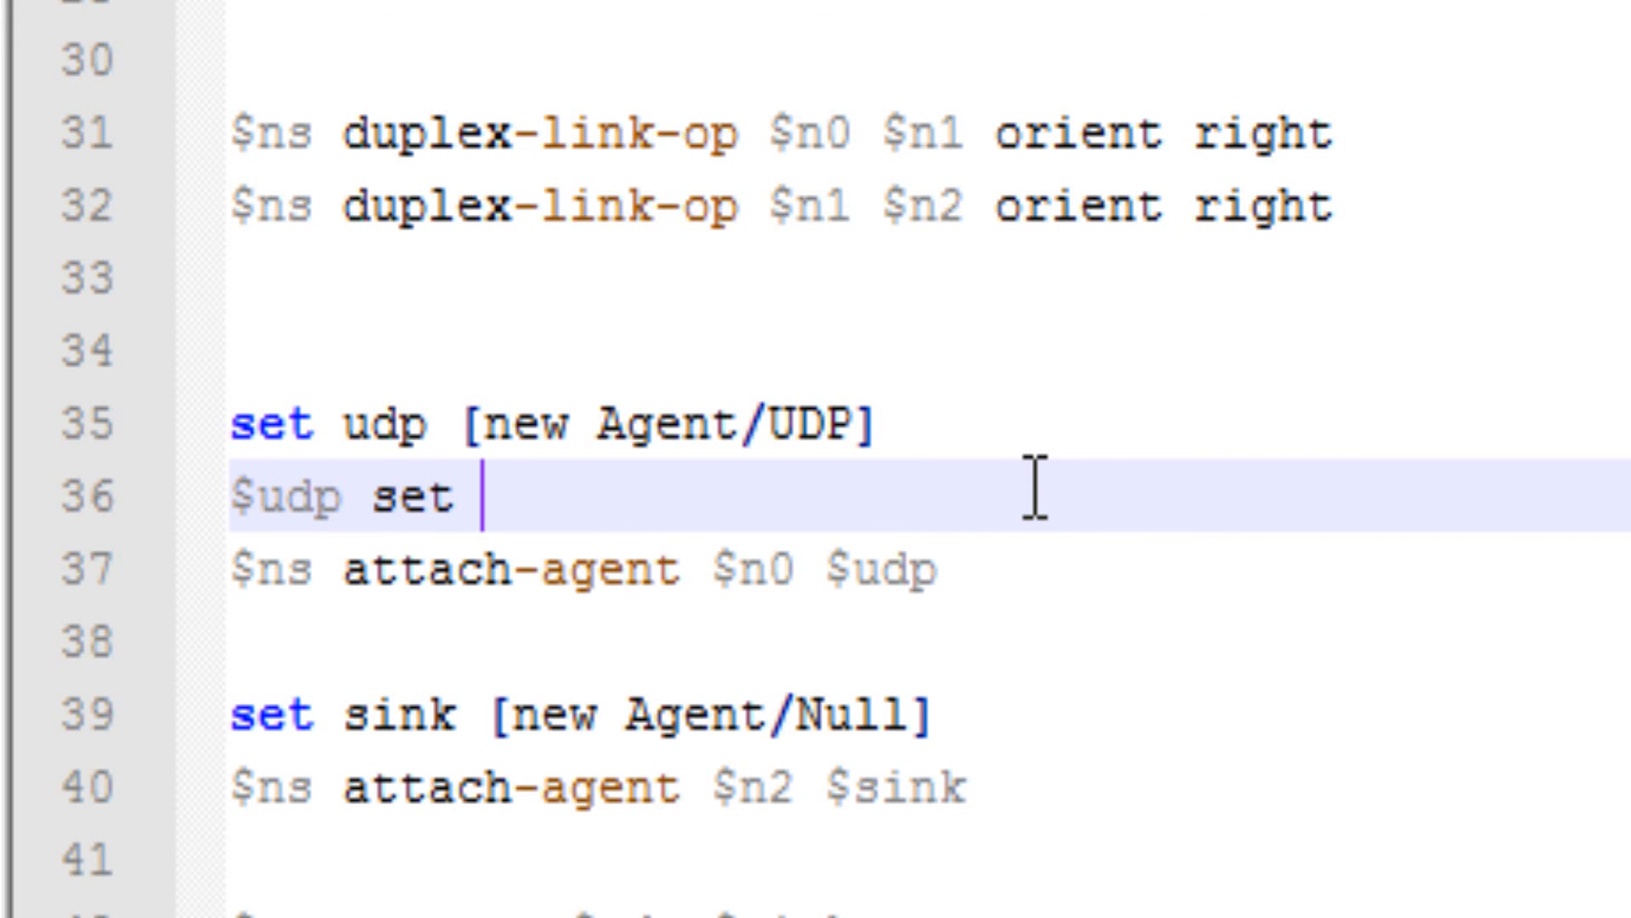
text(clas)
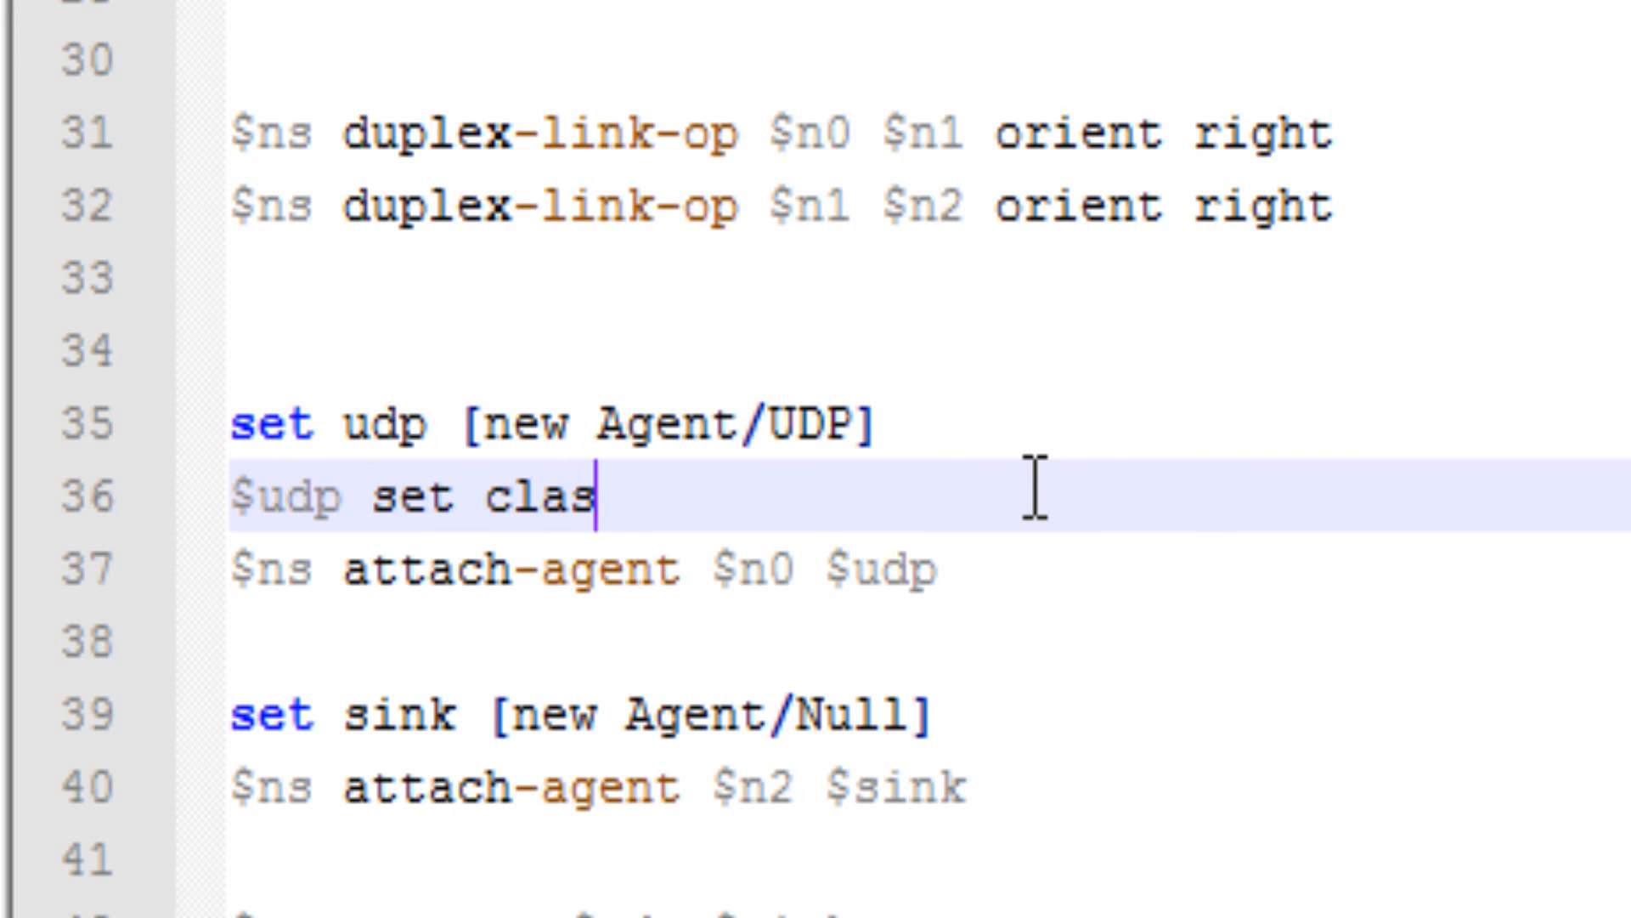
text(s_)
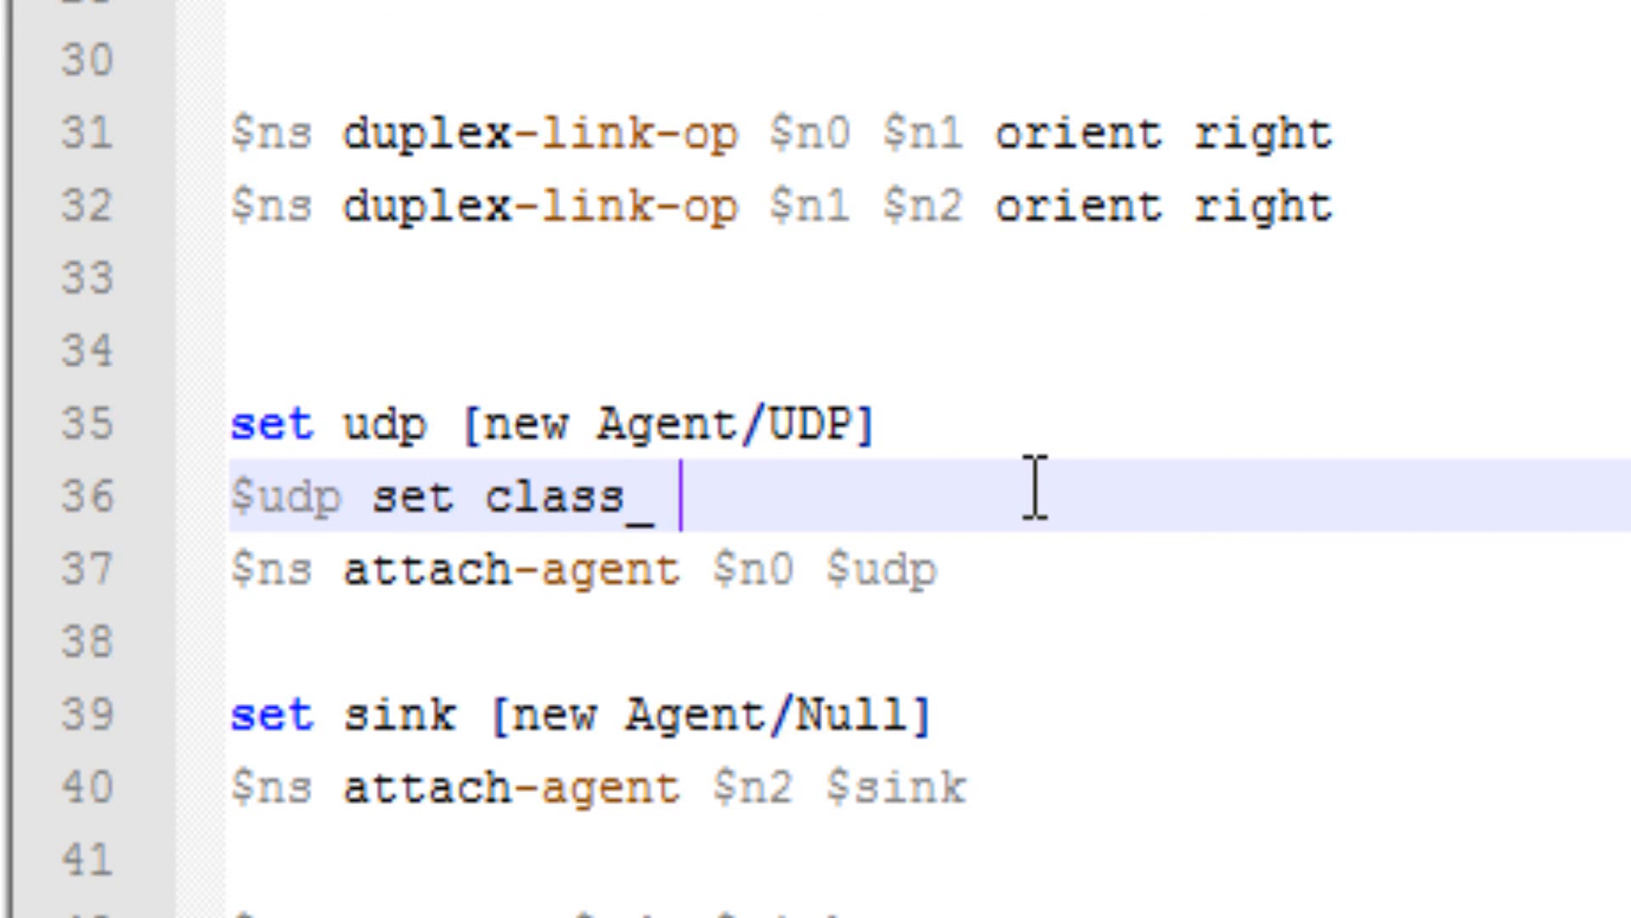